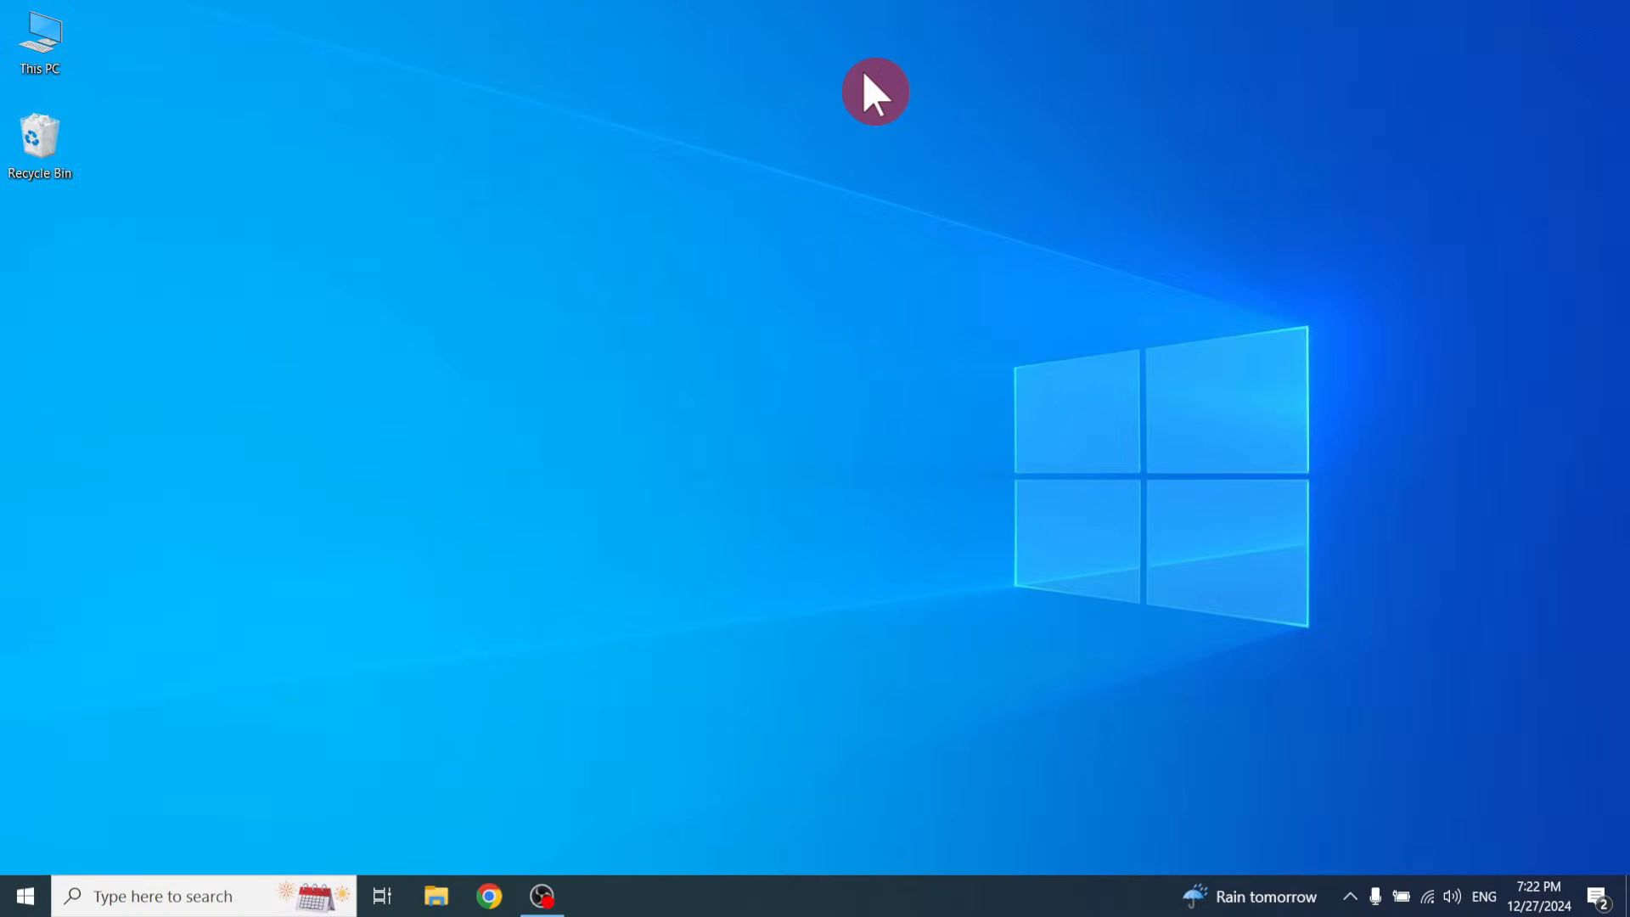
mouse_move(716, 117)
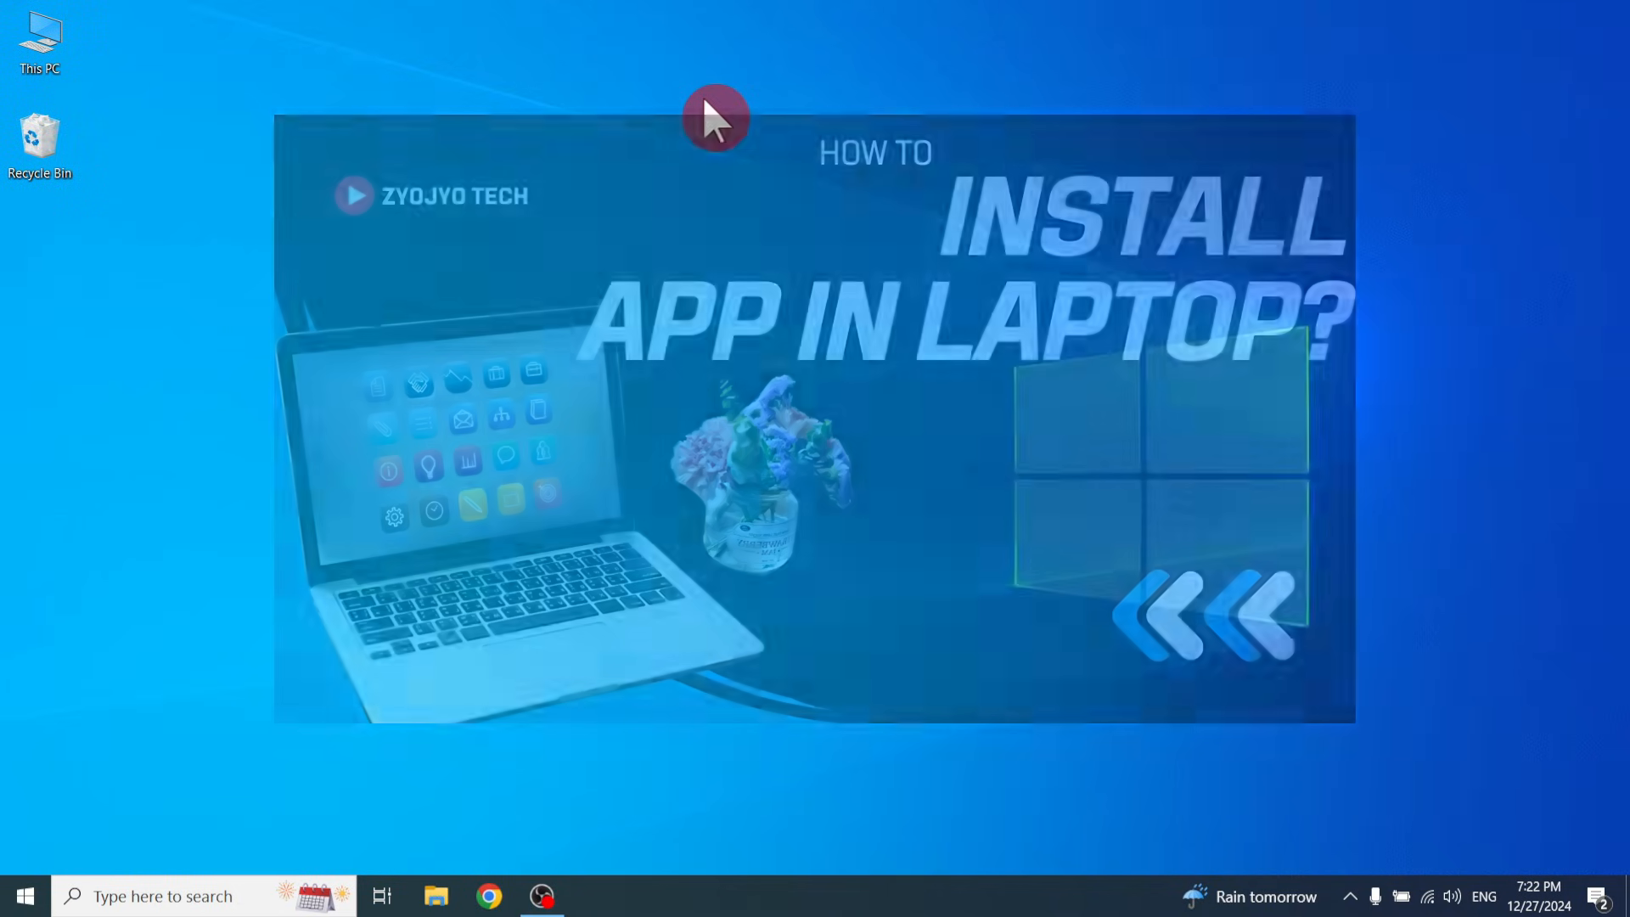
Search Google for 'instagram download' in Chrome, then dismiss the desktop's context menu.
click(488, 895)
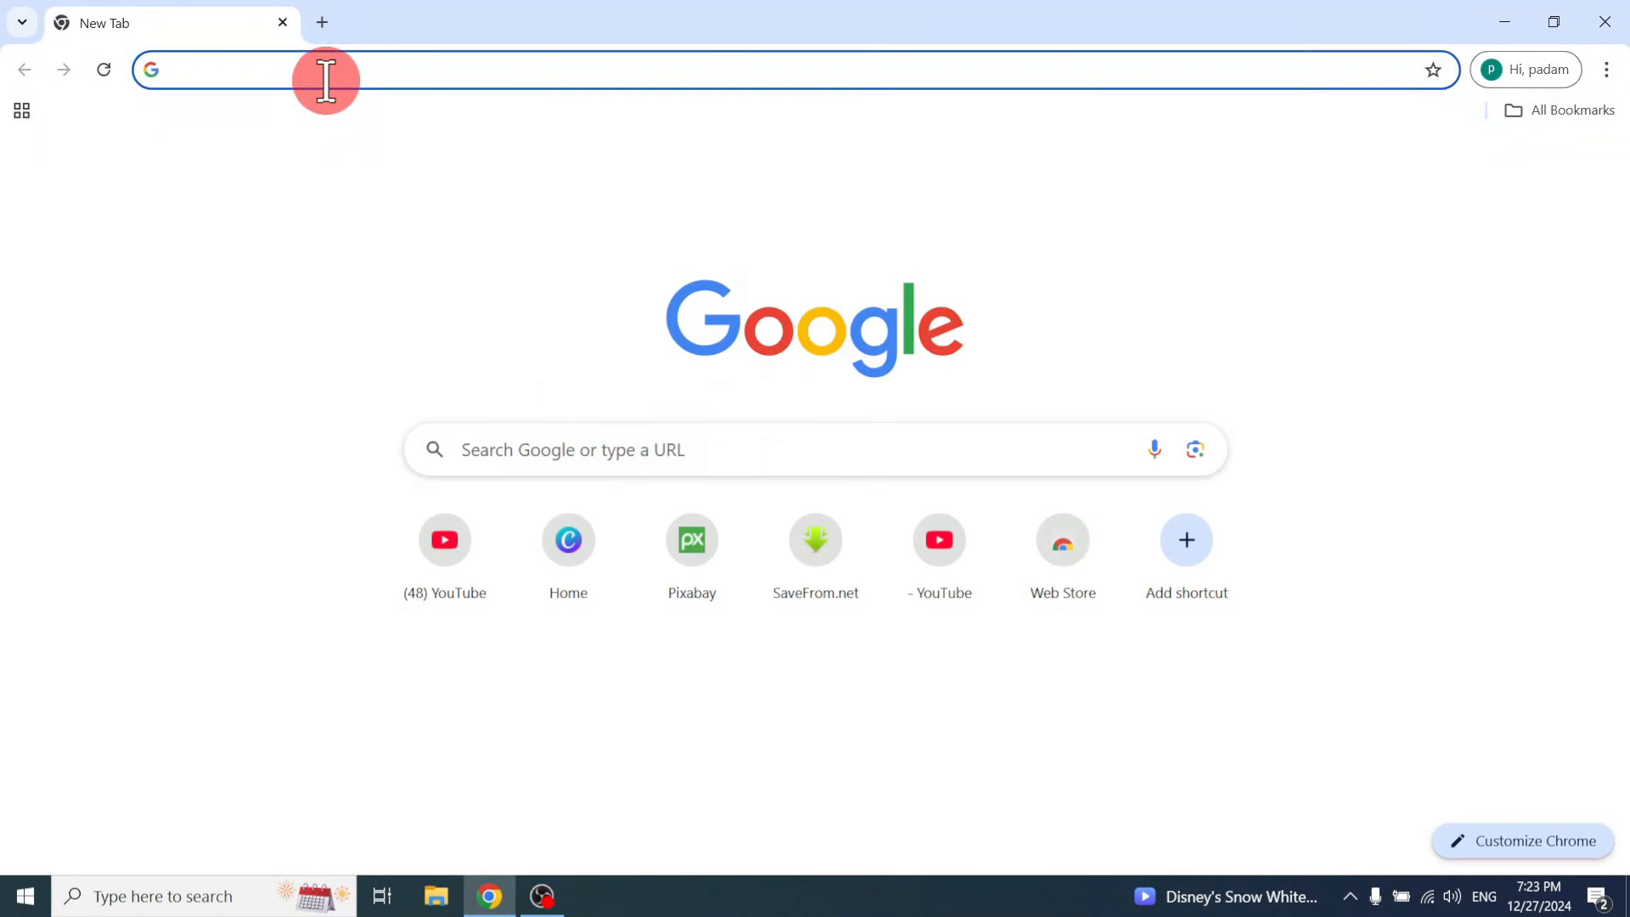
text(instagram download)
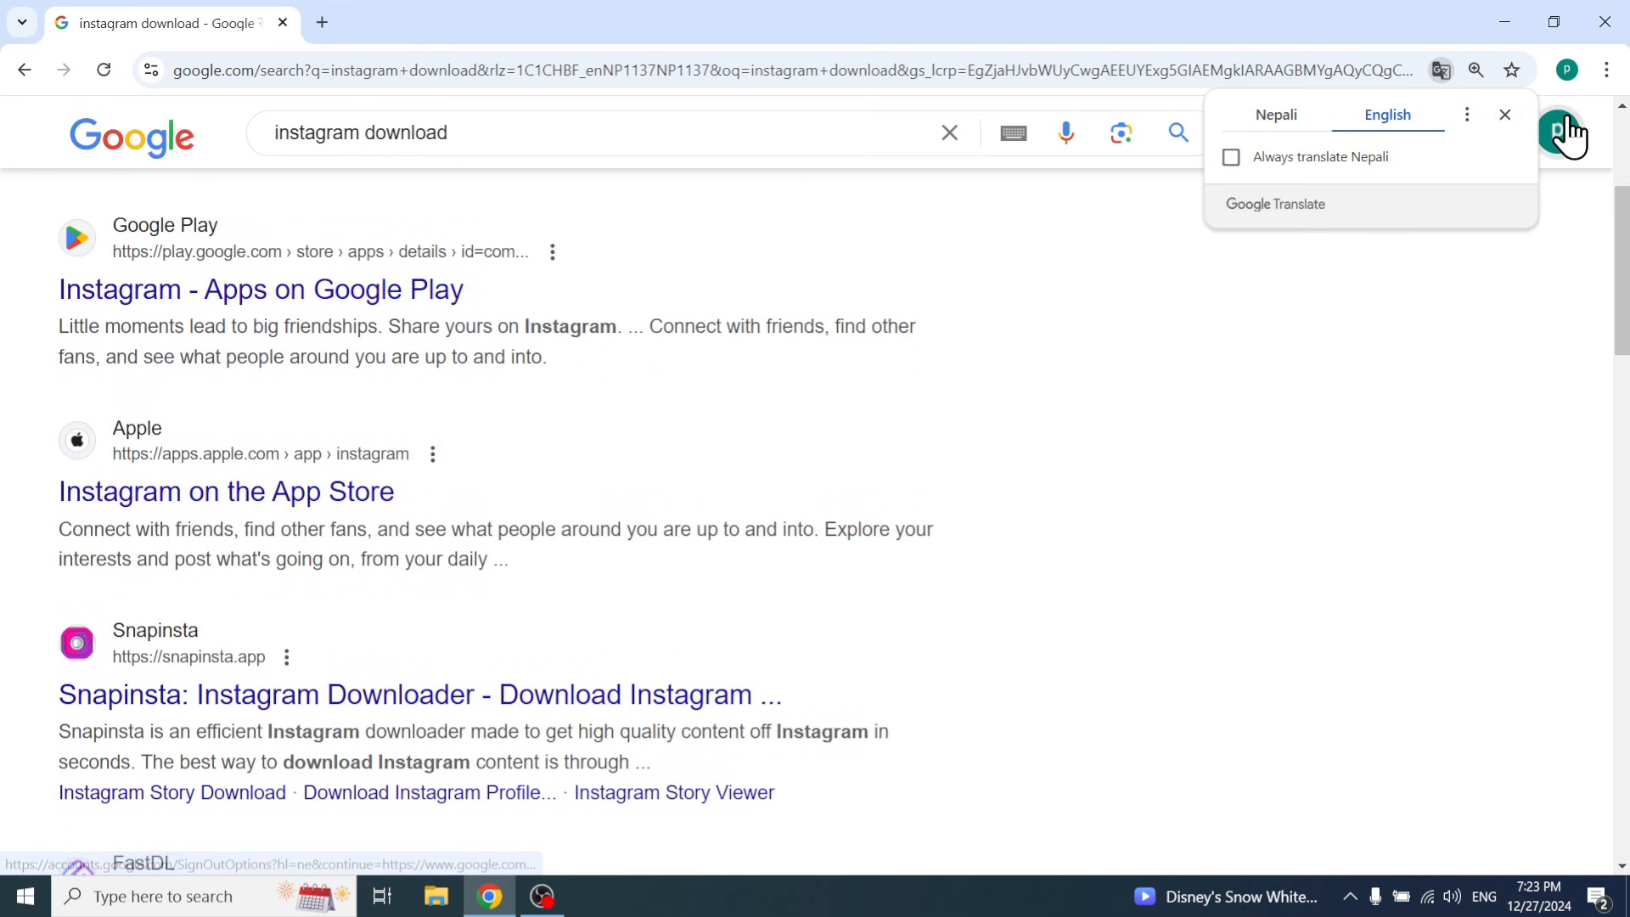
right_click(827, 94)
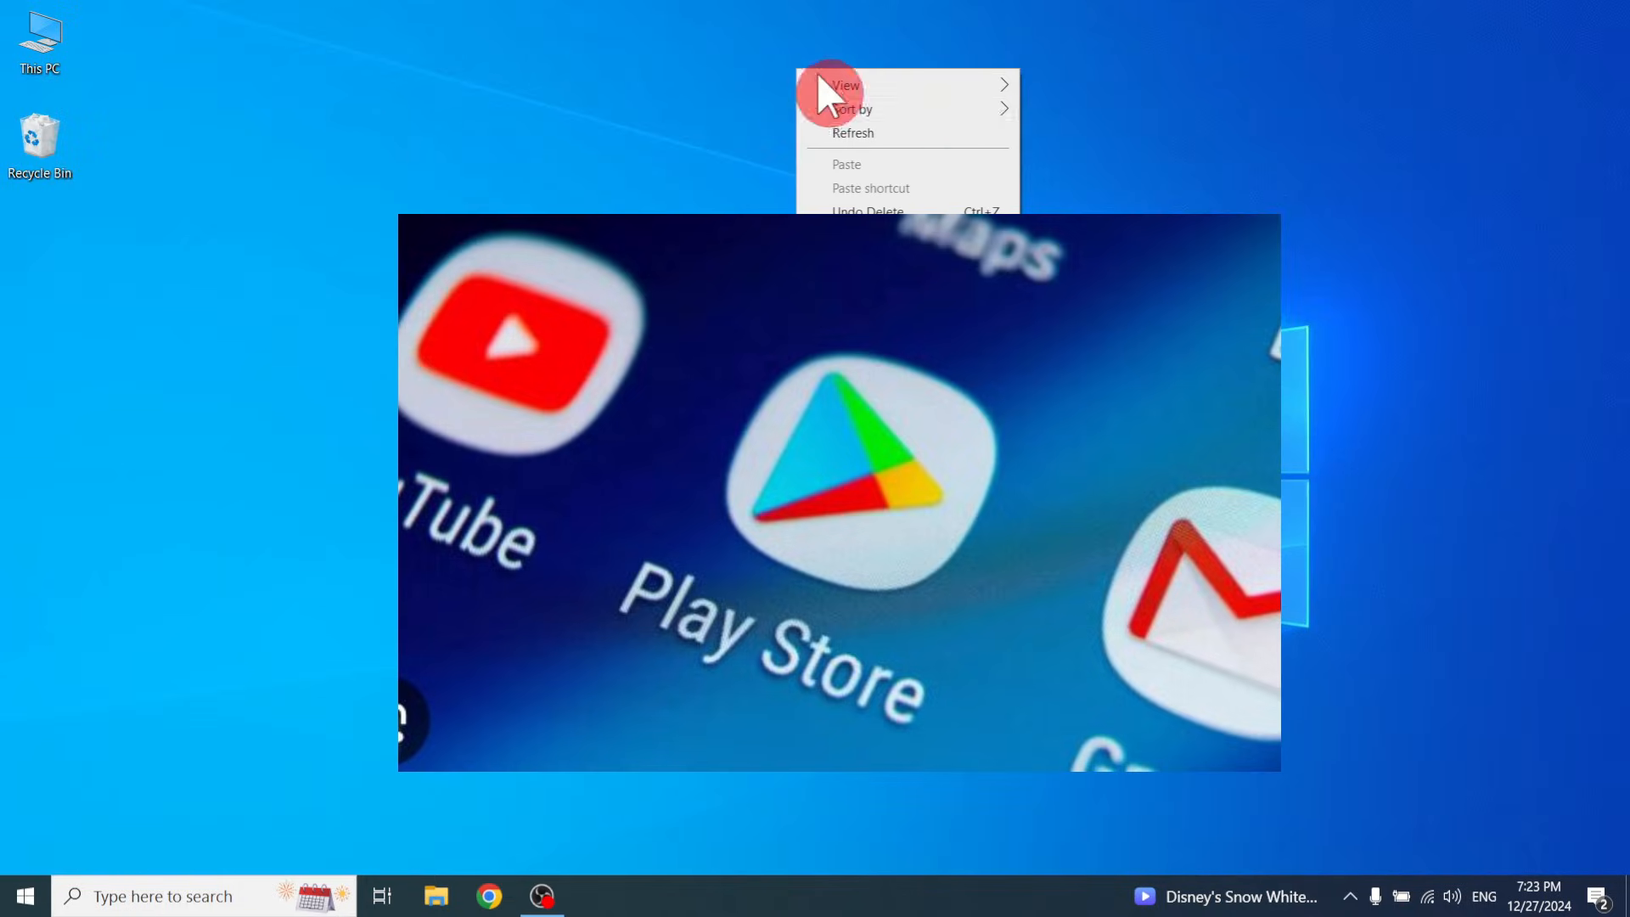
click(665, 73)
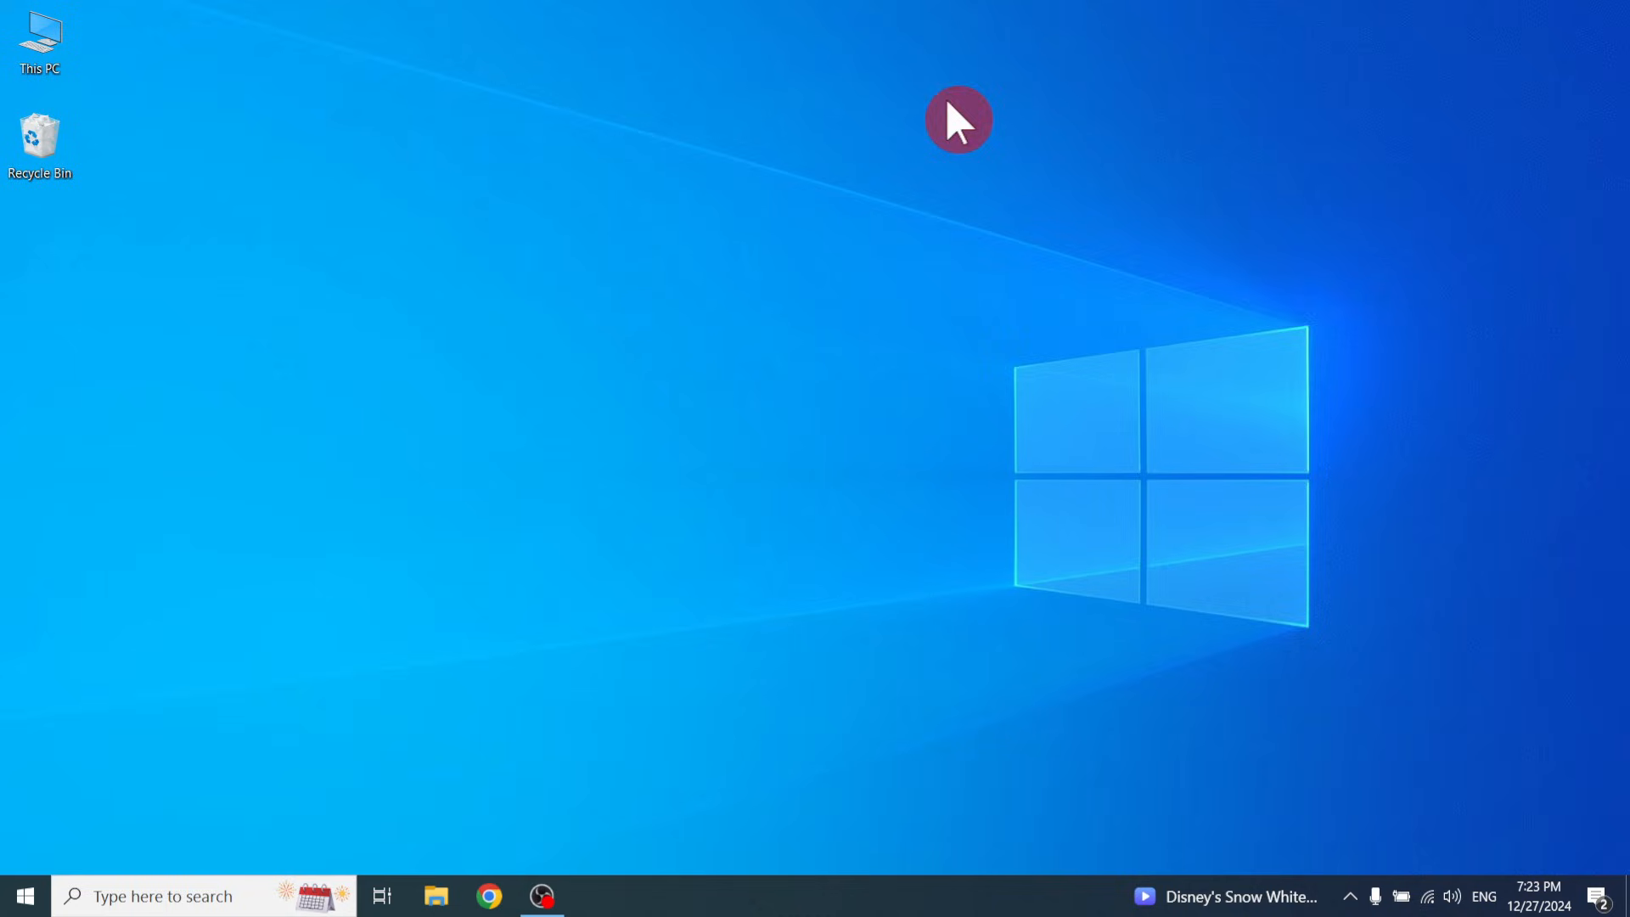
mouse_move(623, 103)
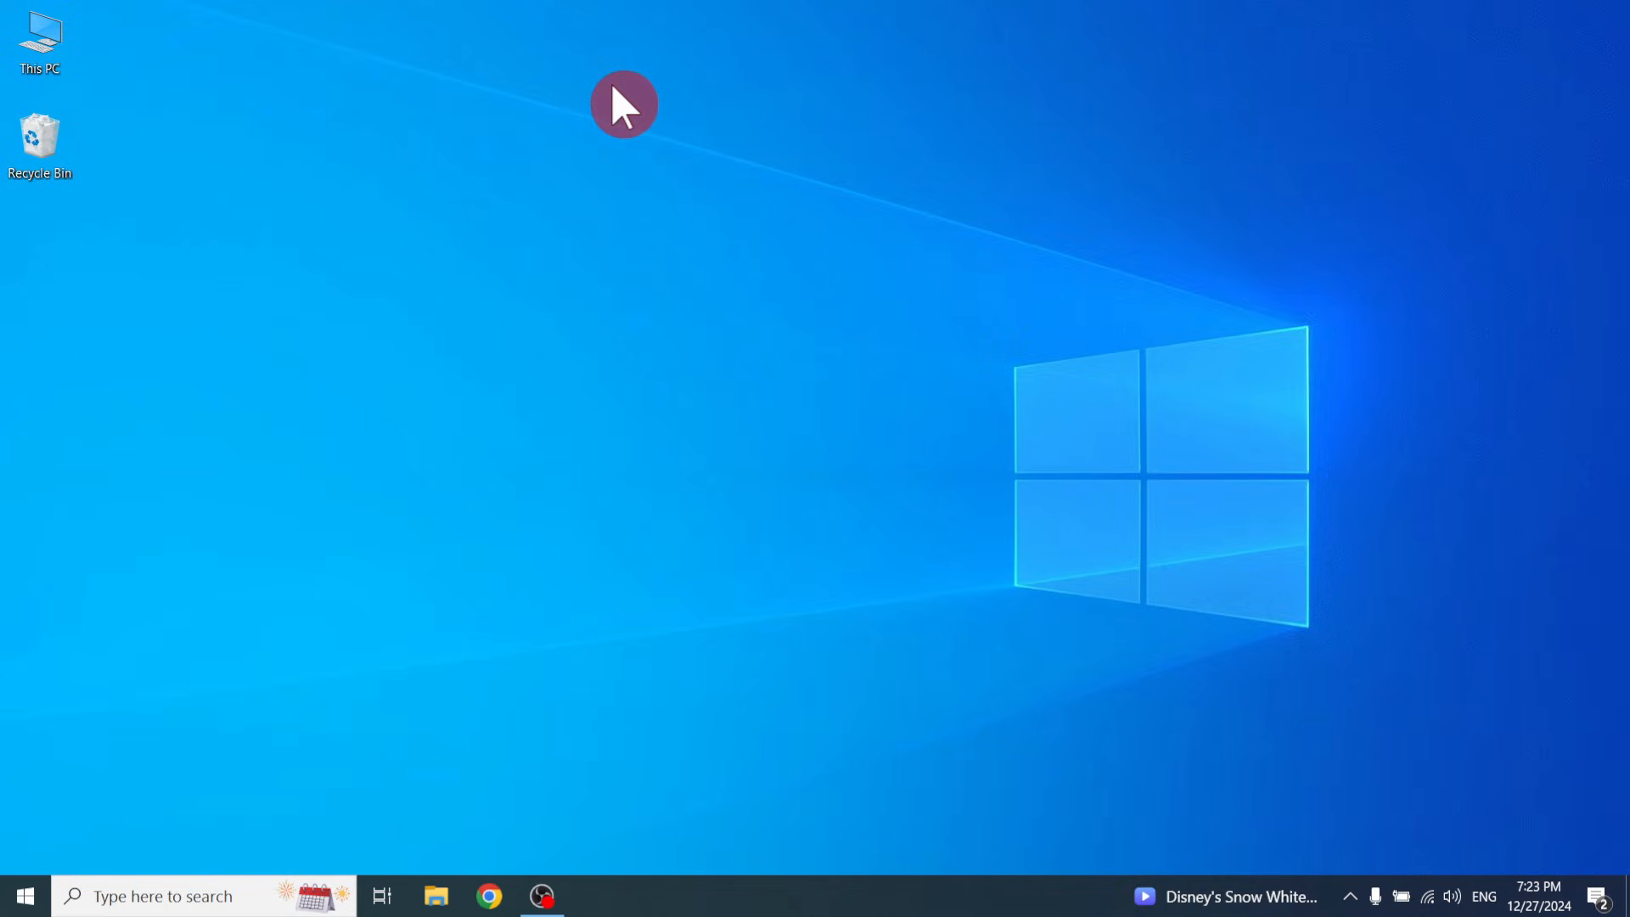
mouse_move(183, 638)
text(micro)
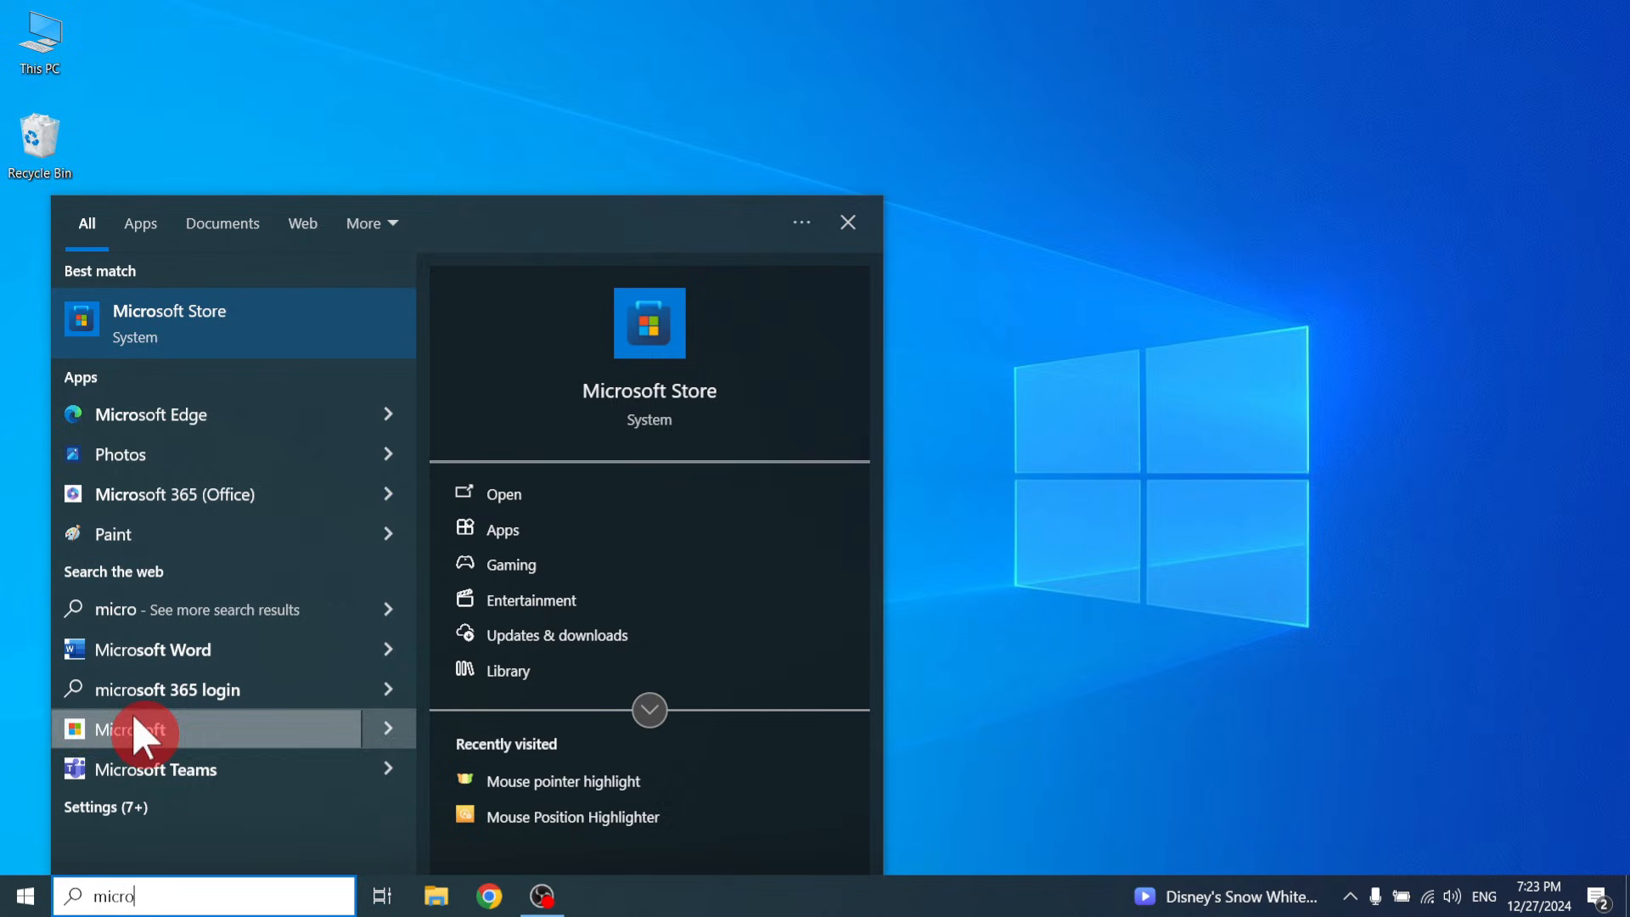
mouse_move(260, 343)
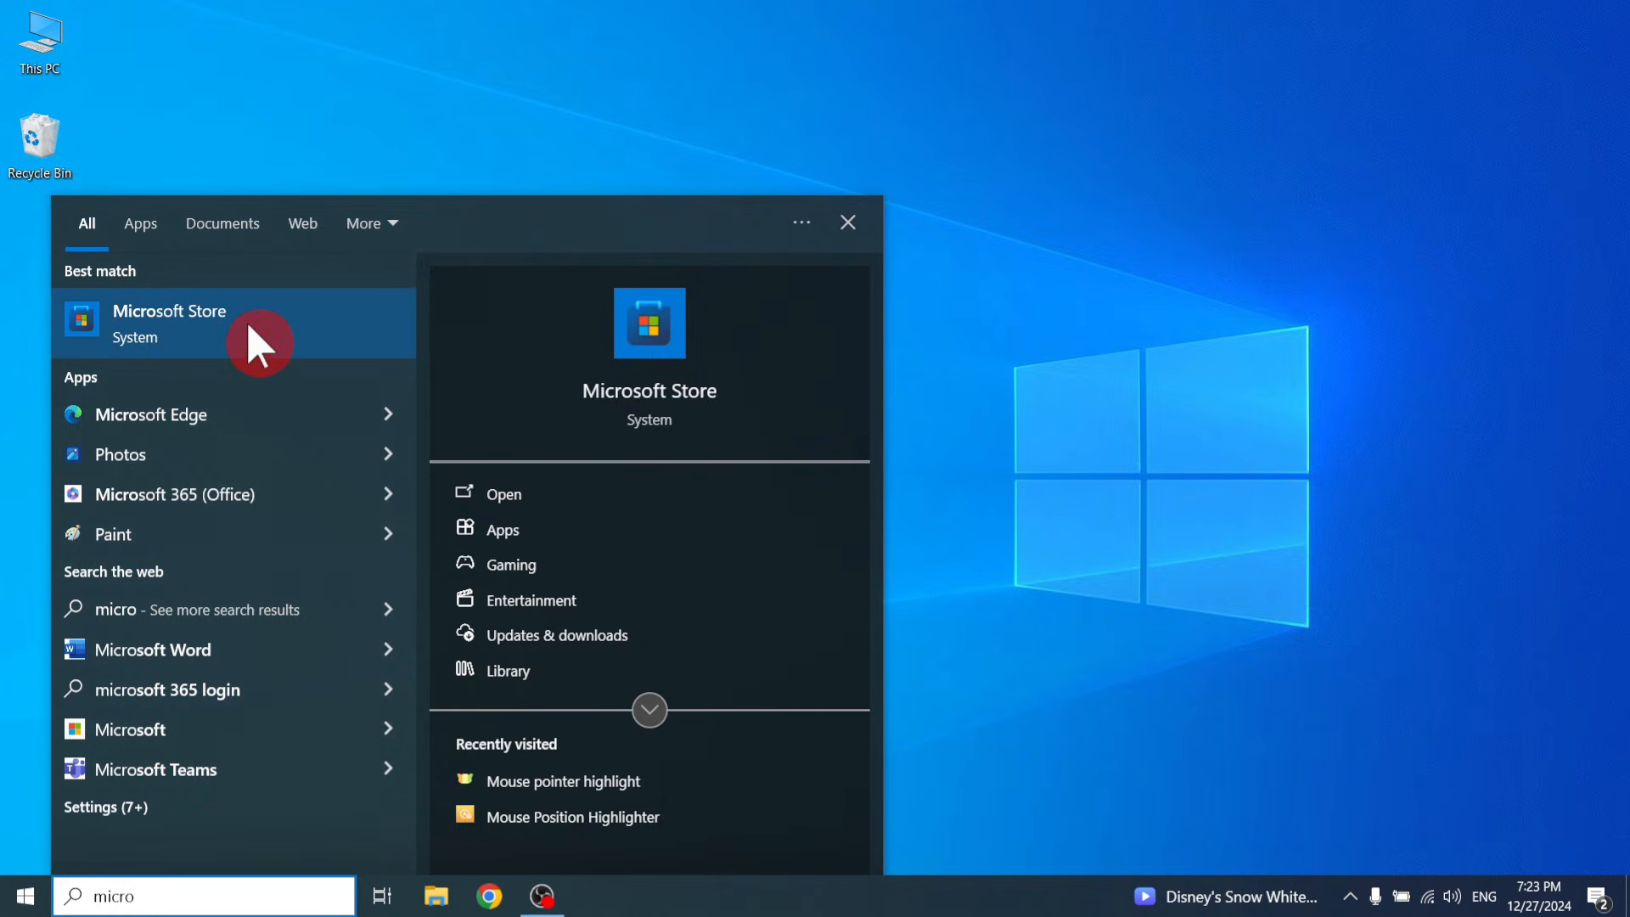
Launch Microsoft Store from the 'micro' search results under Best match.
click(170, 321)
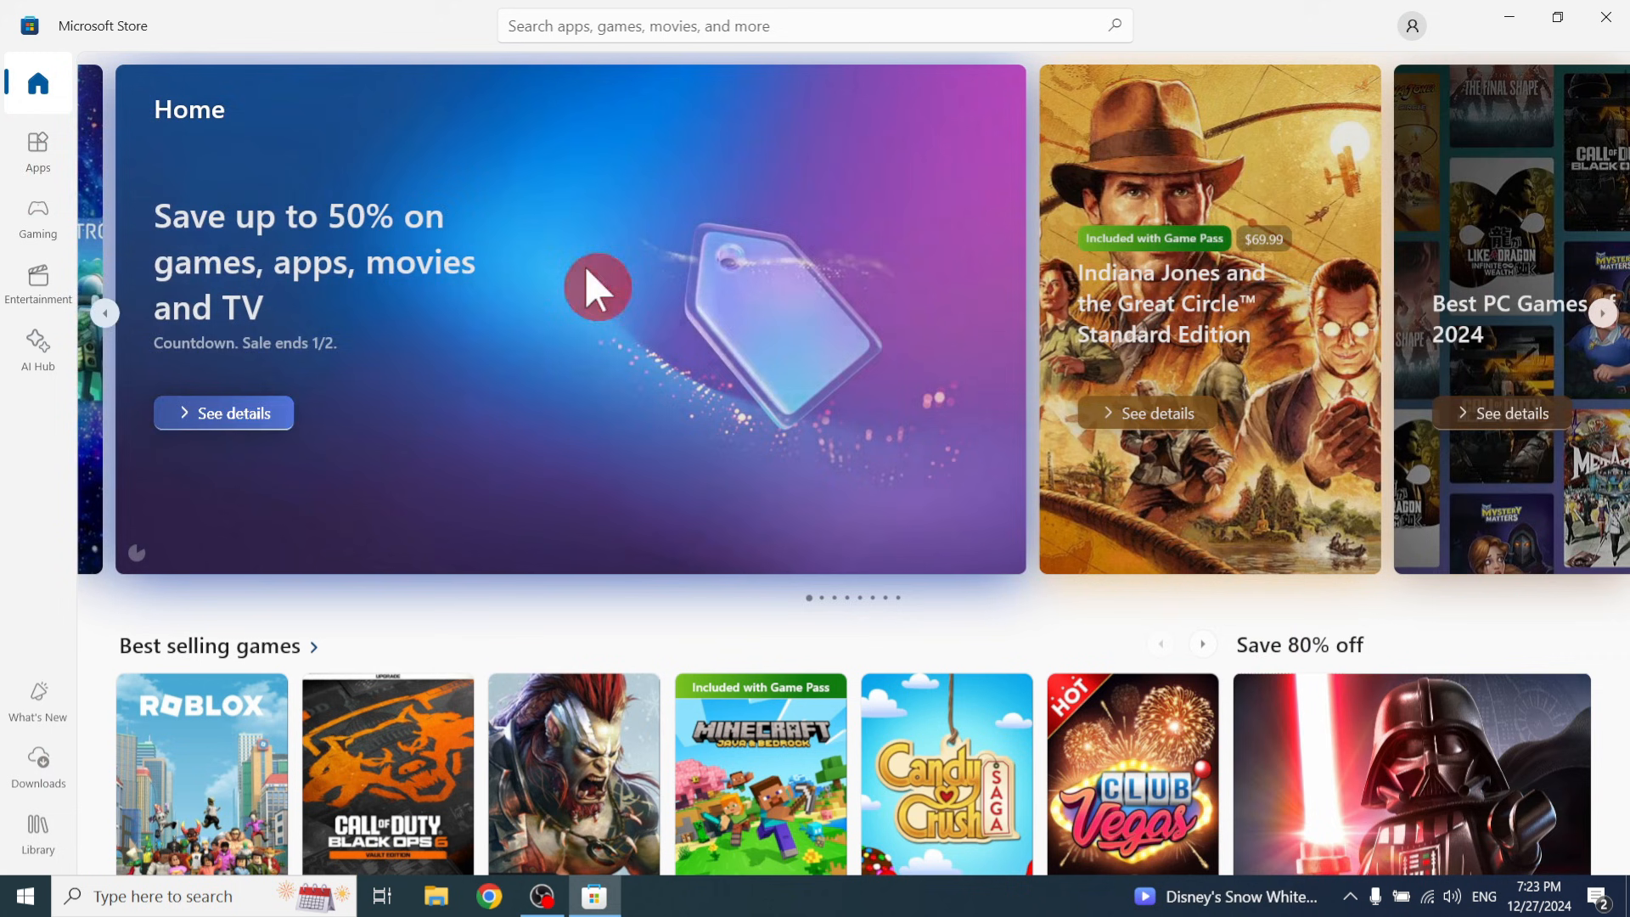
mouse_move(37, 151)
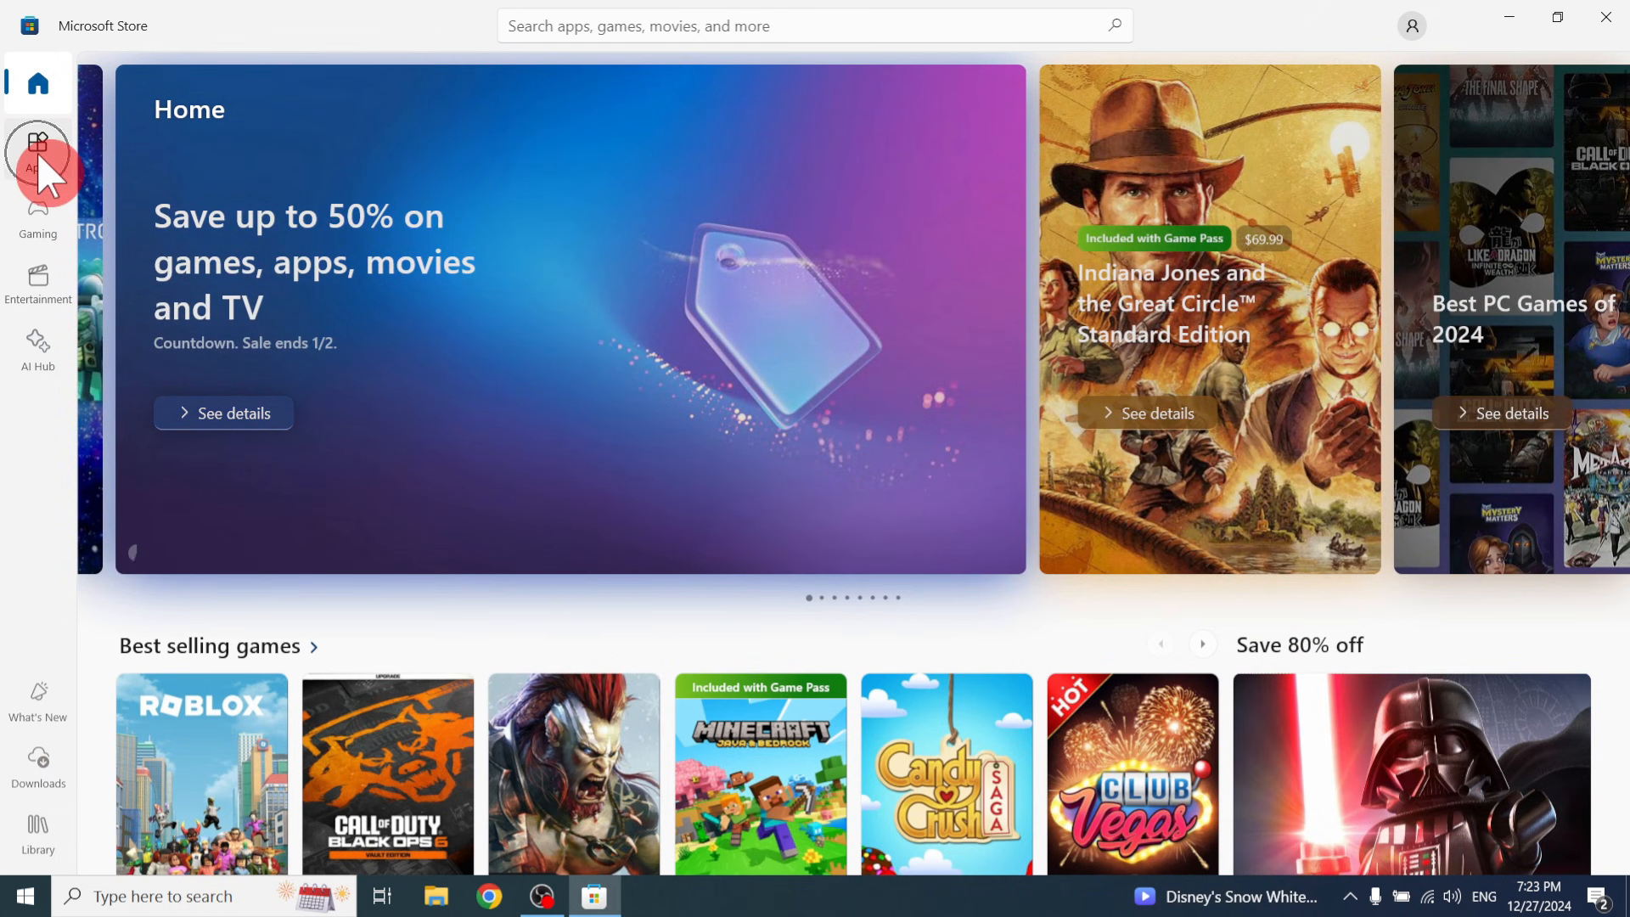
Go to the Apps section from the Store's left navigation.
click(37, 151)
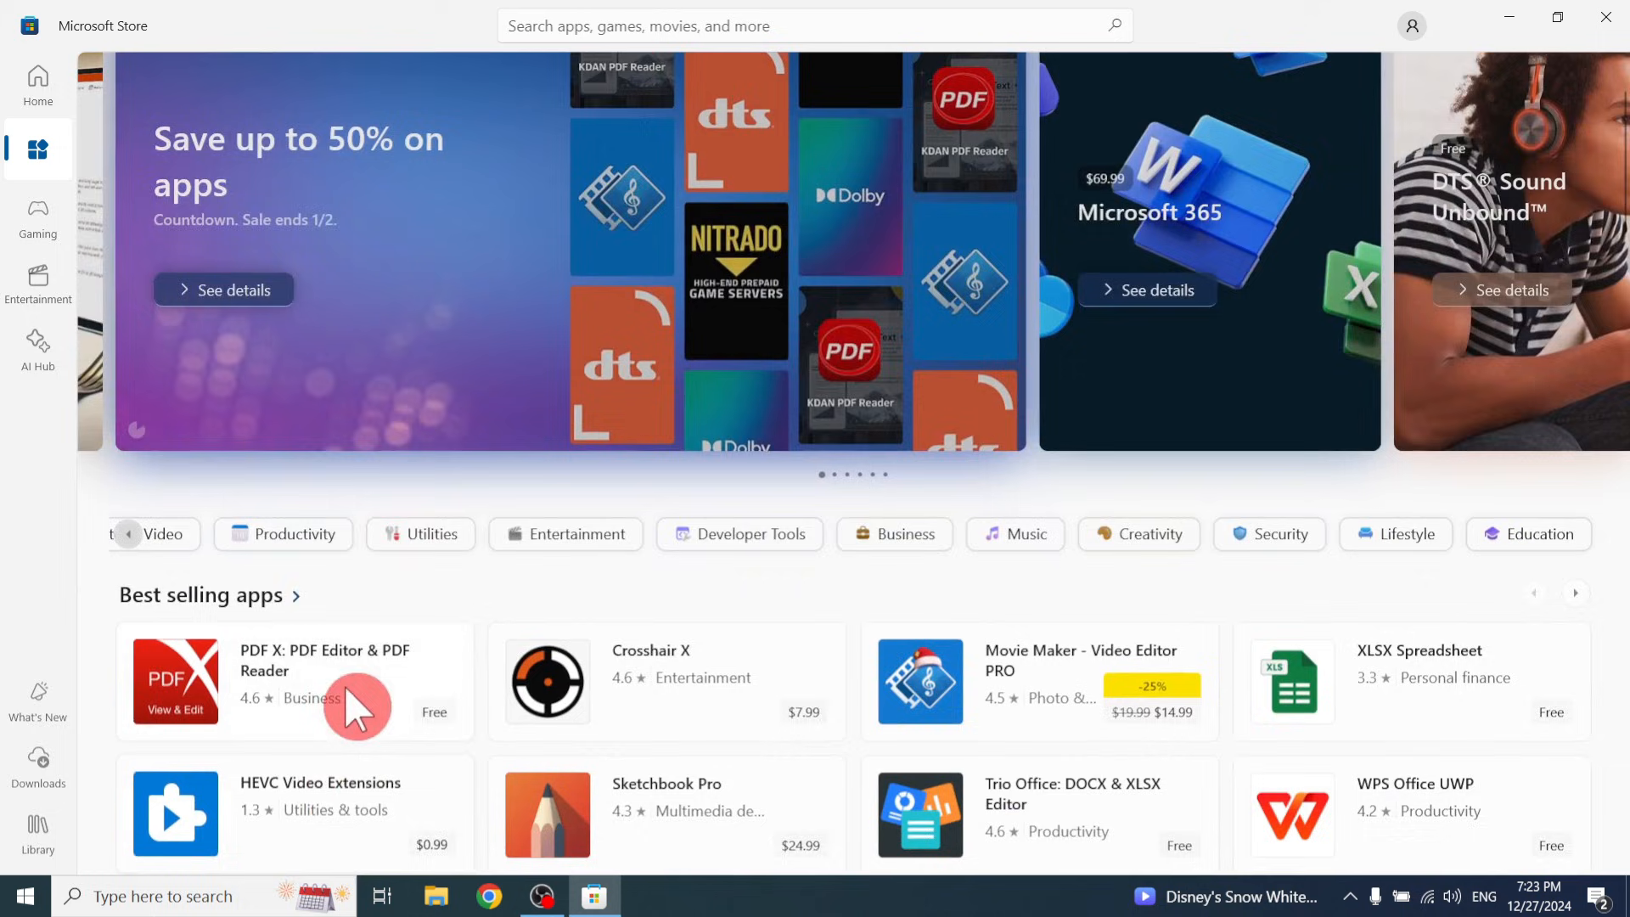
mouse_move(373, 696)
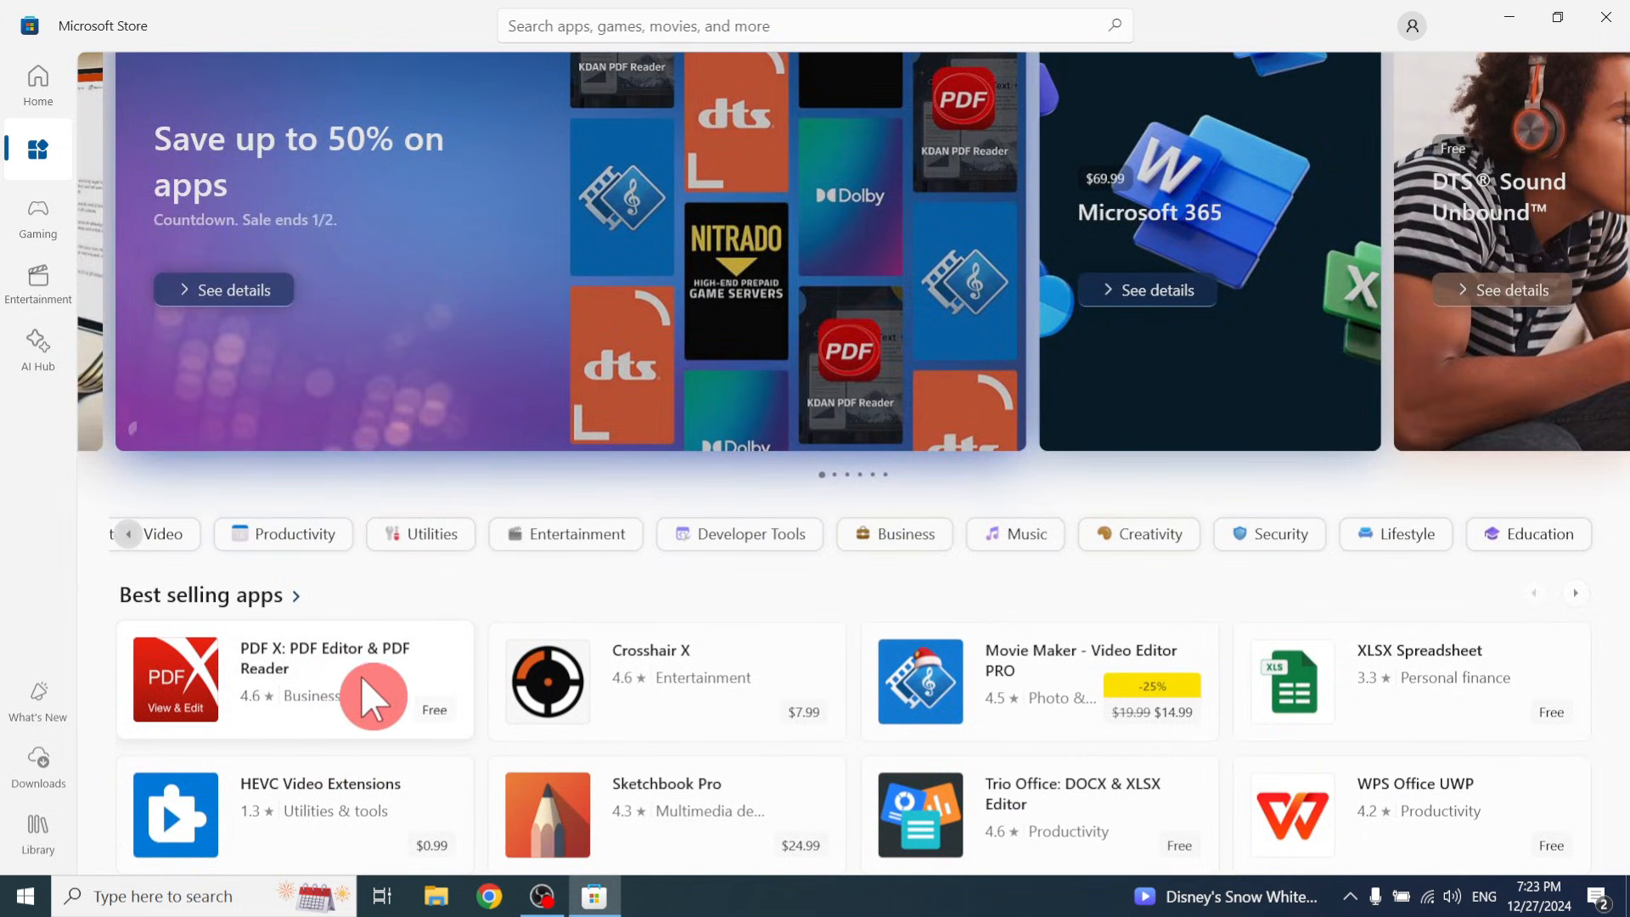
scroll(down, 3)
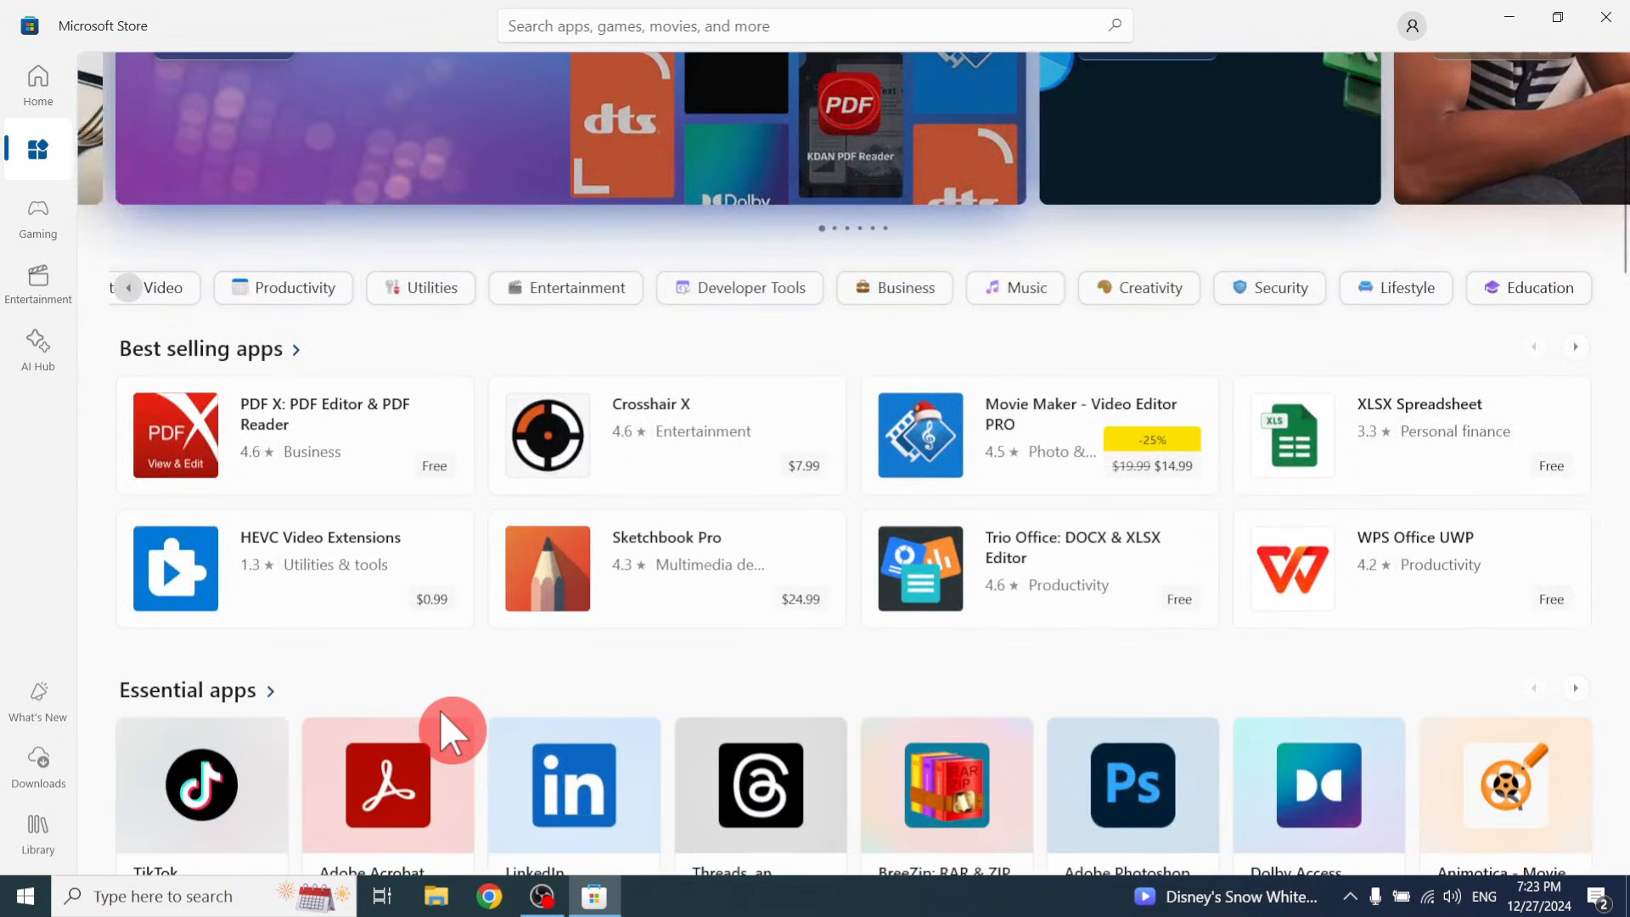
scroll(down, 3)
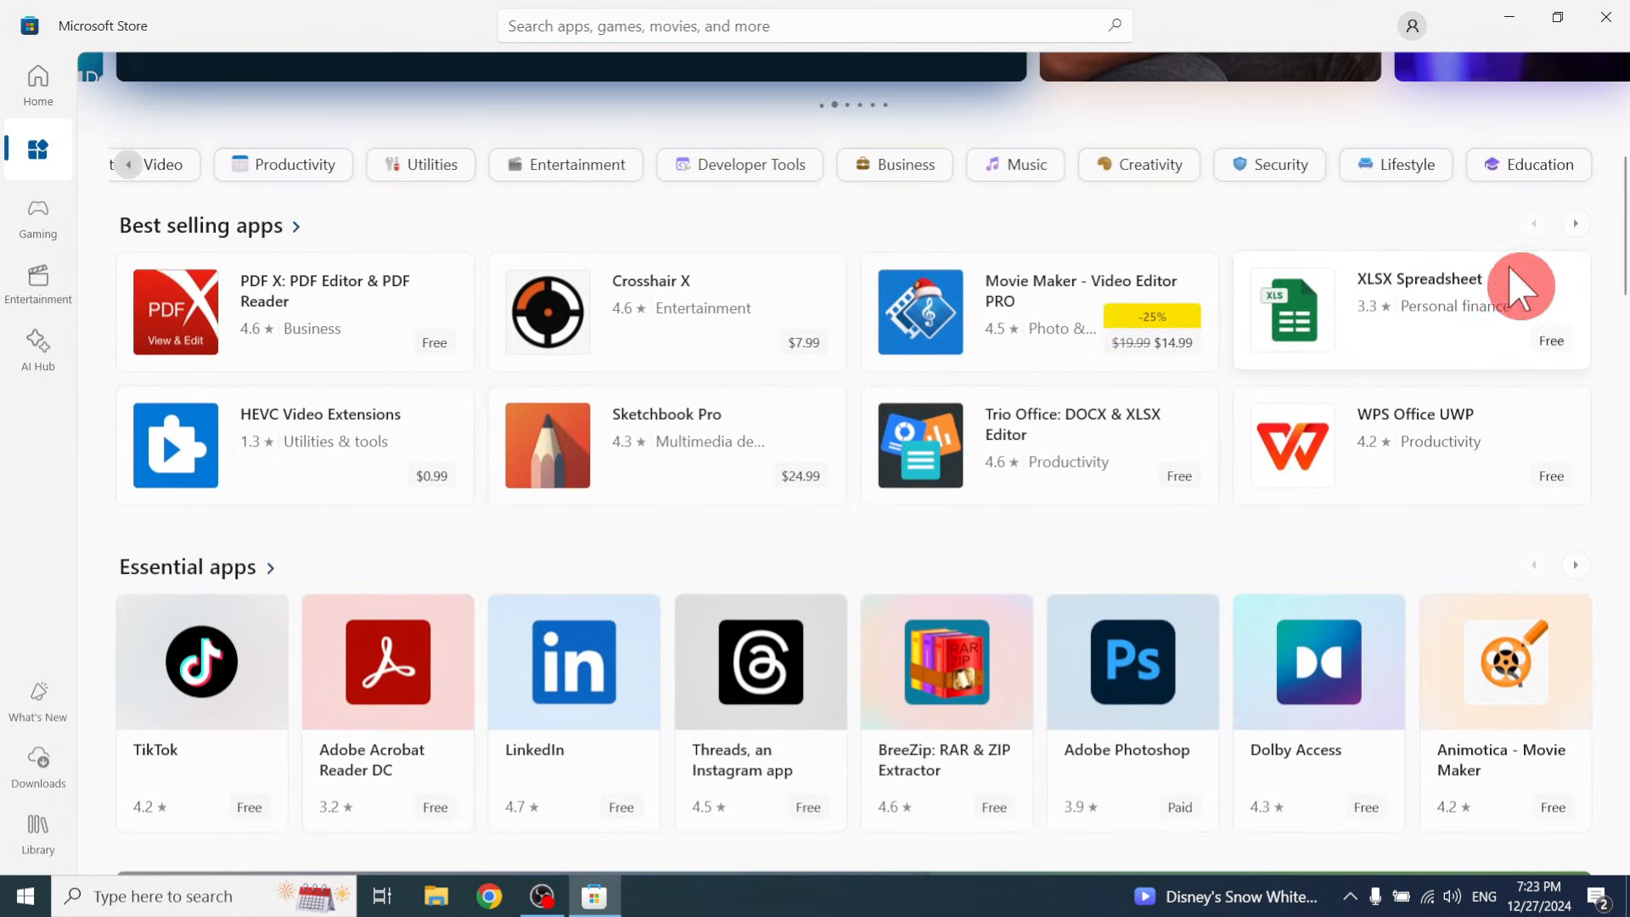
mouse_move(1334, 475)
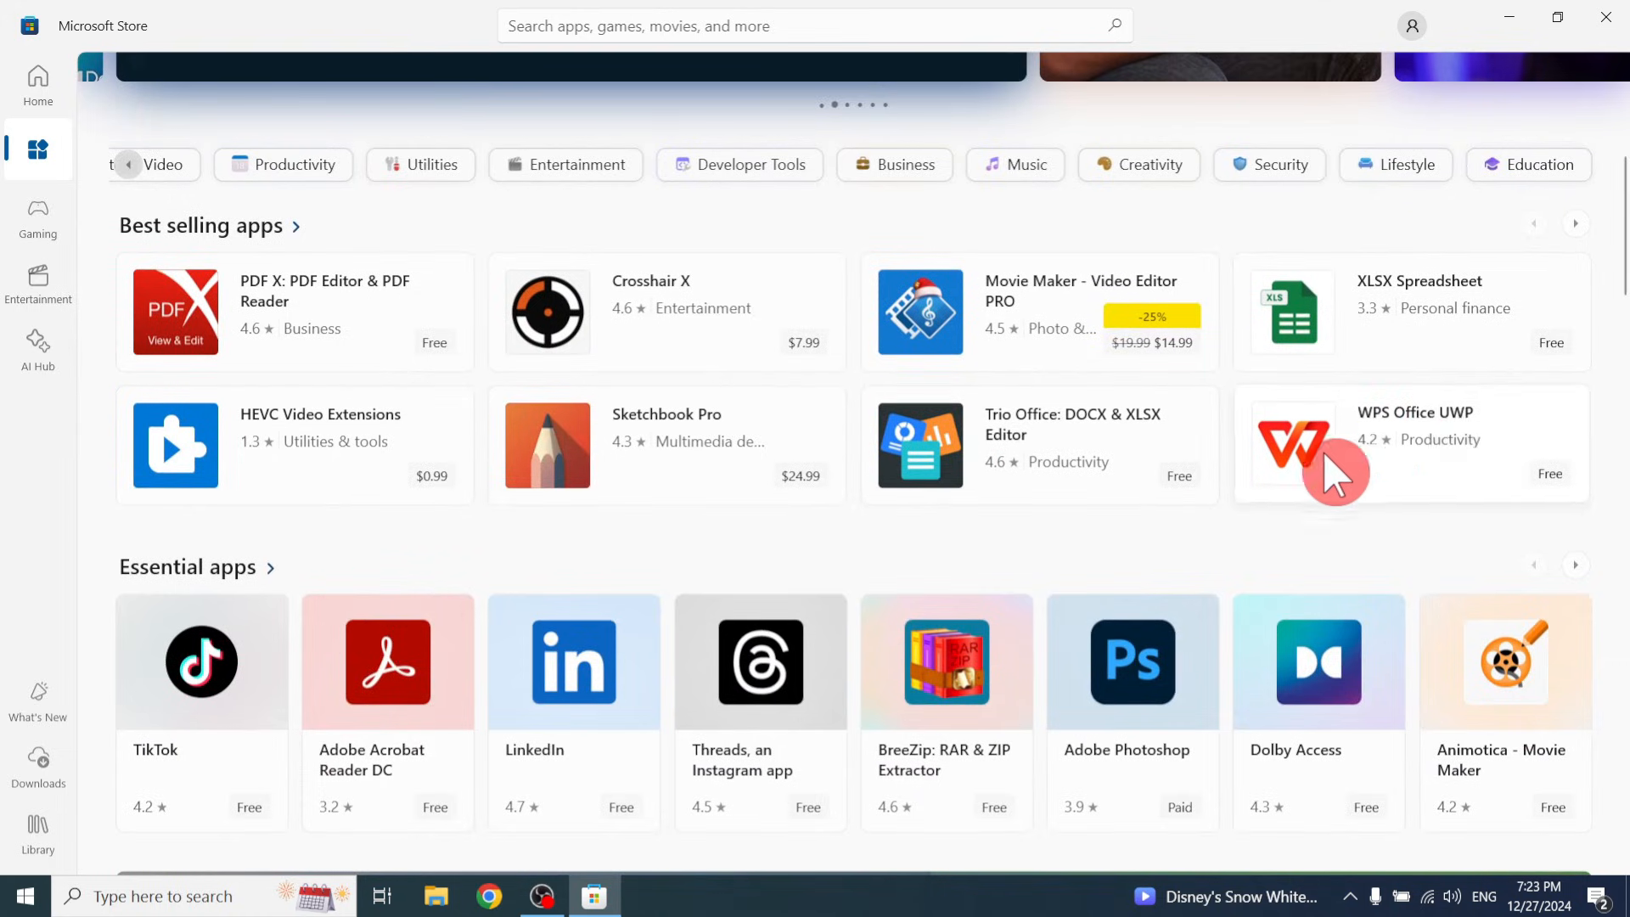
scroll(down, 3)
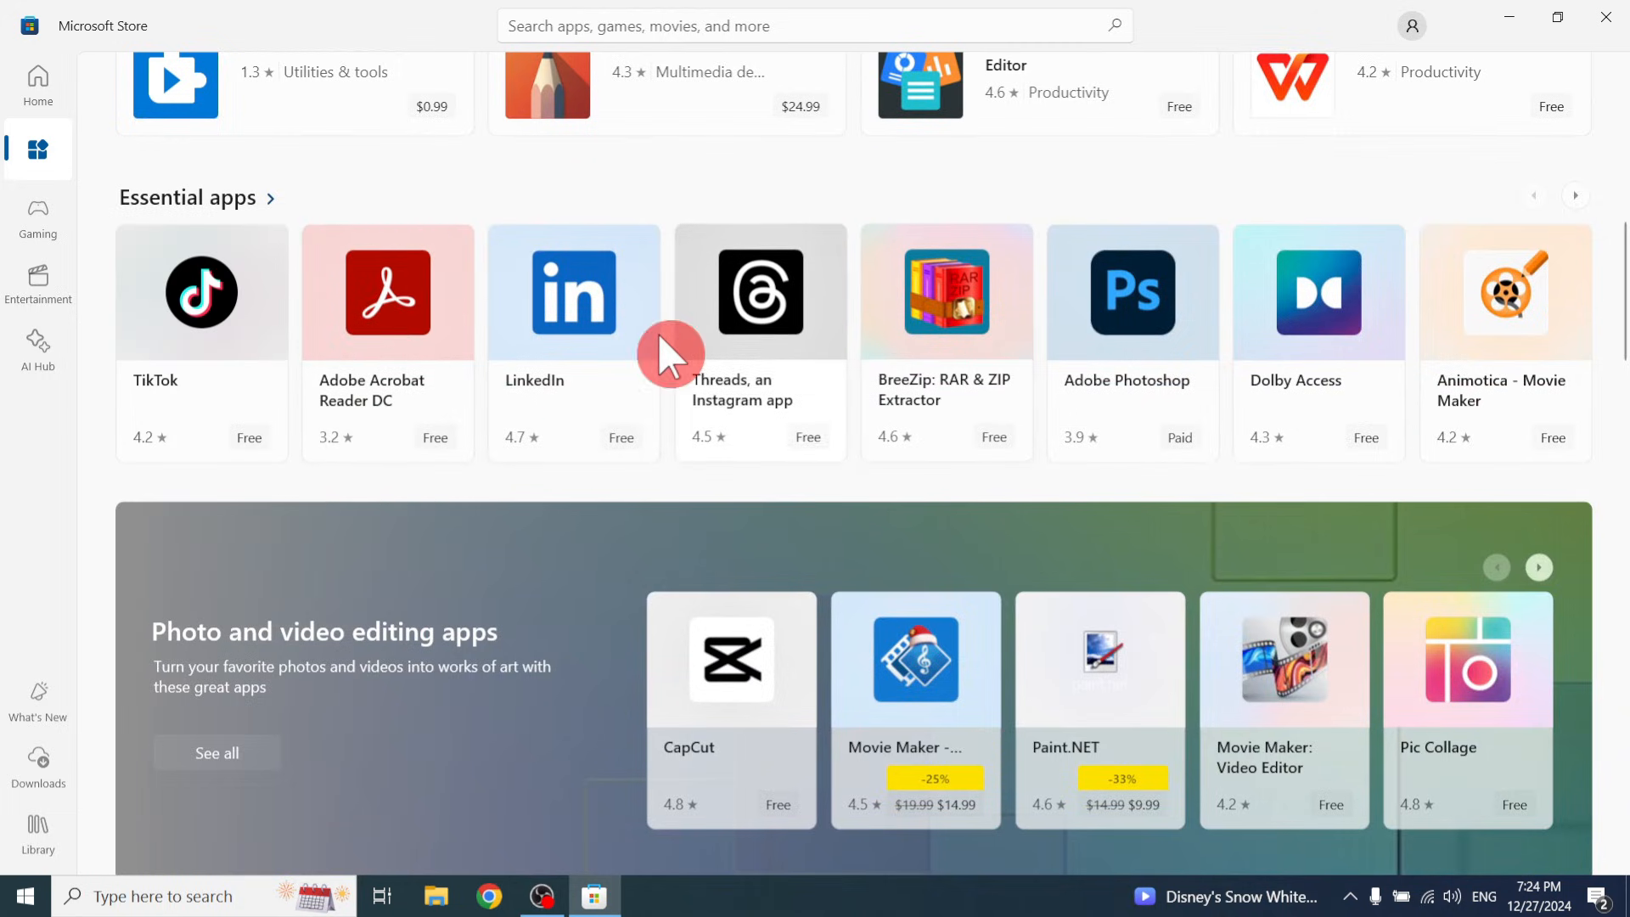
mouse_move(484, 424)
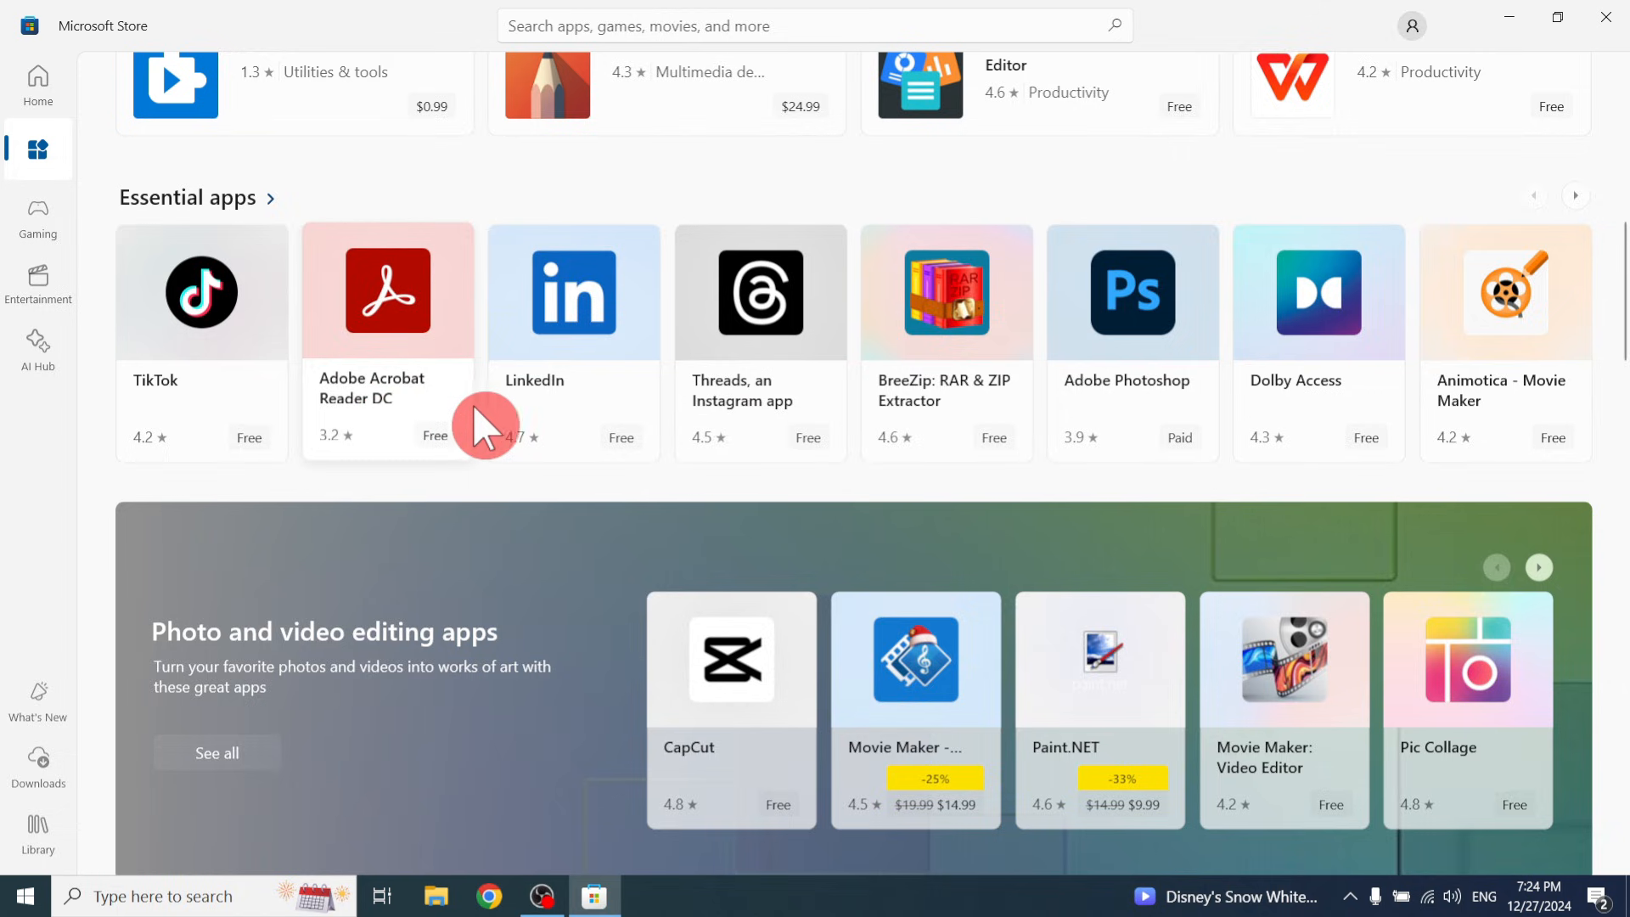
mouse_move(1317, 332)
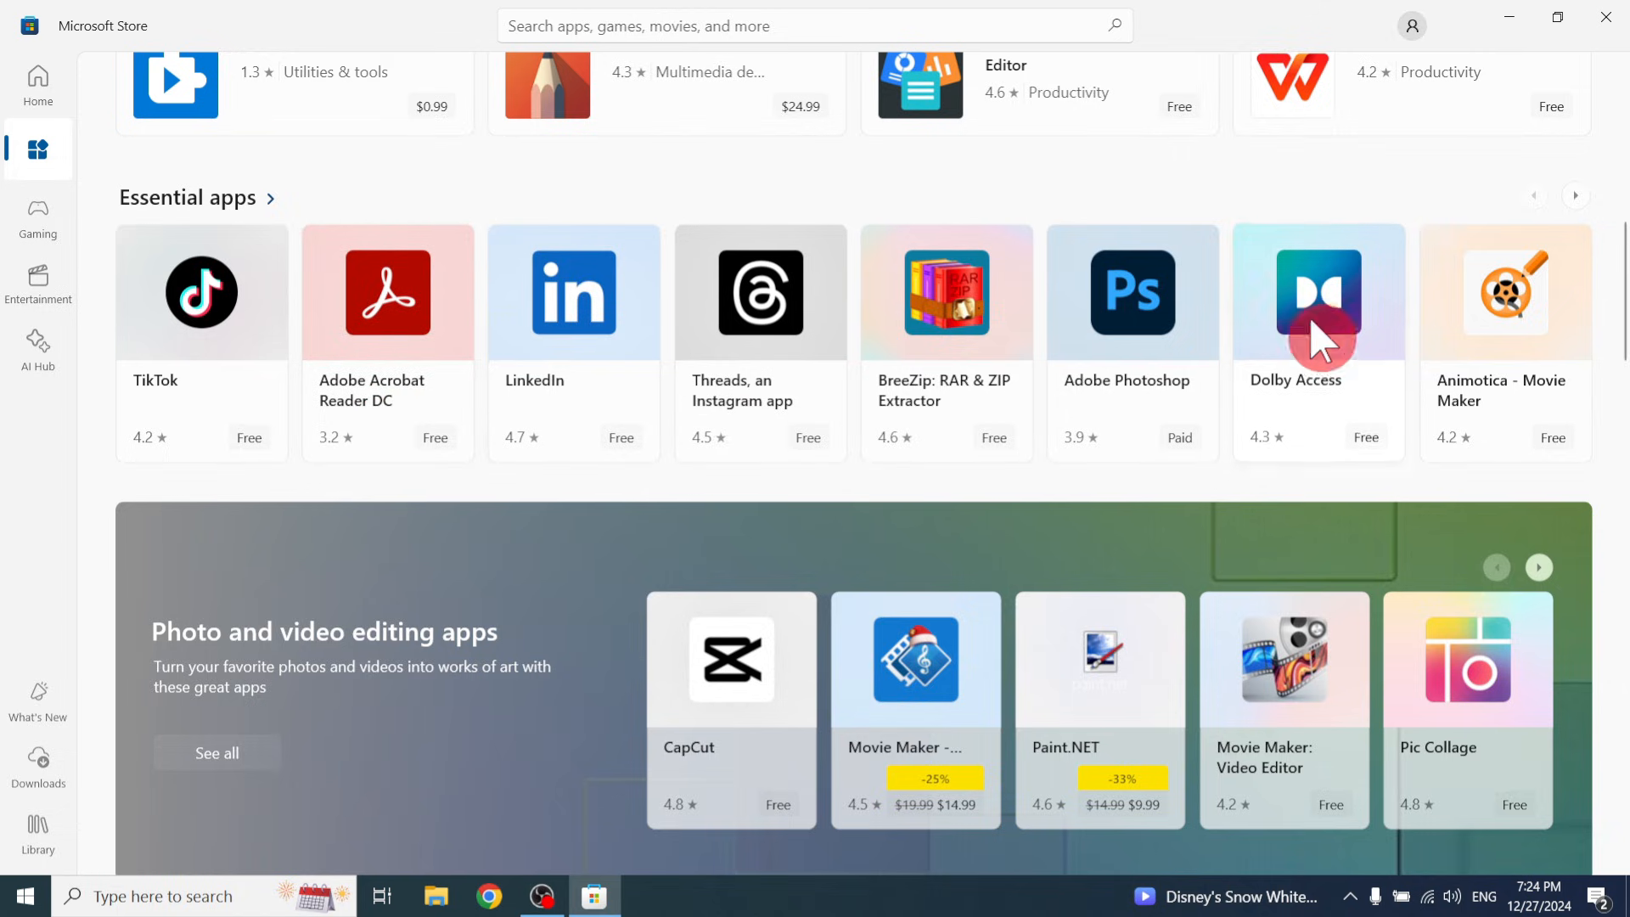
mouse_move(1203, 429)
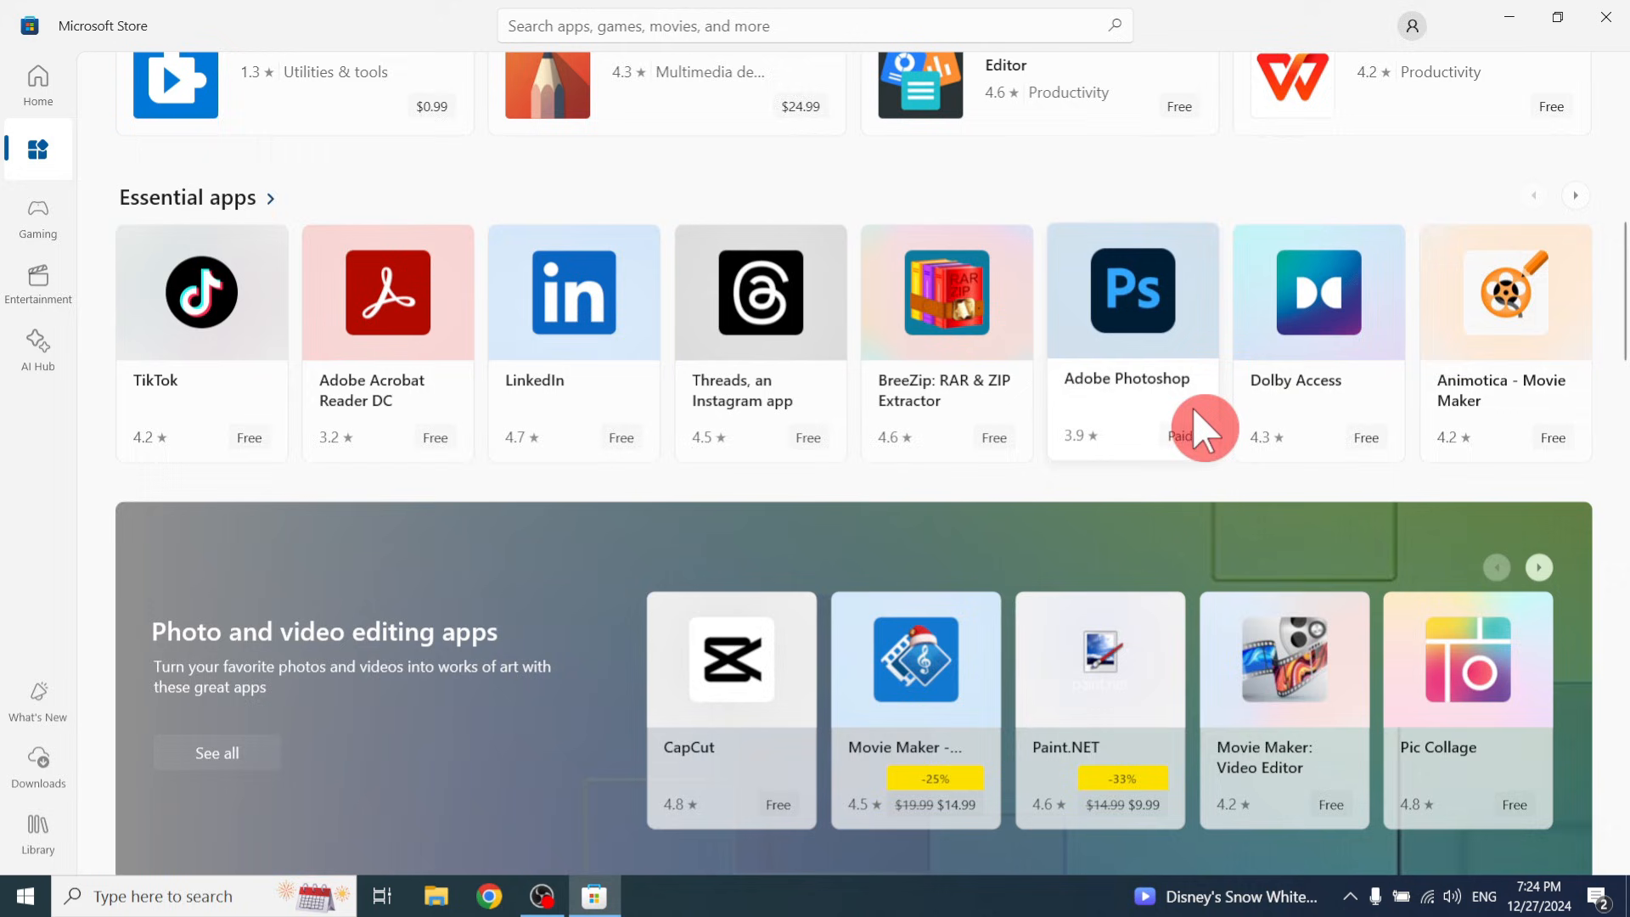
Advance the Essential apps carousel, then page the Photo and video editing apps showcase several times.
click(1577, 195)
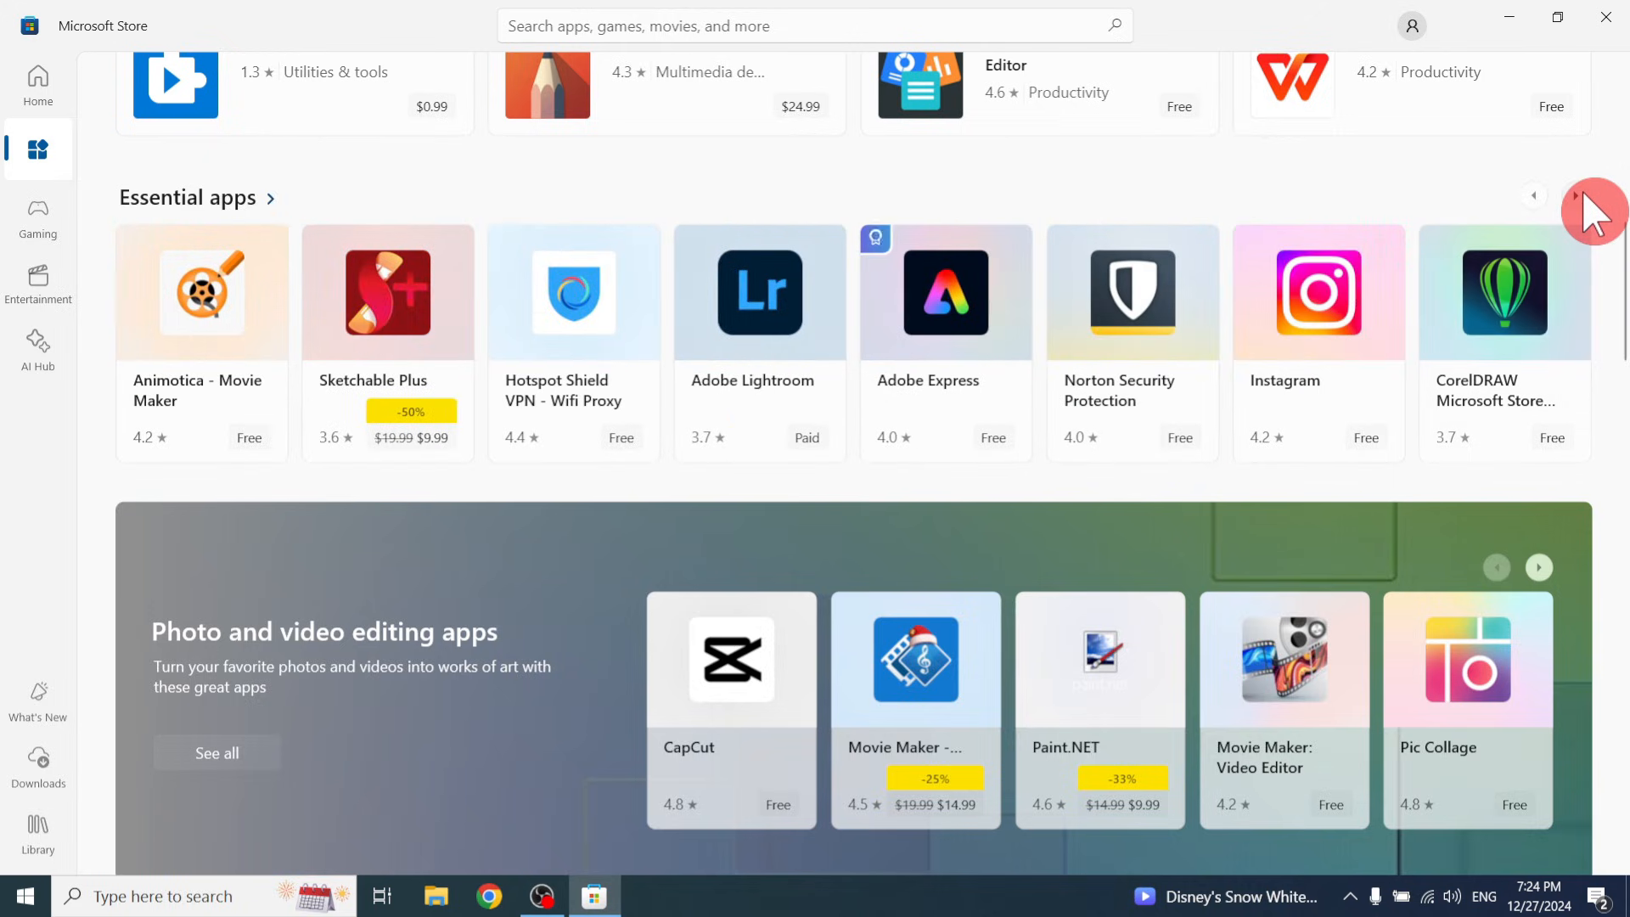
mouse_move(1312, 372)
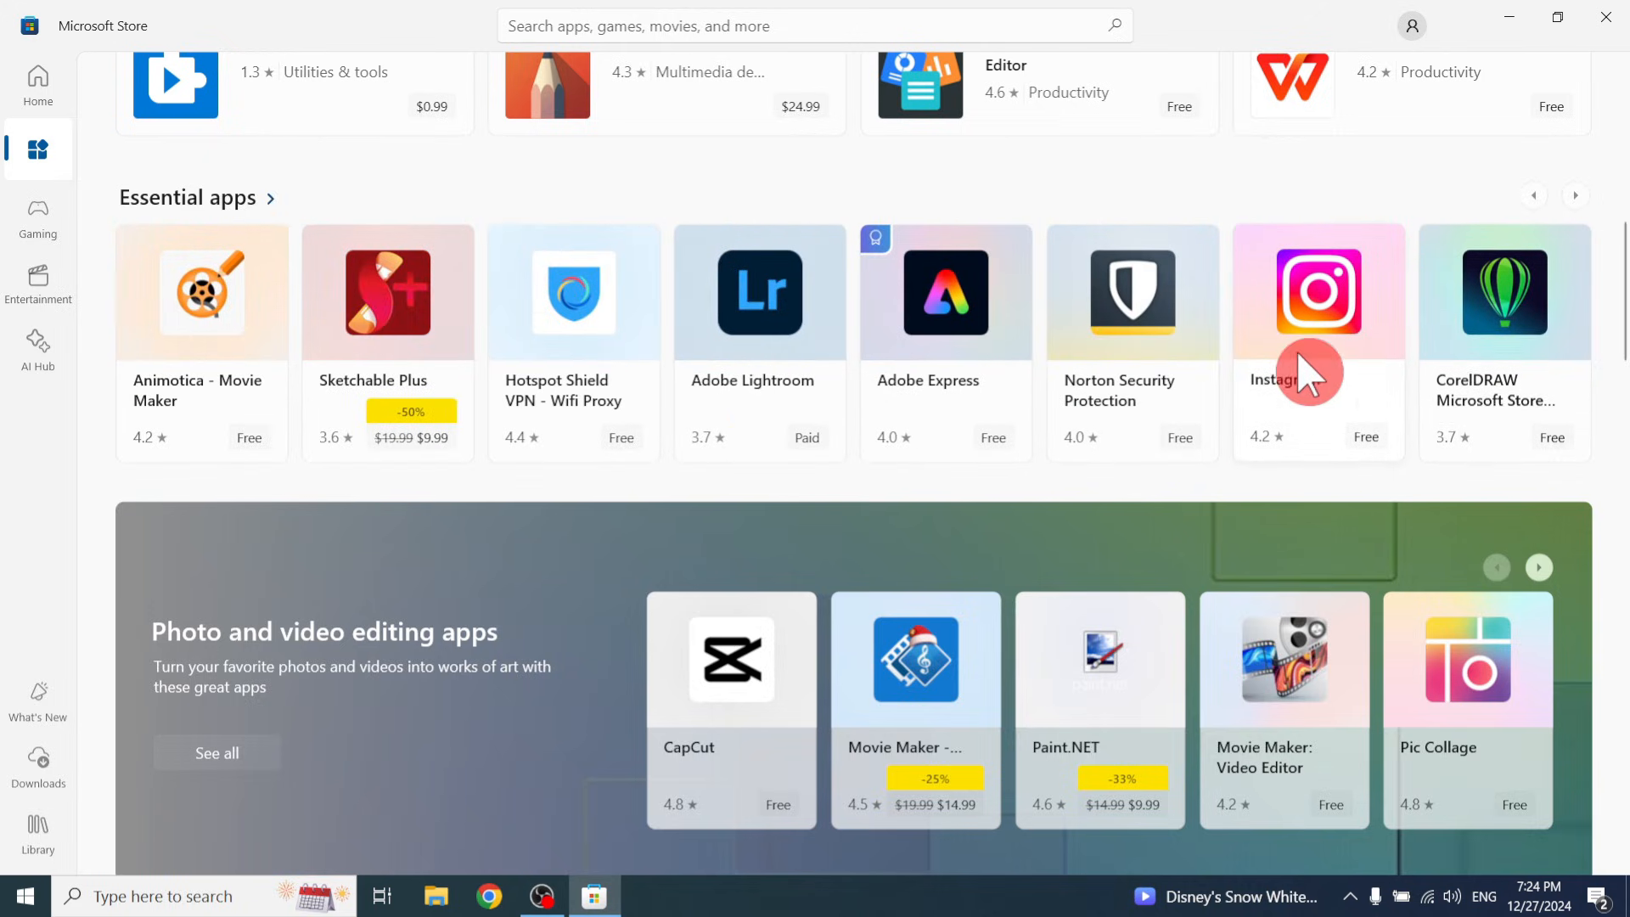
scroll(down, 3)
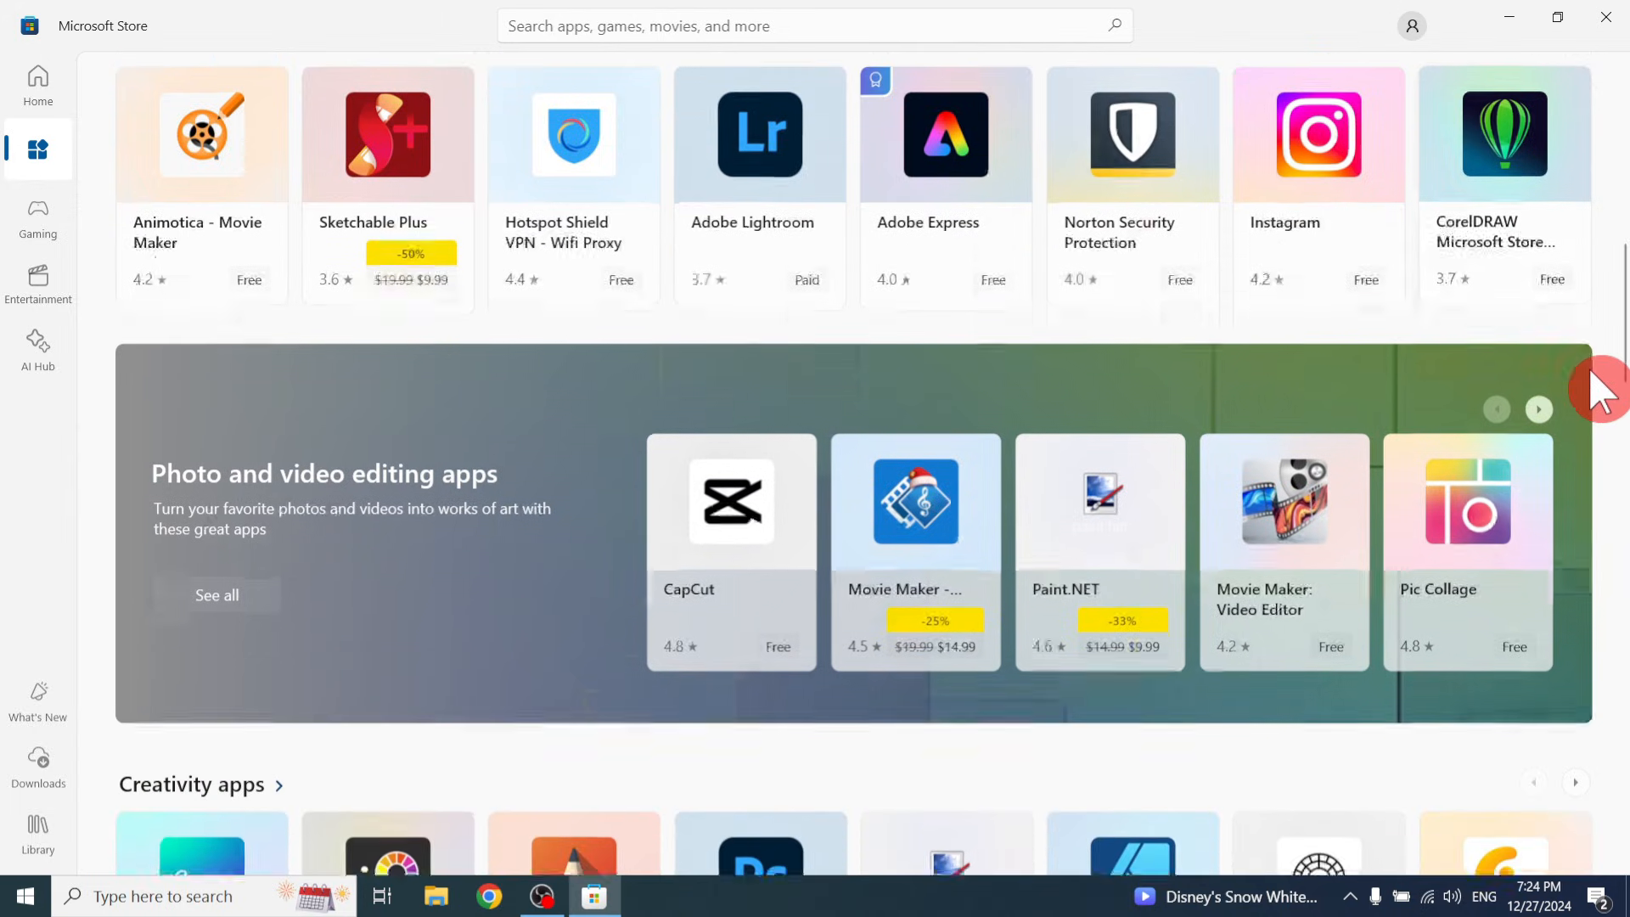
scroll(down, 3)
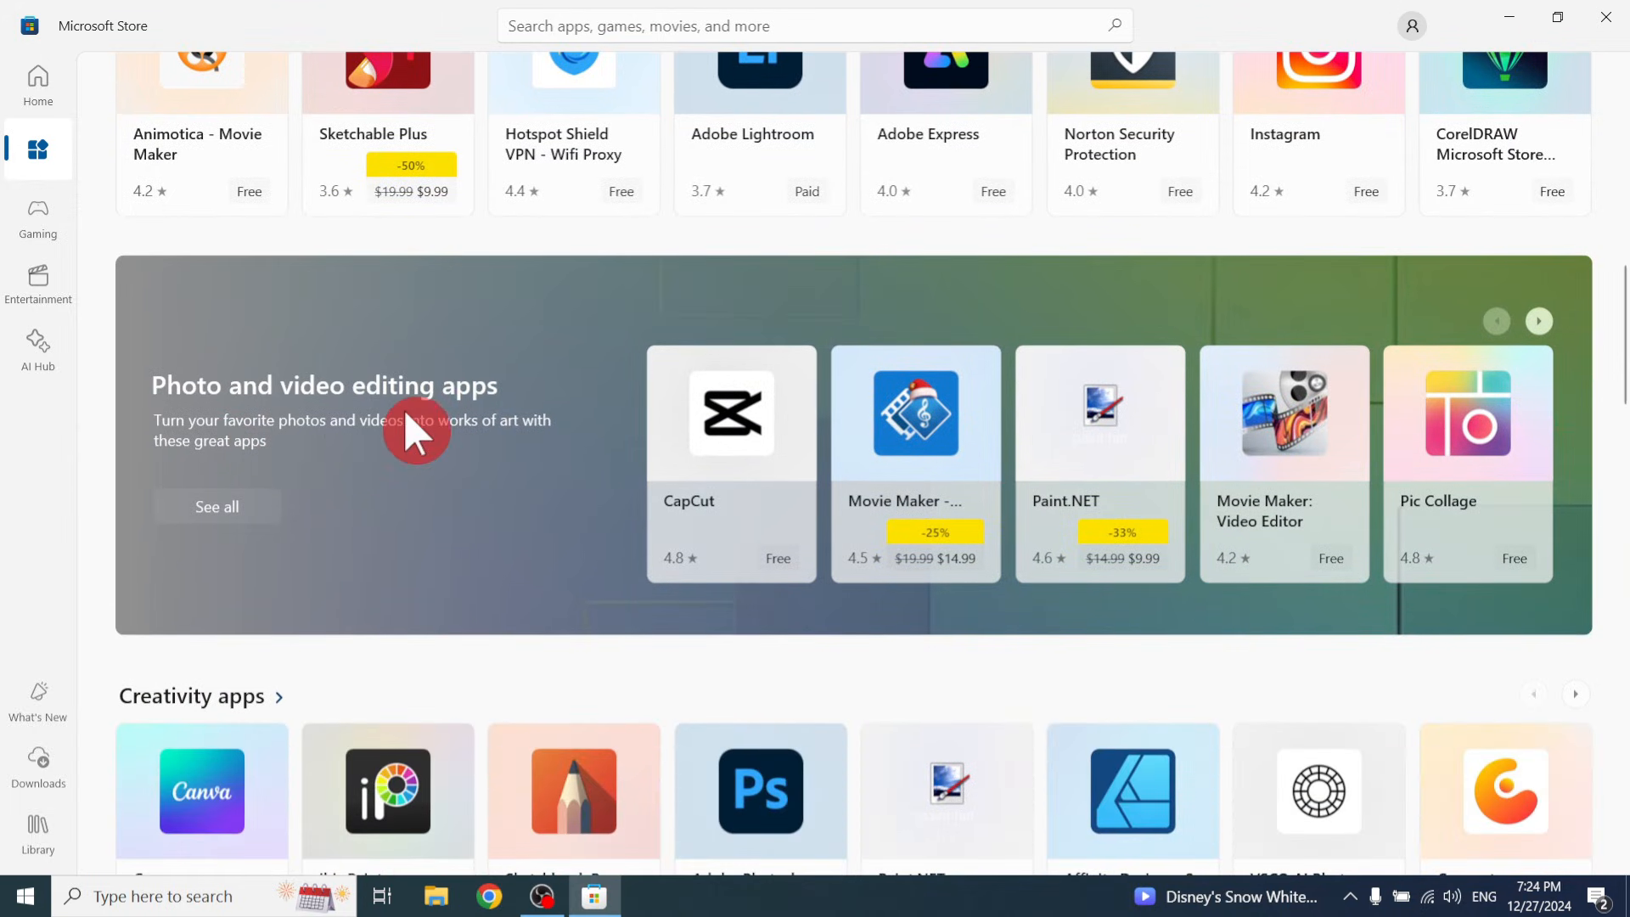
mouse_move(971, 222)
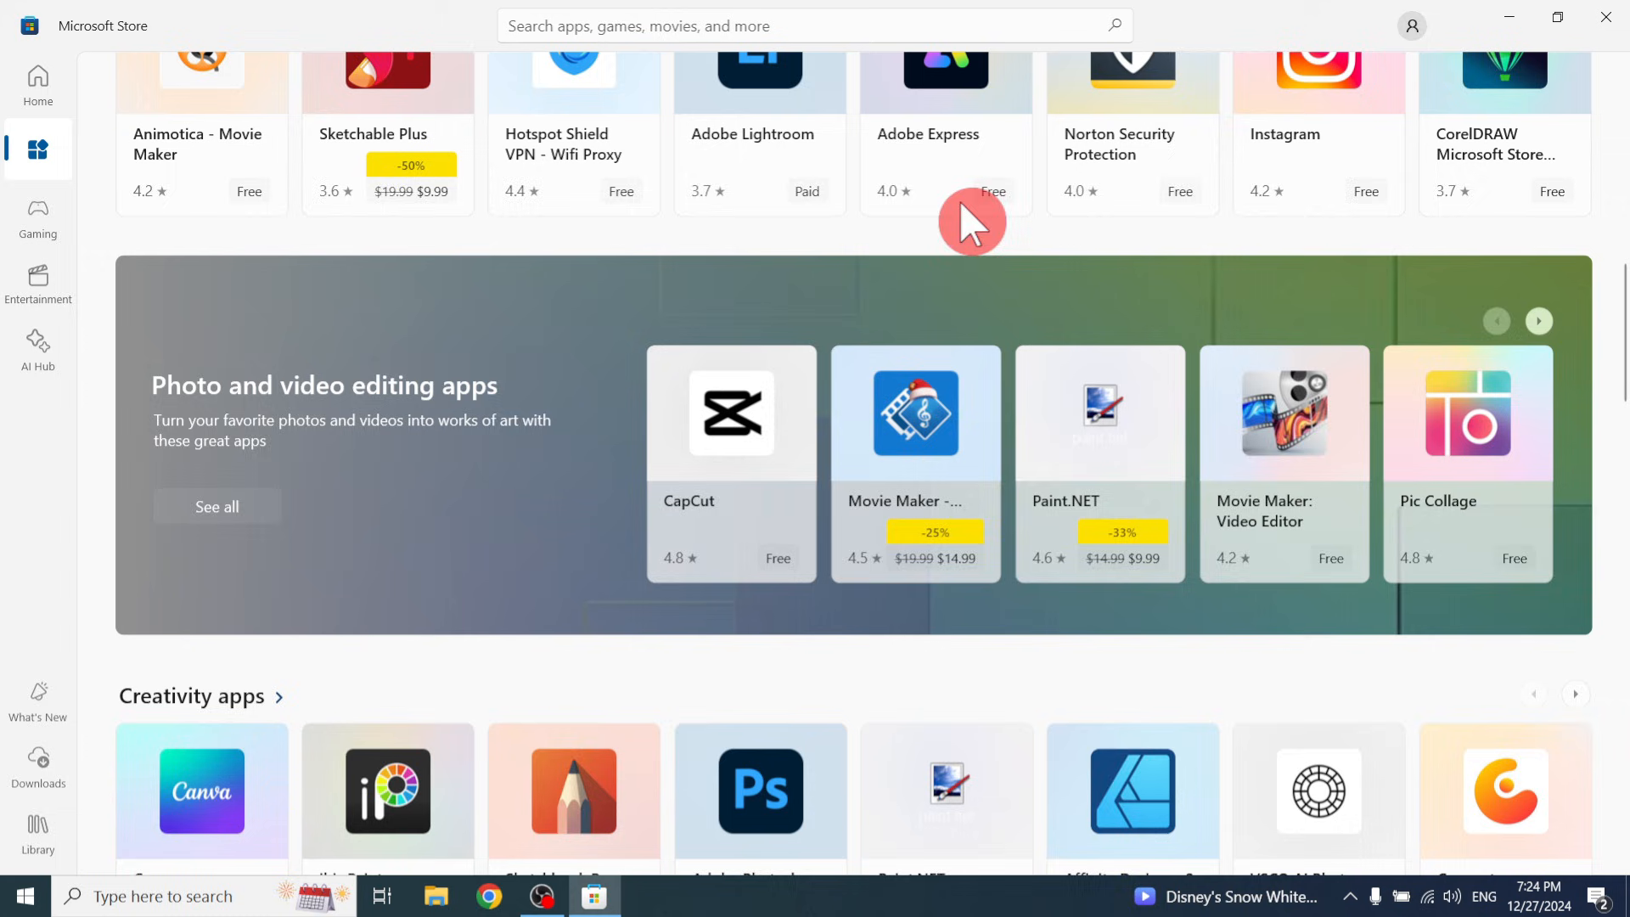
click(1540, 321)
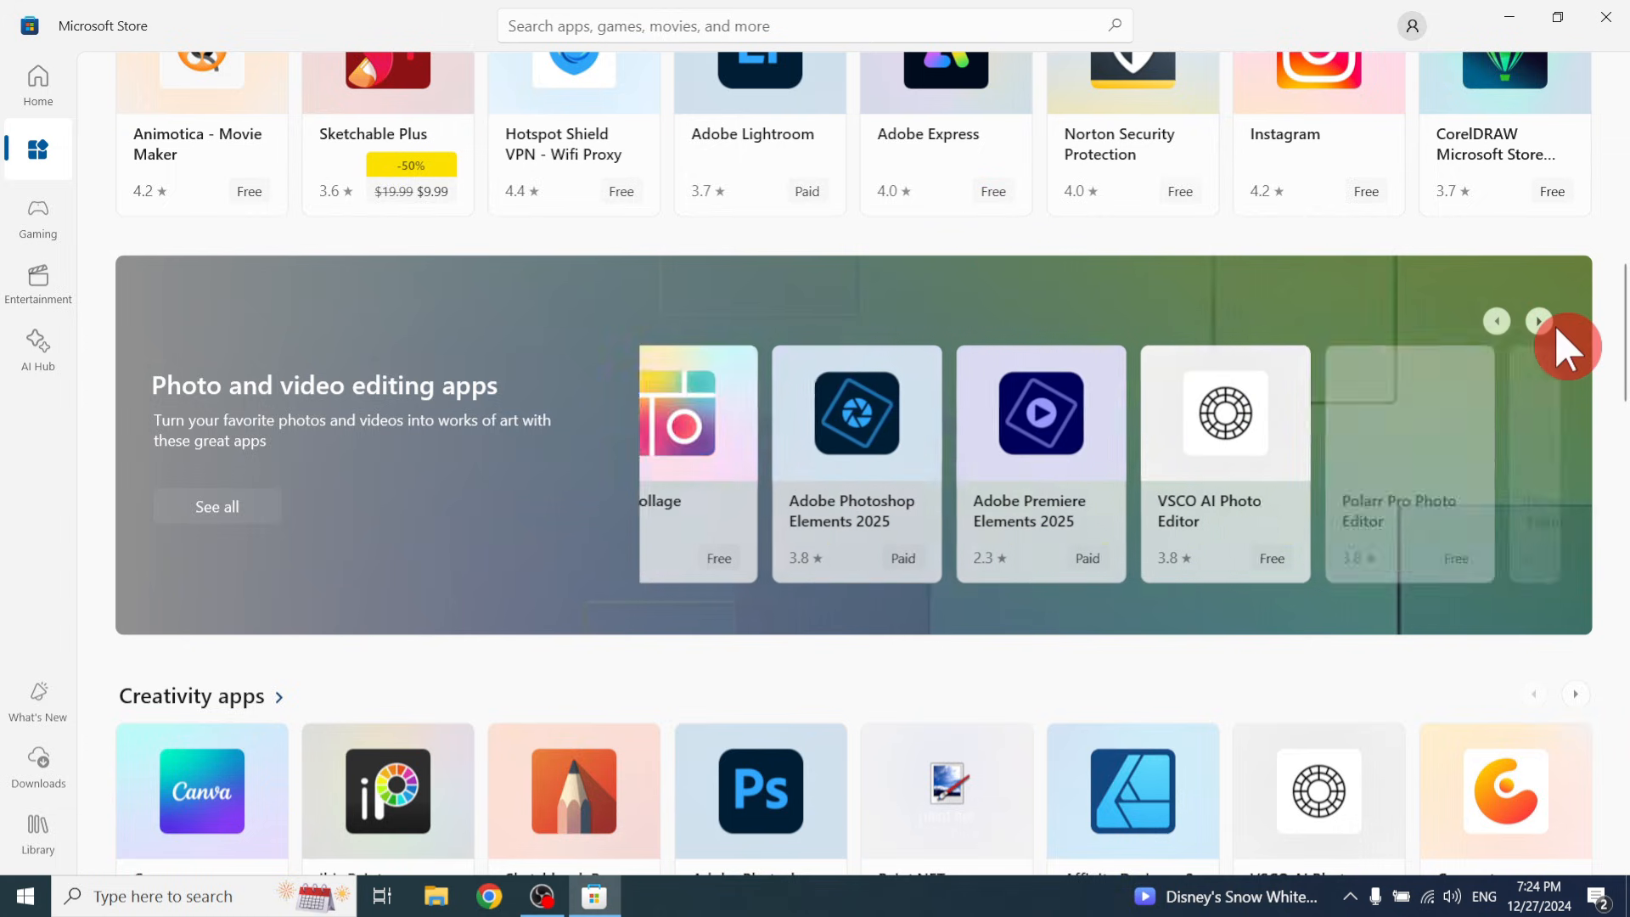
click(1538, 321)
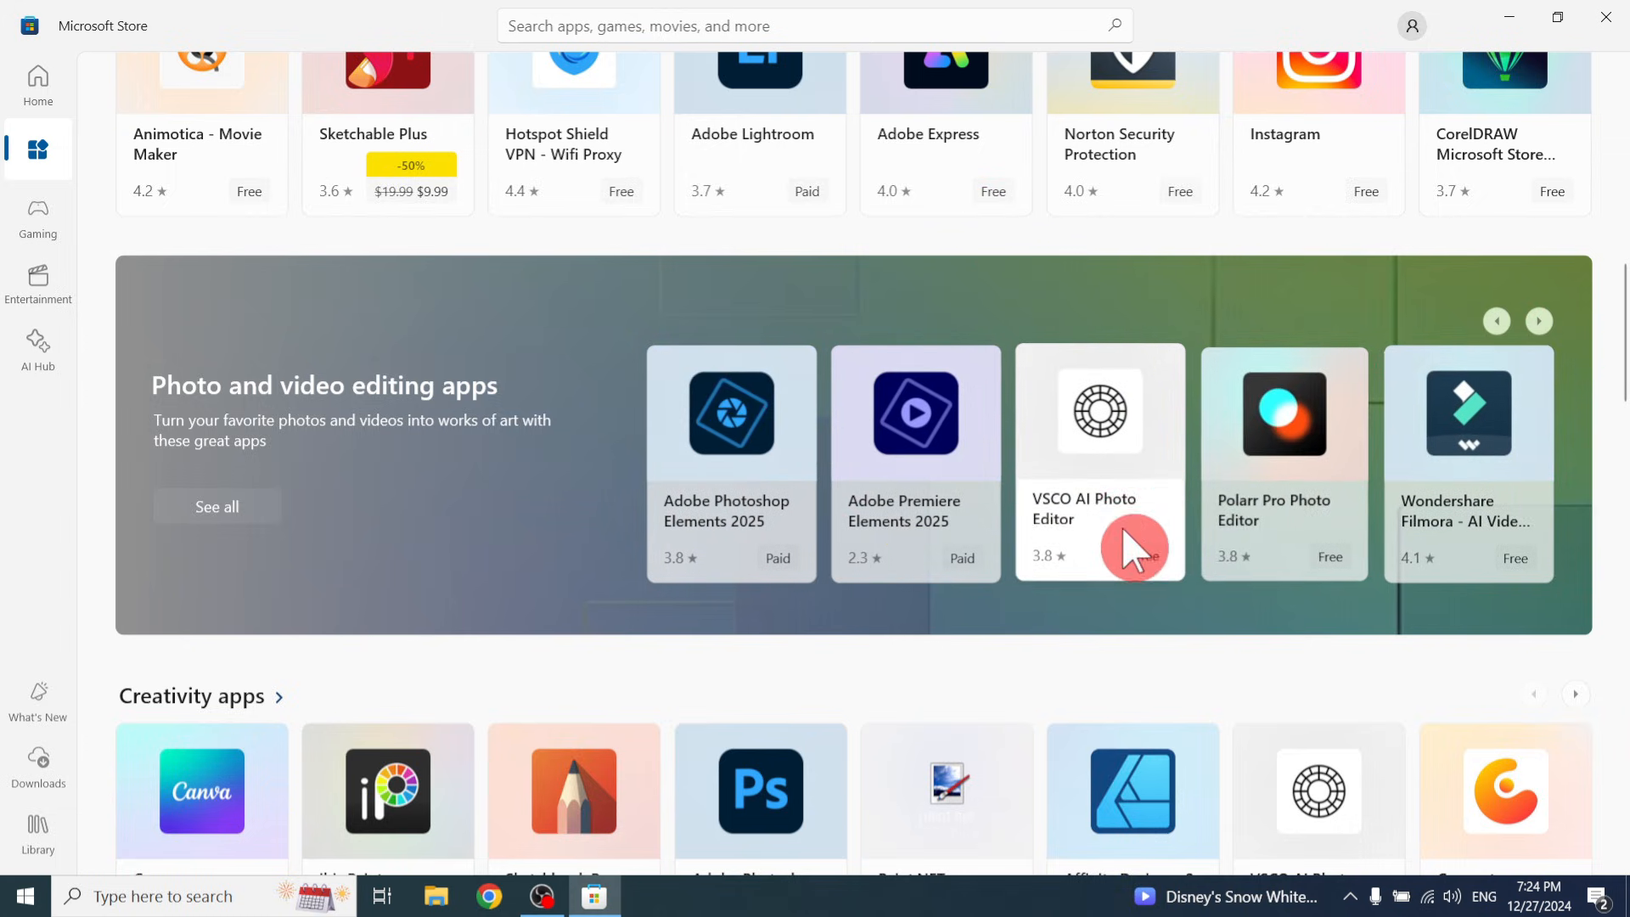
mouse_move(1544, 378)
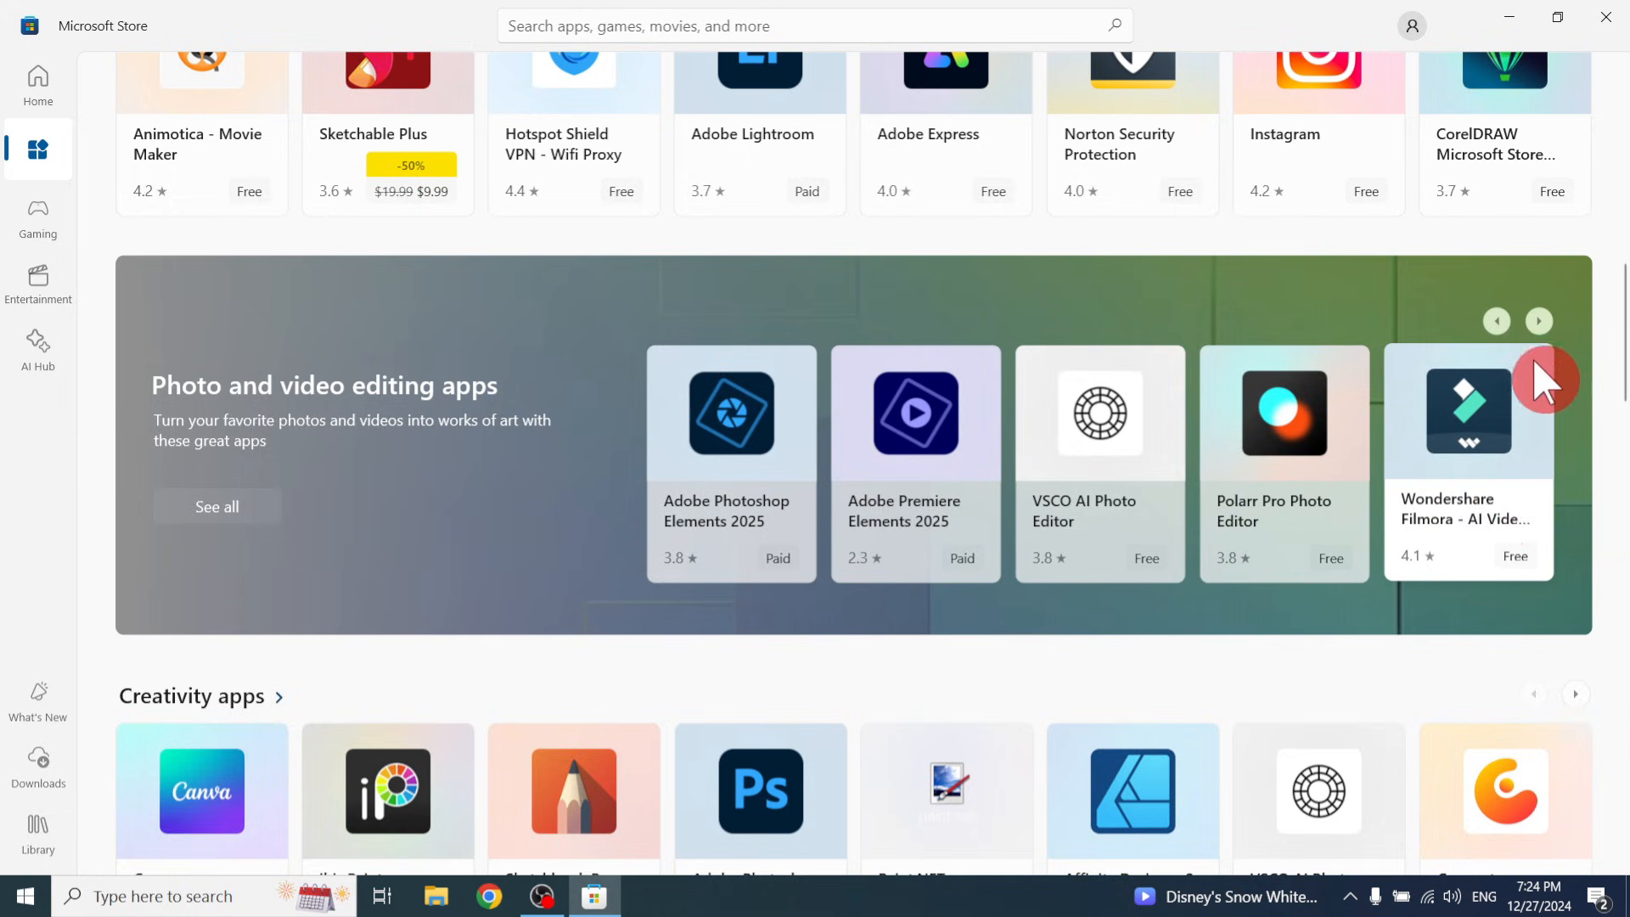
click(1540, 321)
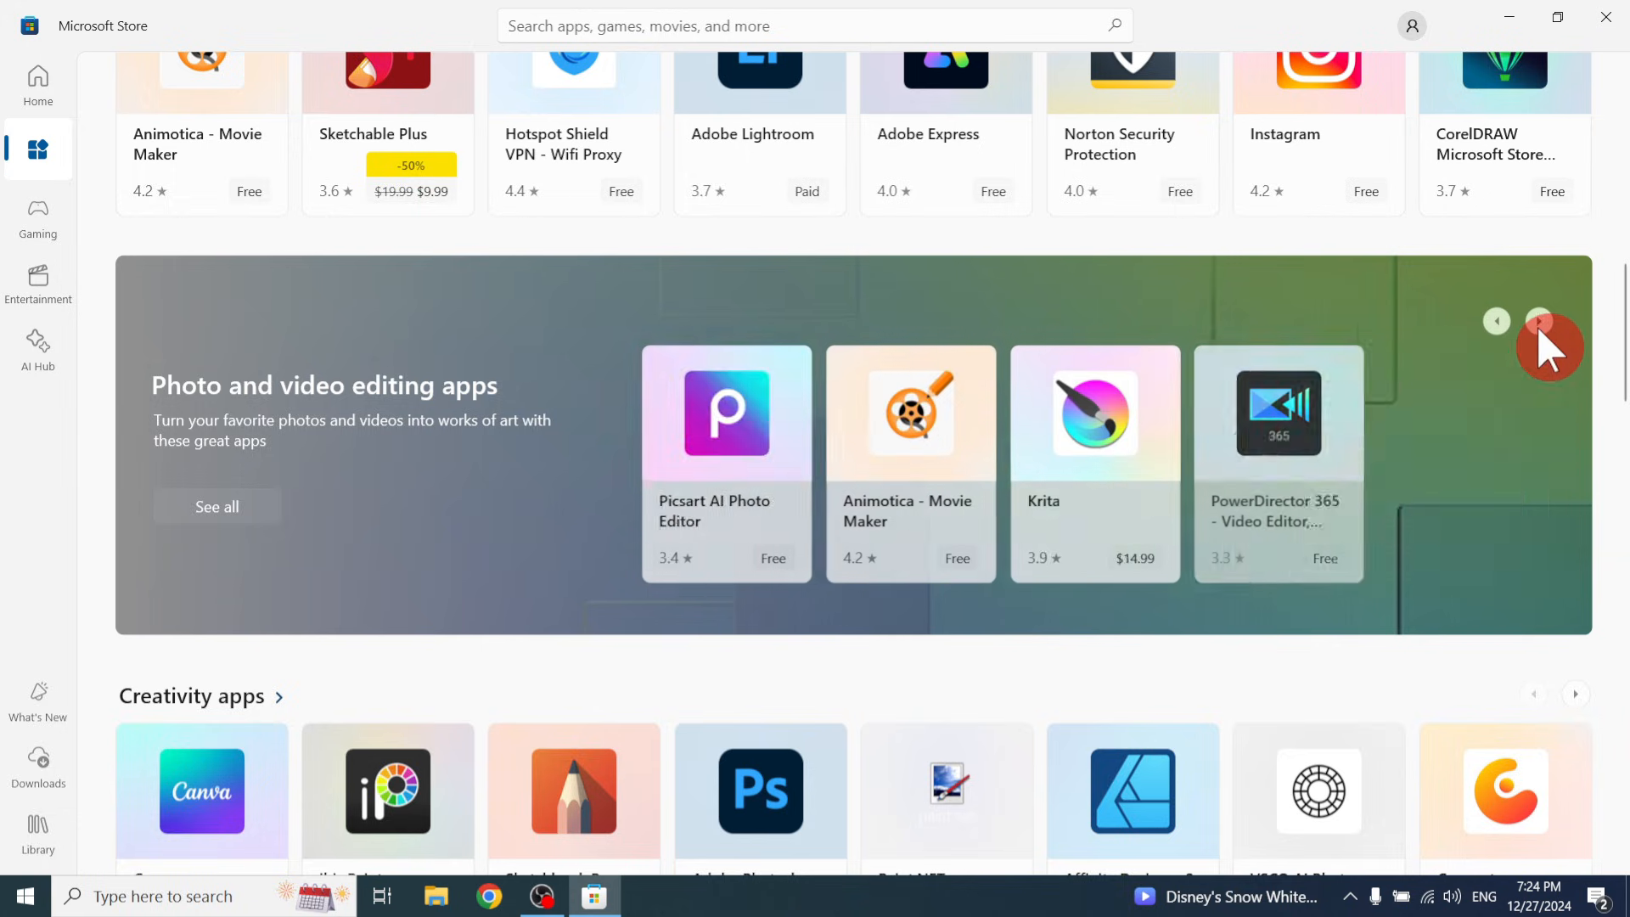
click(1540, 321)
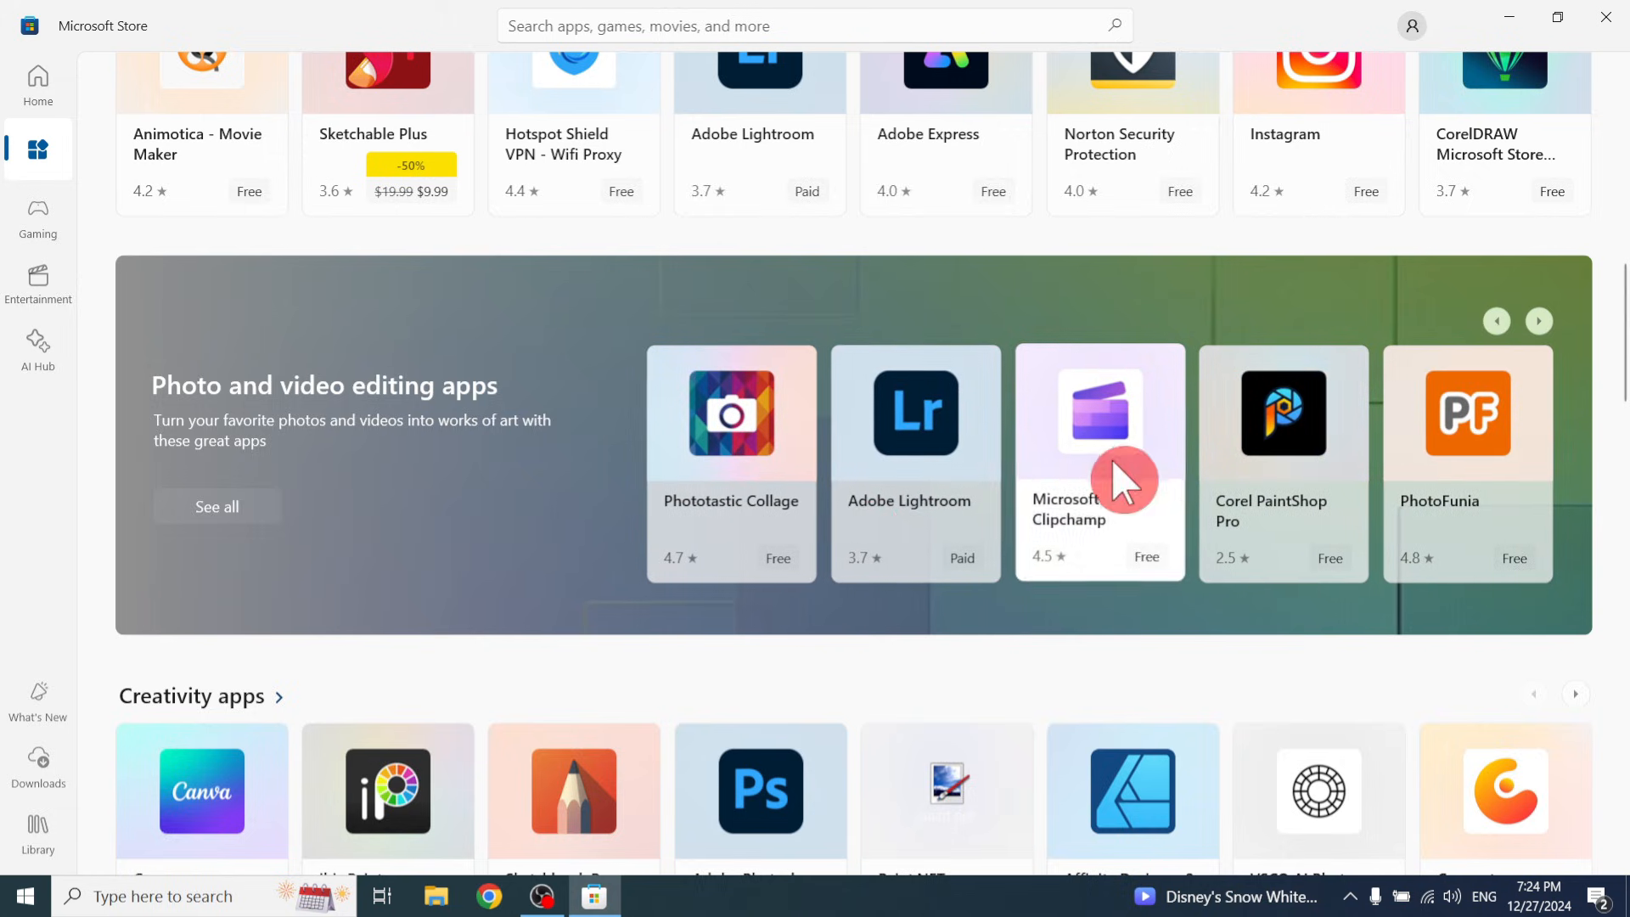
Scroll through Creativity, Top free and Productivity apps, then back toward the top banner.
scroll(down, 3)
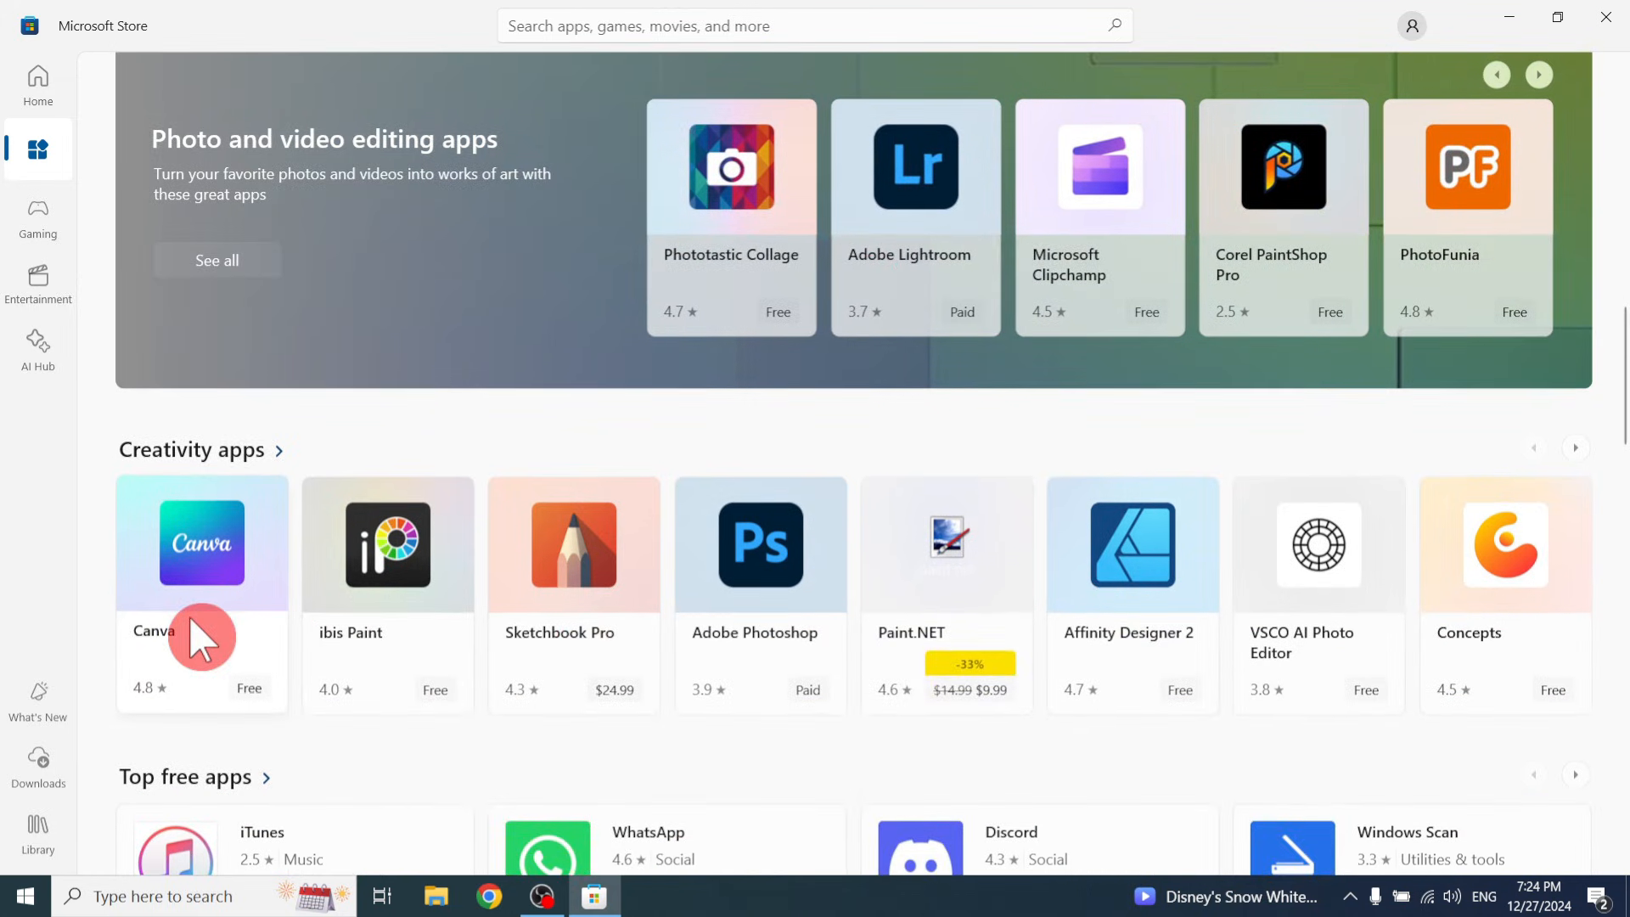
scroll(down, 3)
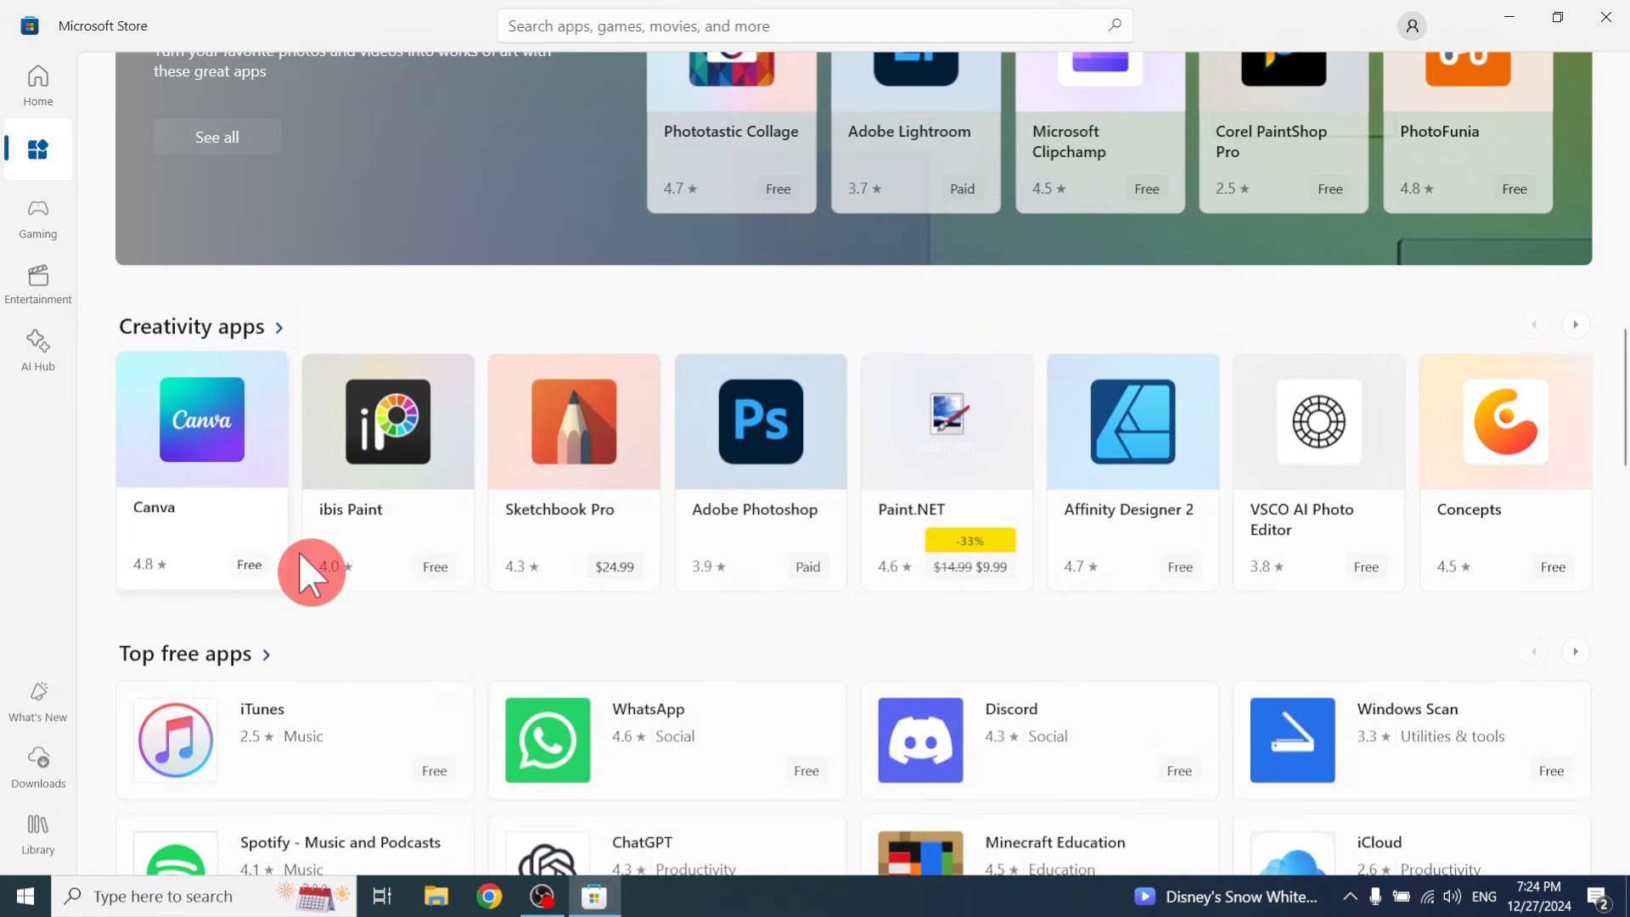
scroll(down, 3)
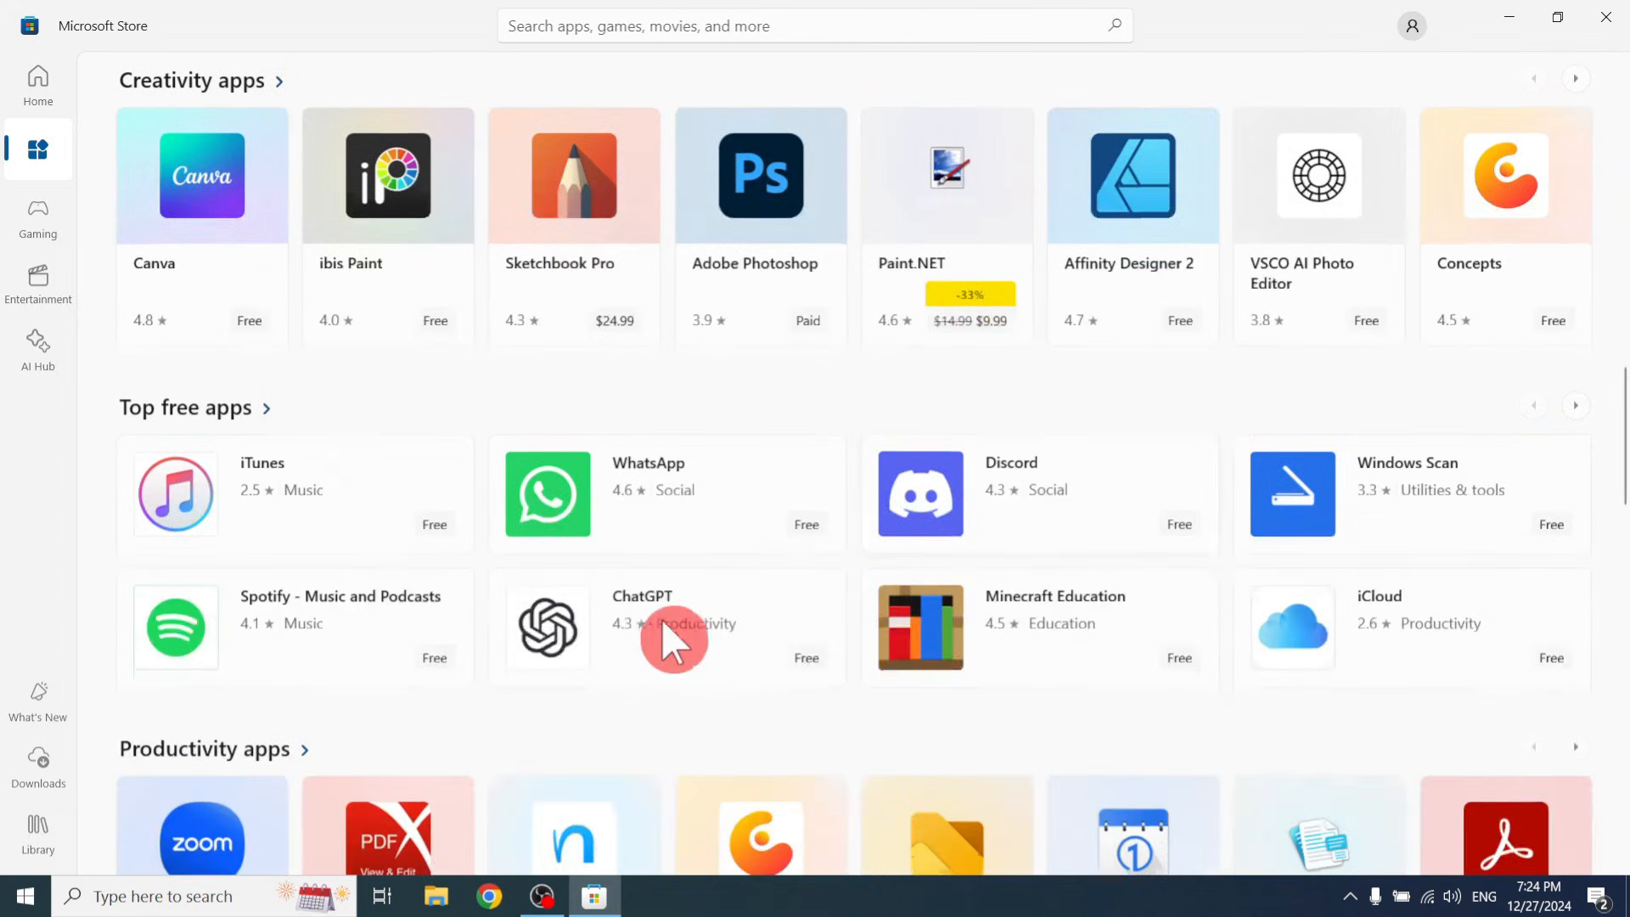
mouse_move(1200, 538)
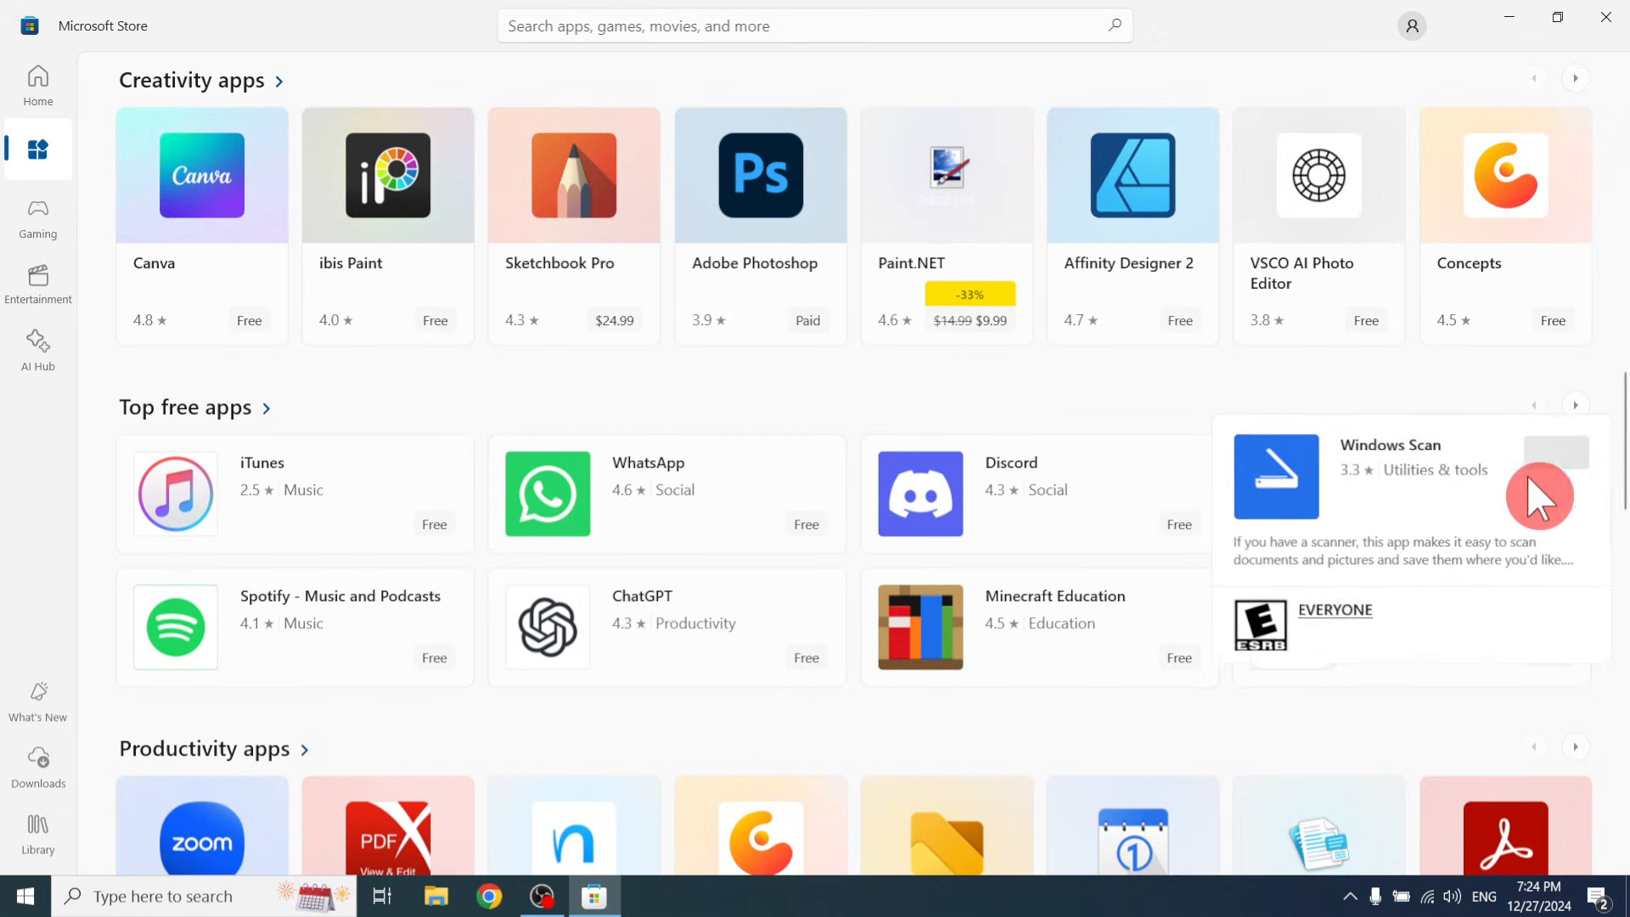
scroll(down, 3)
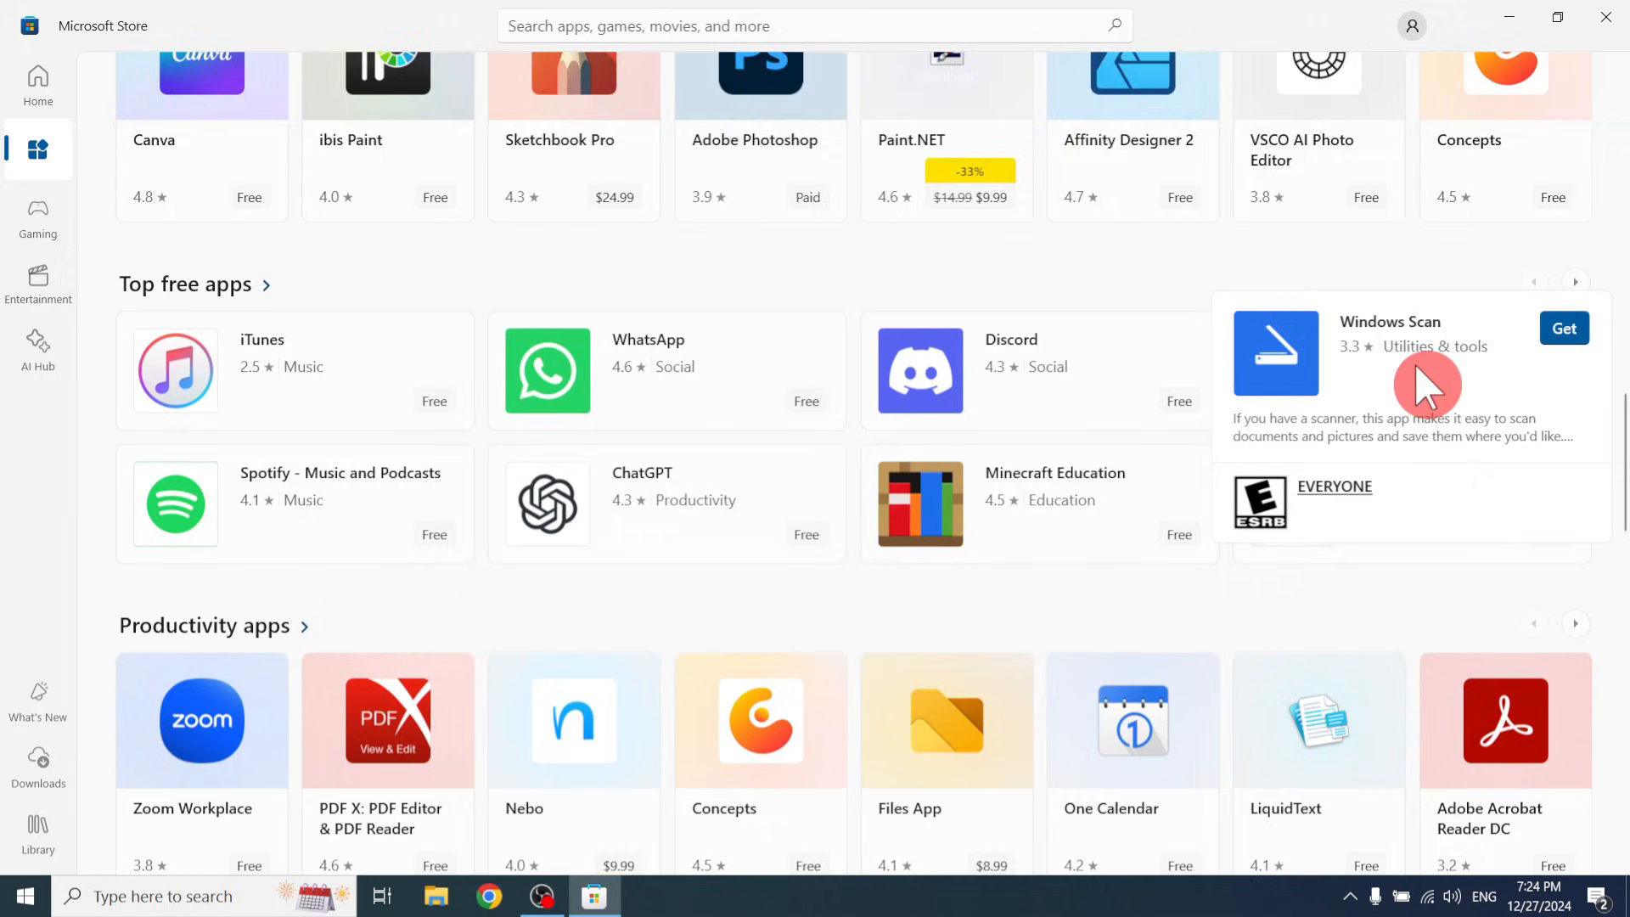
scroll(down, 3)
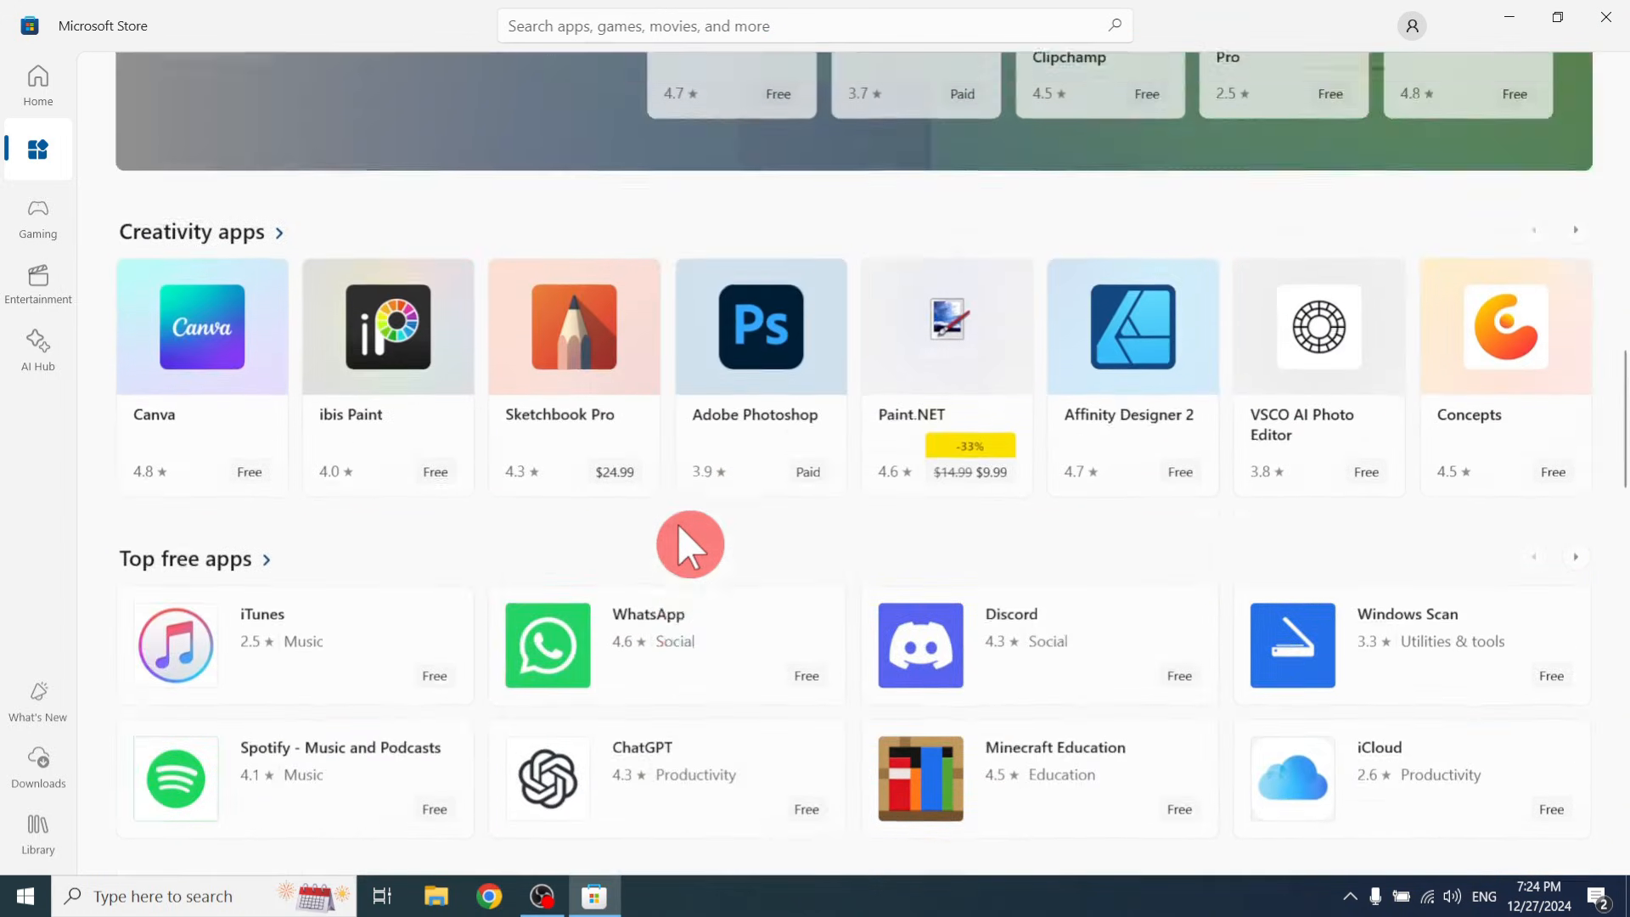
scroll(up, 3)
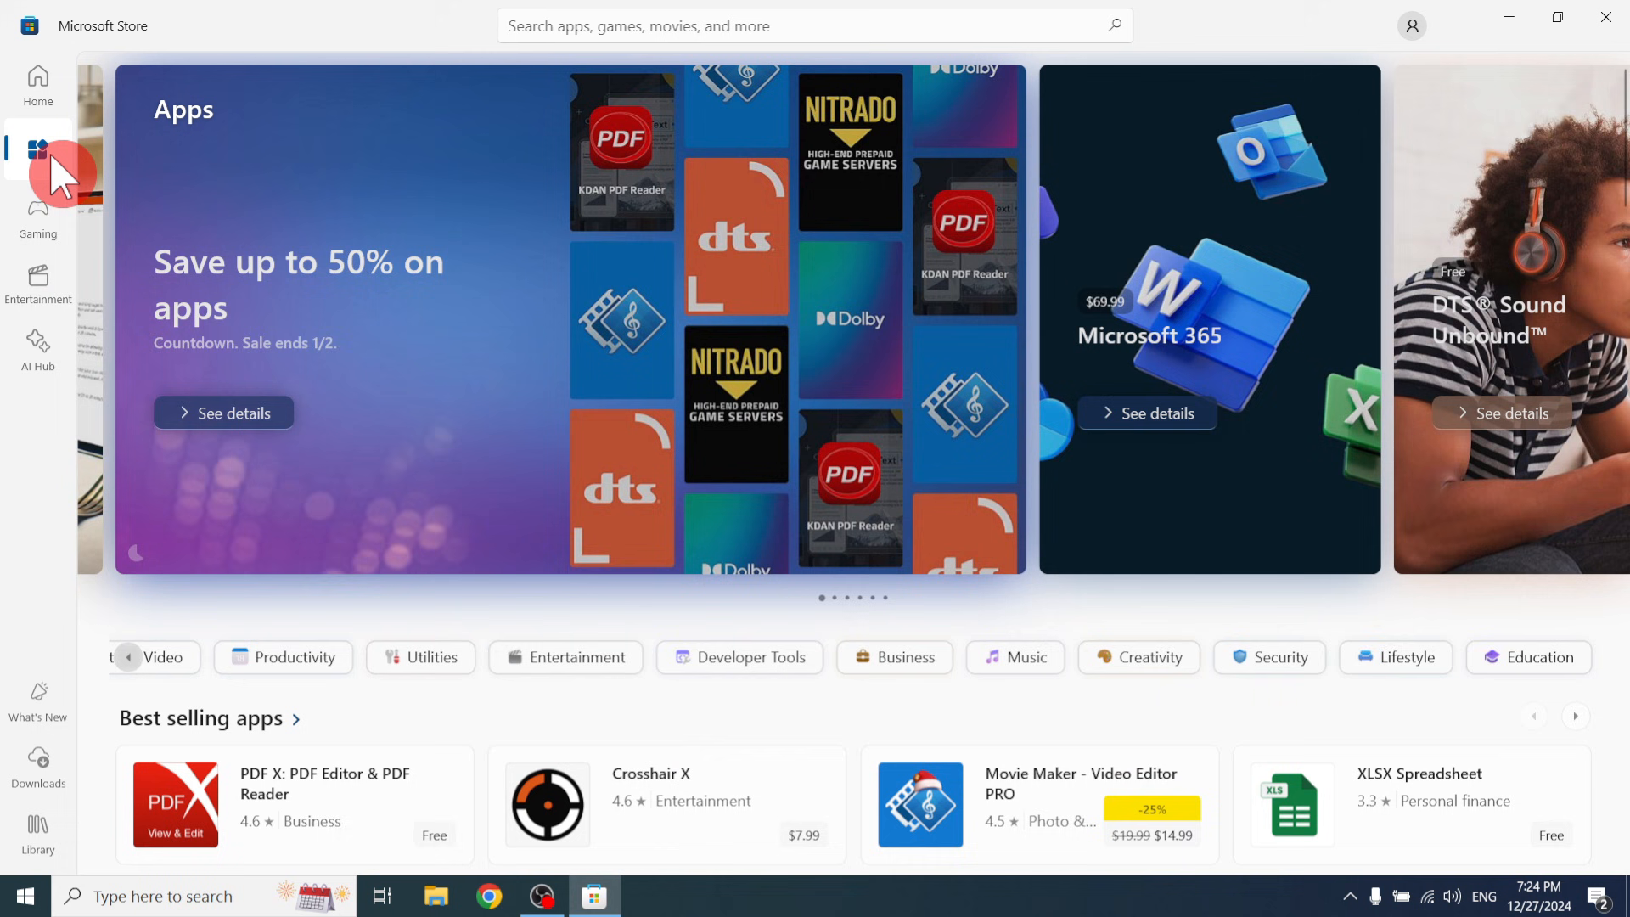
Switch to the Gaming section with its game deals and genre categories.
click(37, 215)
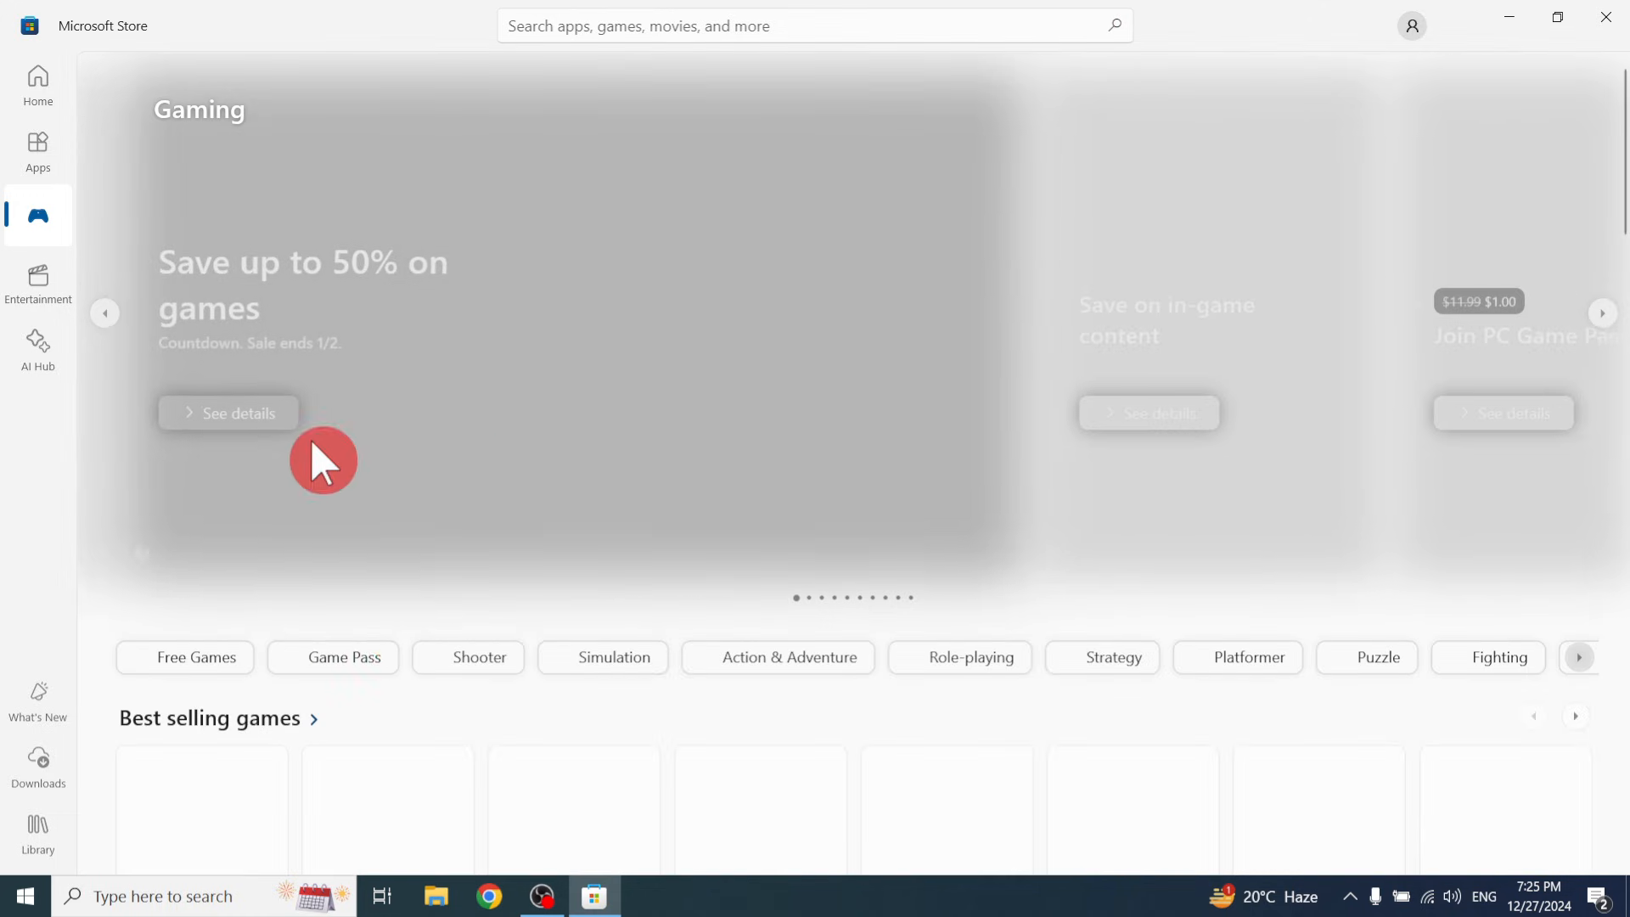
Scroll down to the Best selling games such as Roblox, Call of Duty and Minecraft.
scroll(down, 3)
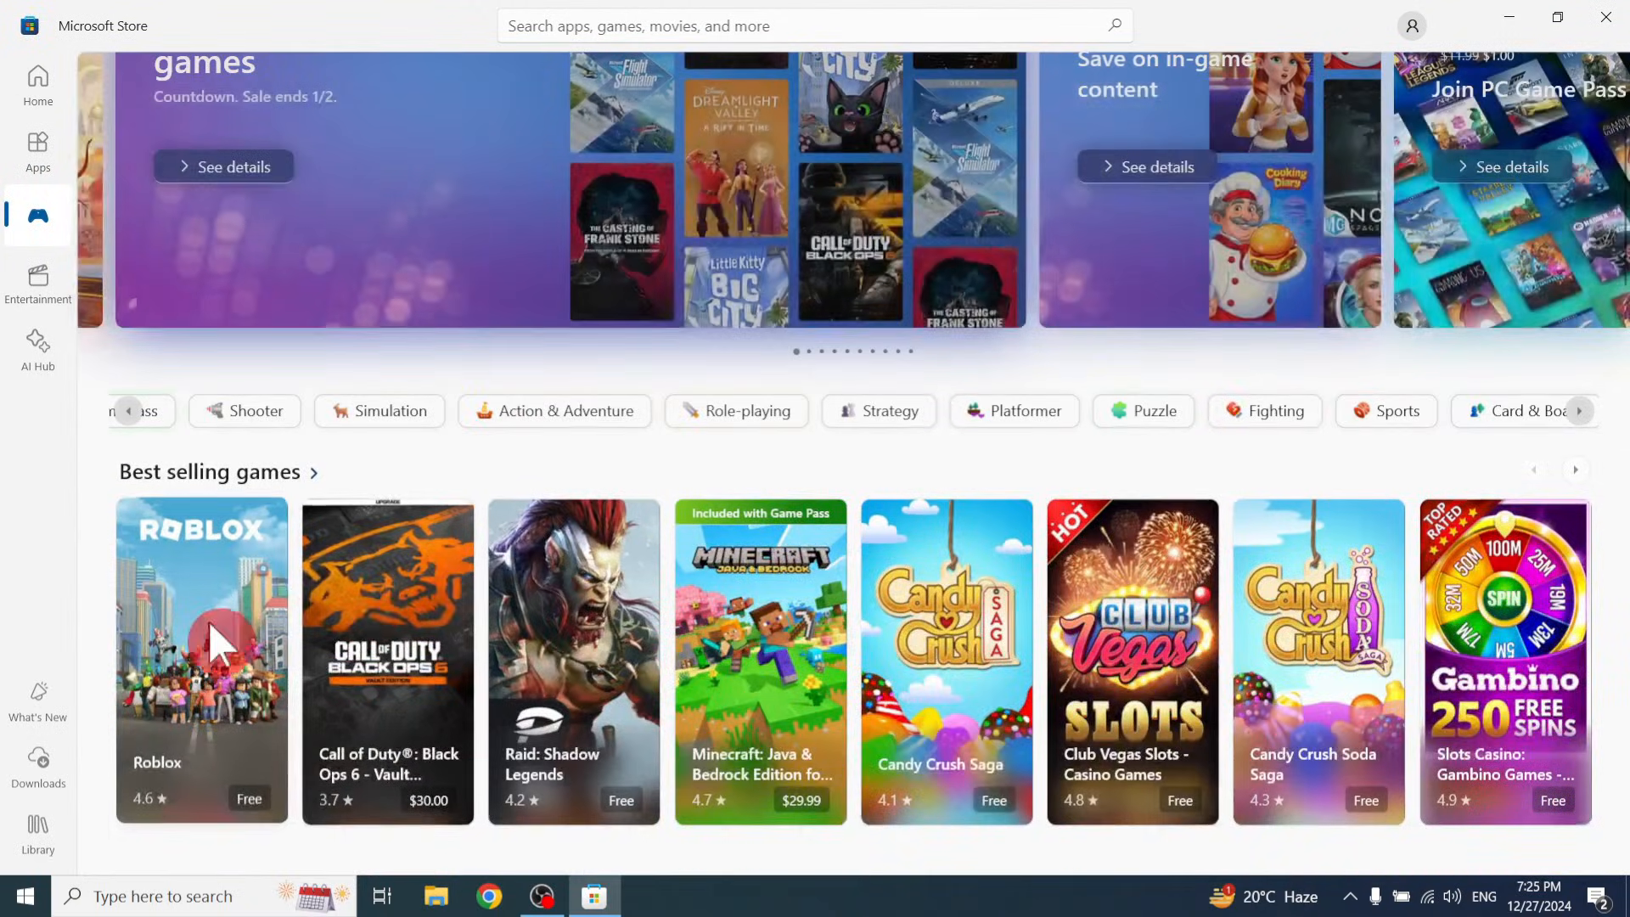
mouse_move(609, 779)
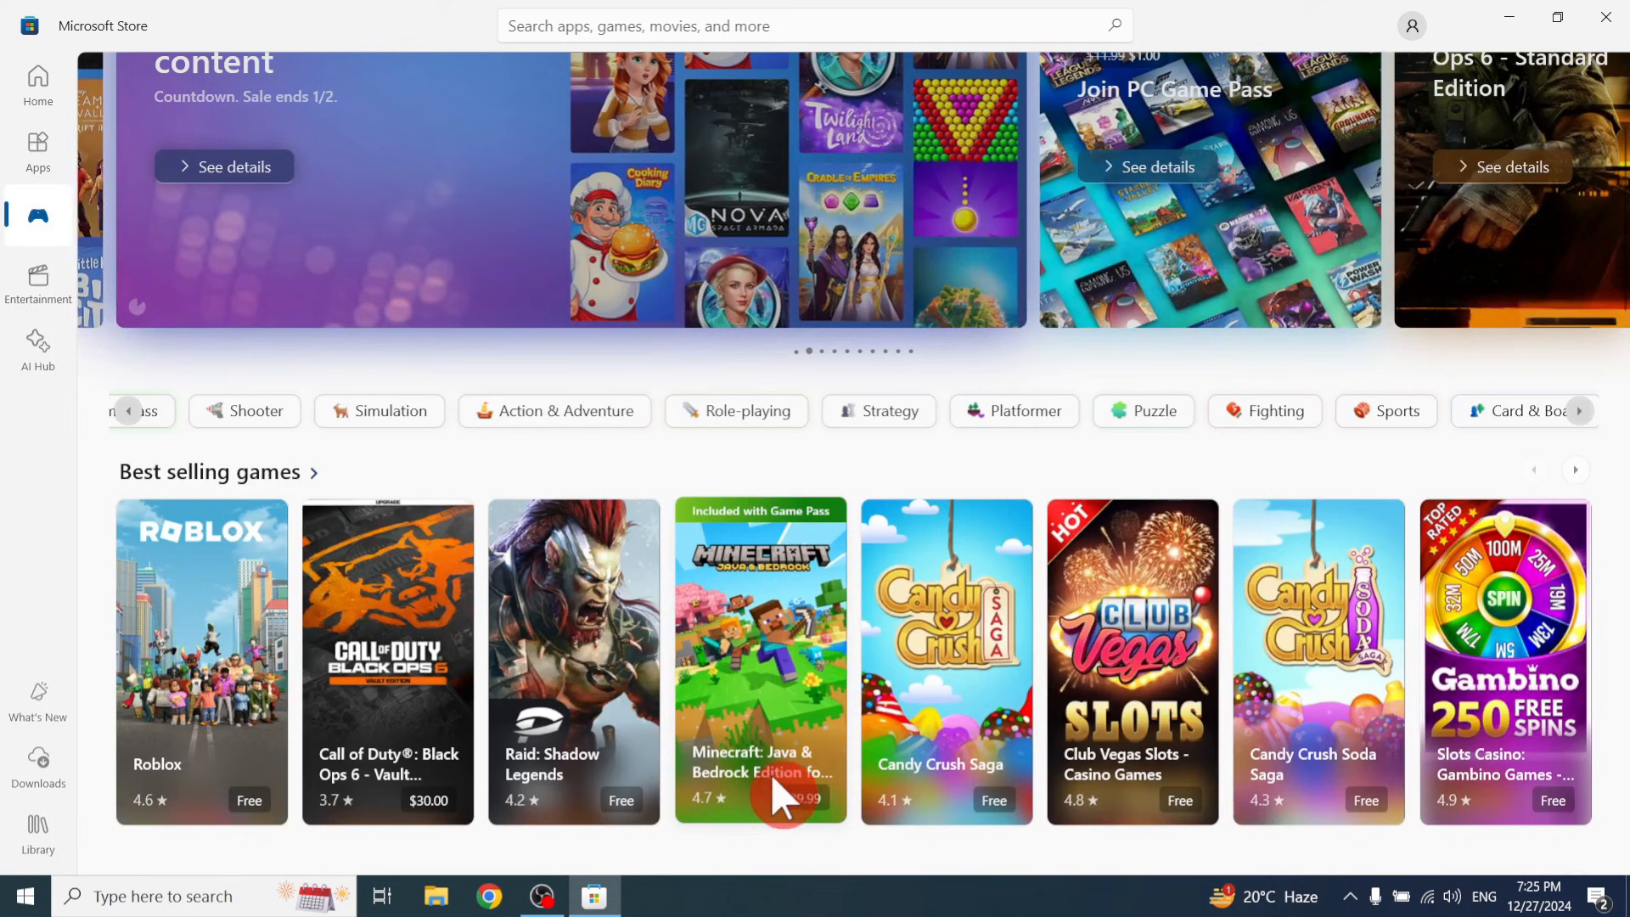
mouse_move(39, 272)
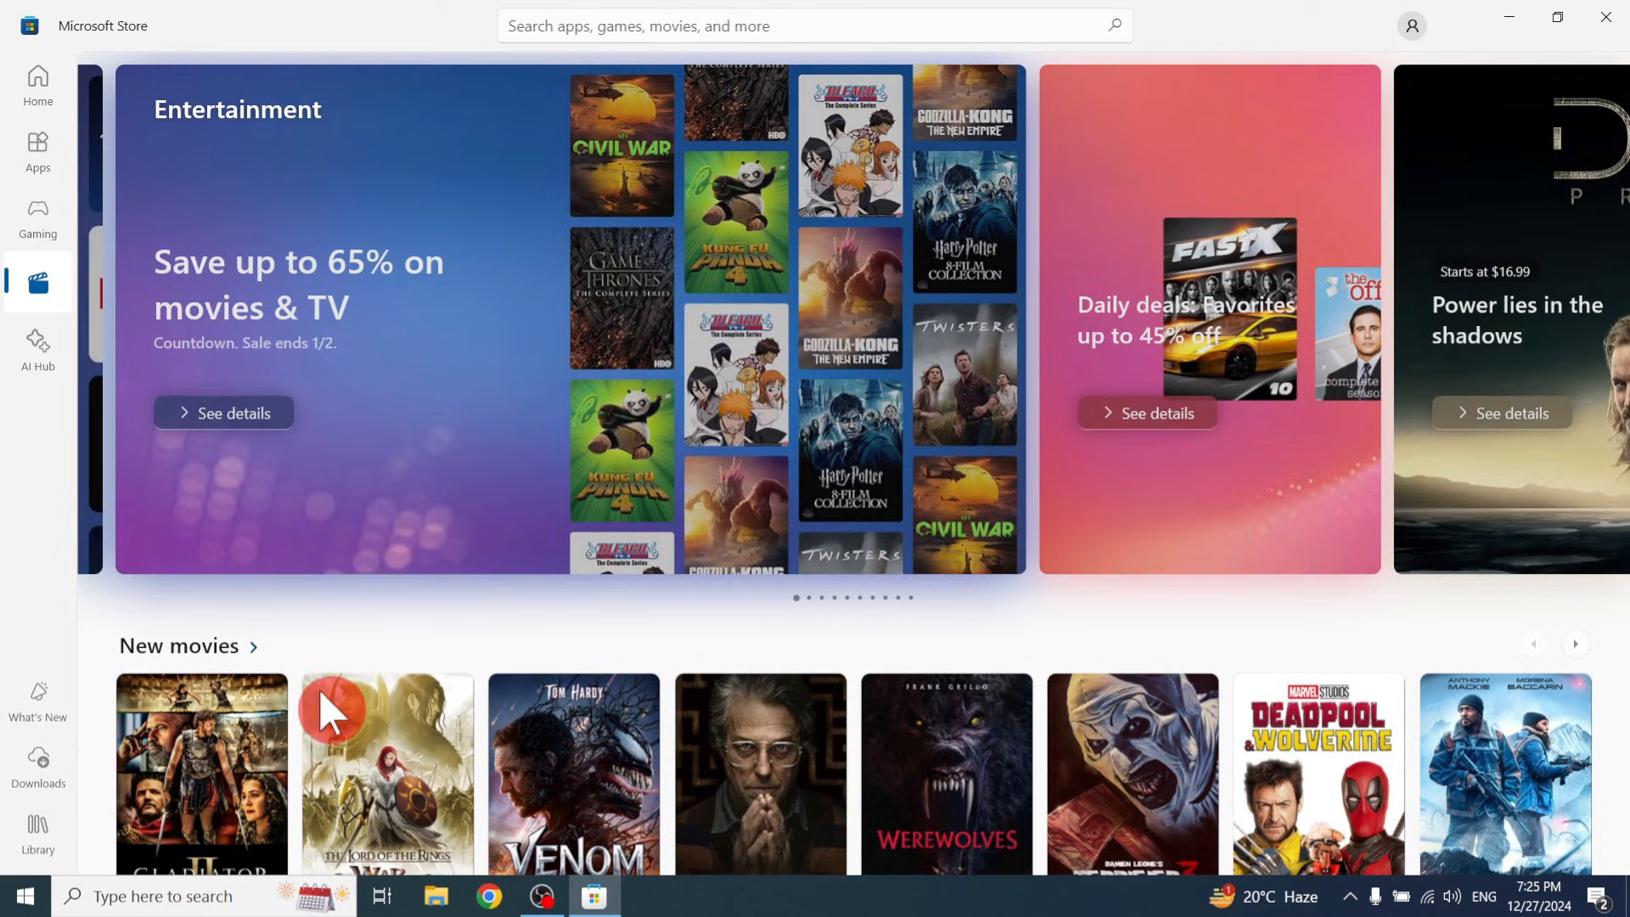
Scroll through Entertainment's New movies and back up before moving to AI Hub.
scroll(down, 3)
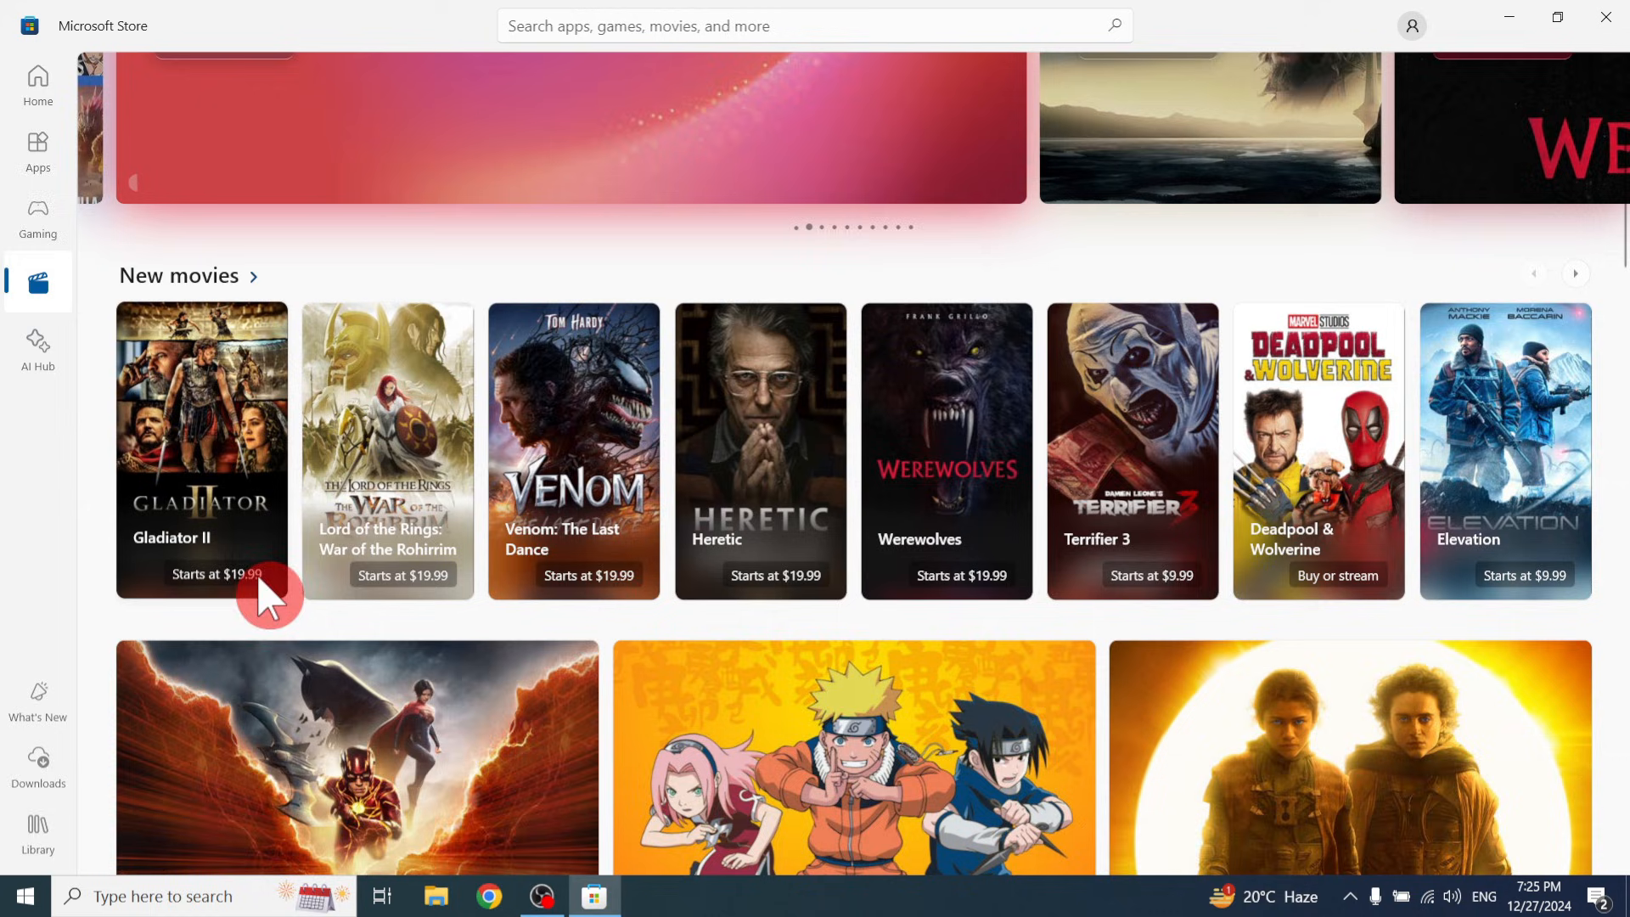
mouse_move(945, 550)
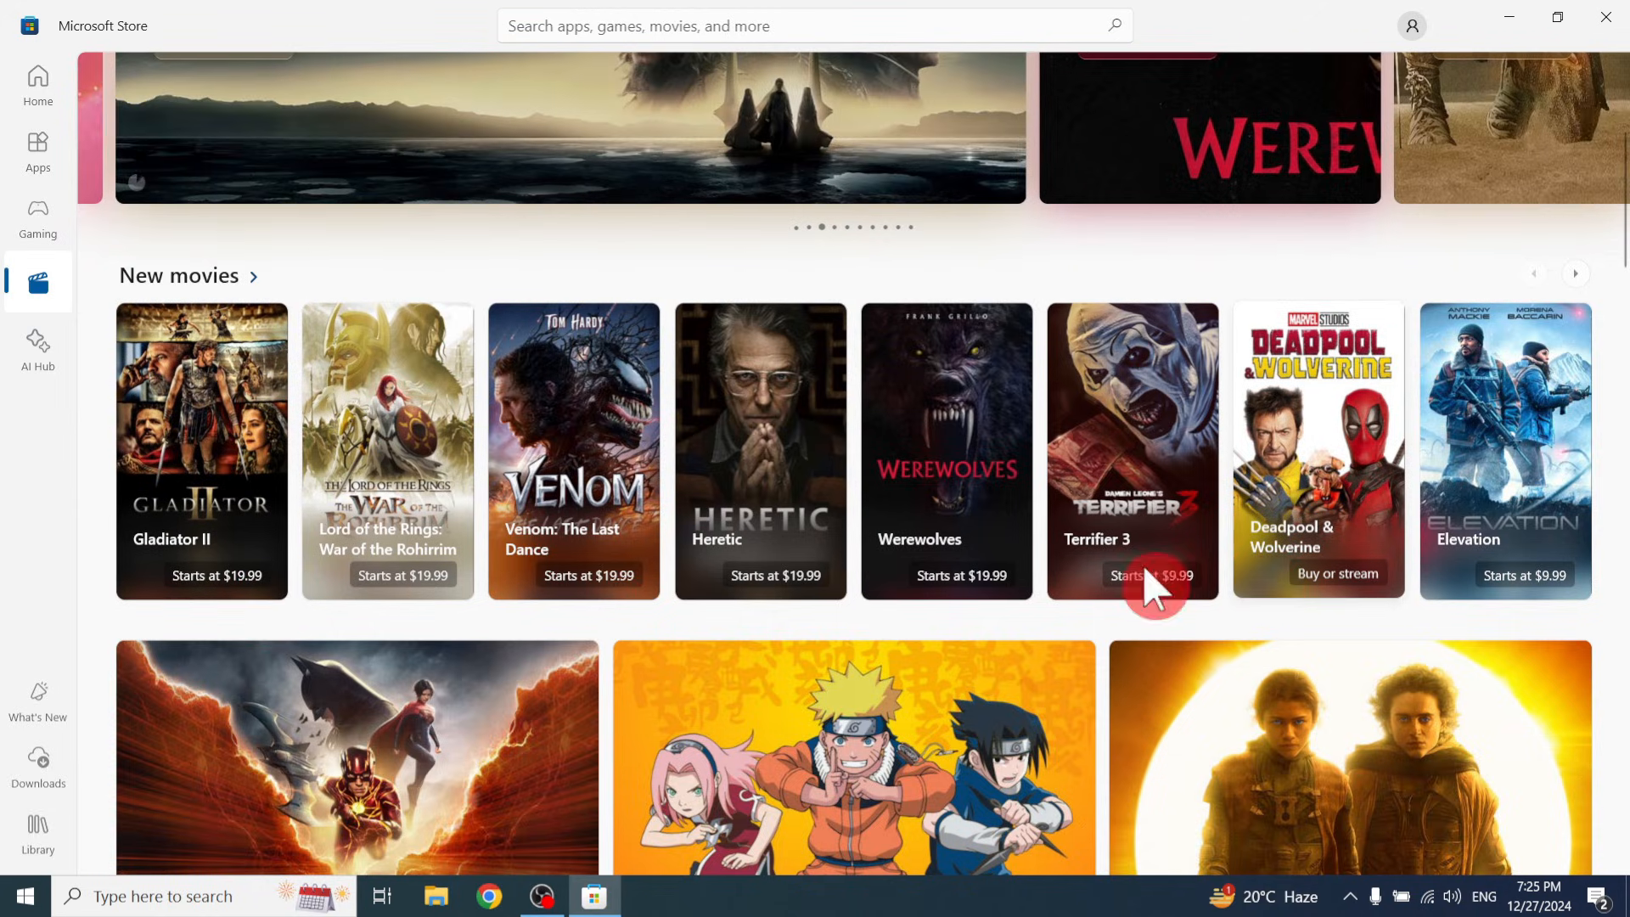
scroll(up, 3)
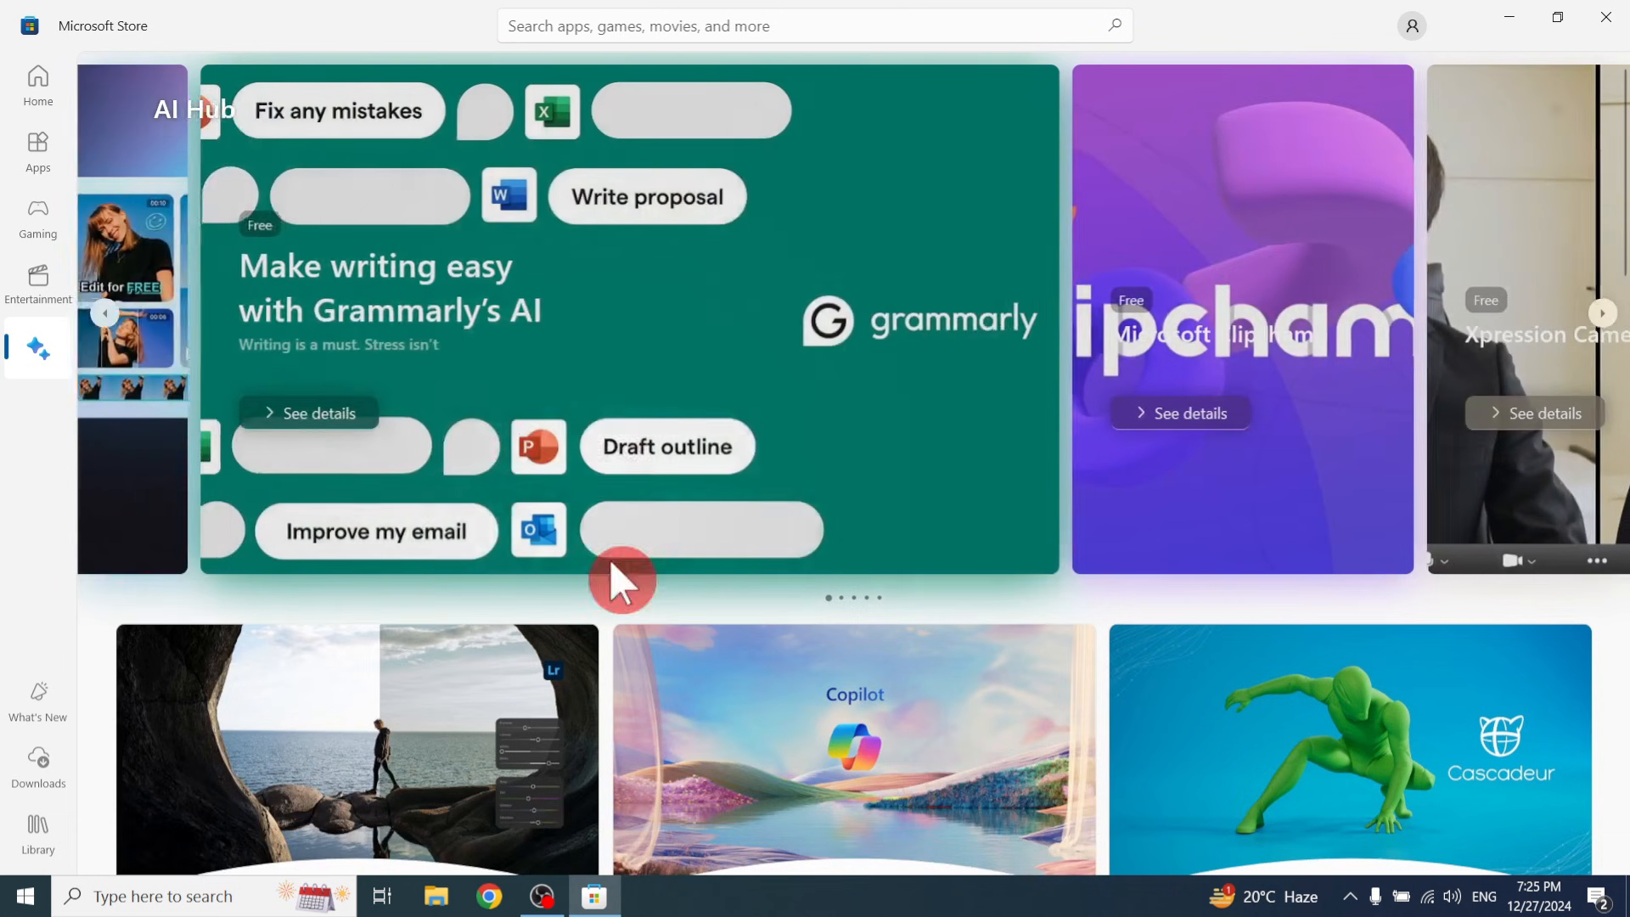
Scroll the AI Hub apps, show the Start menu, then close the Microsoft Store window.
scroll(down, 3)
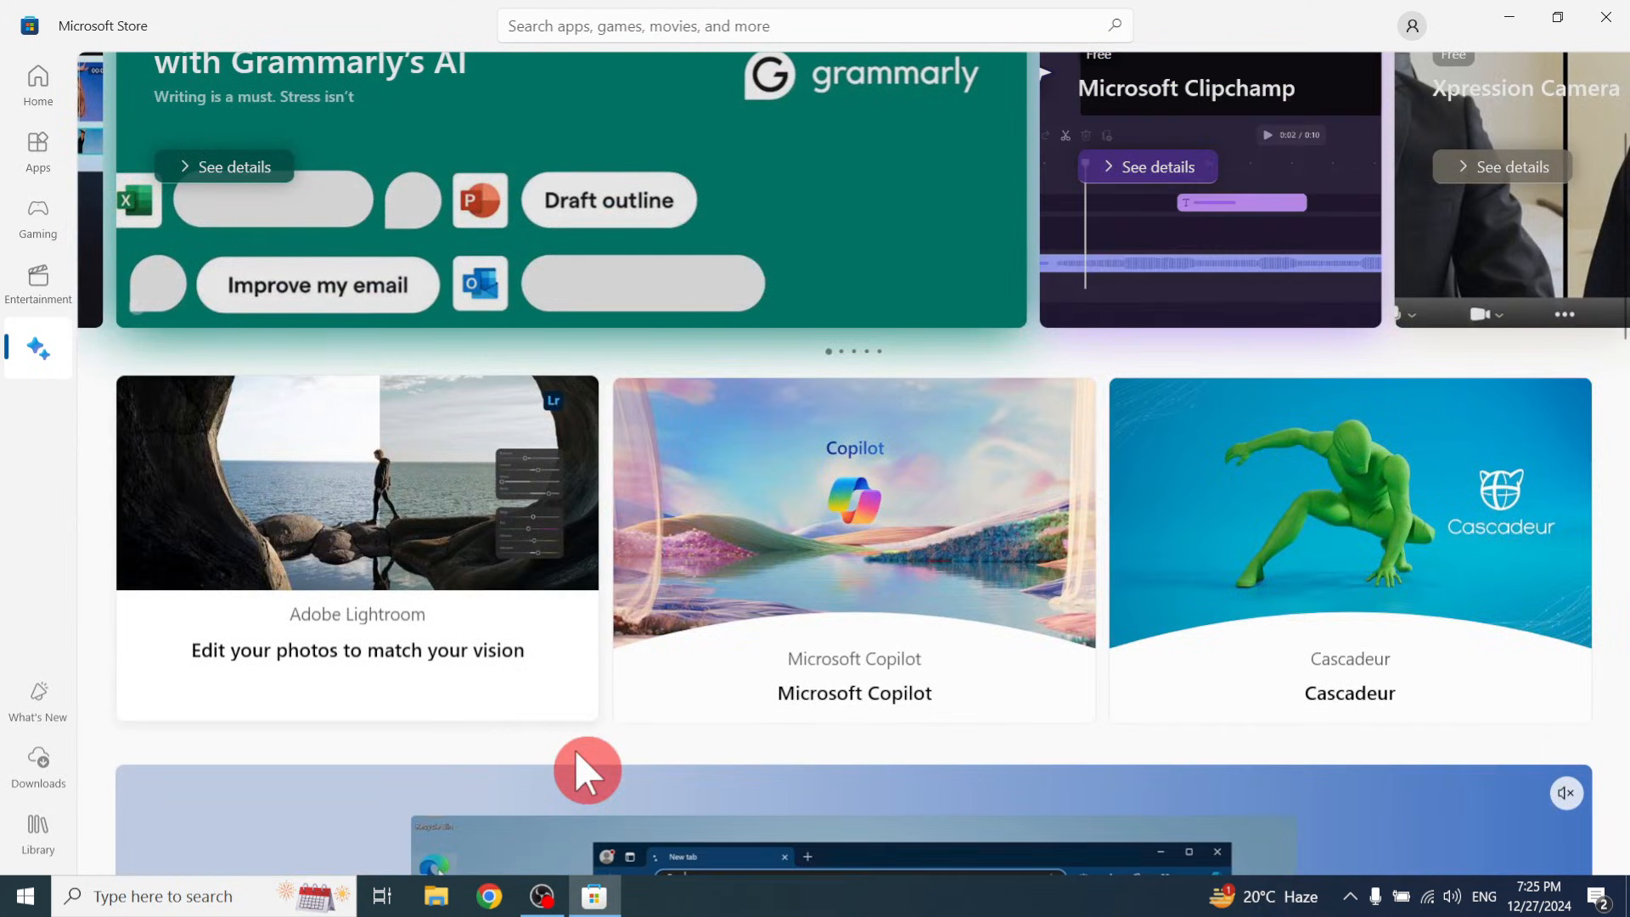
mouse_move(964, 670)
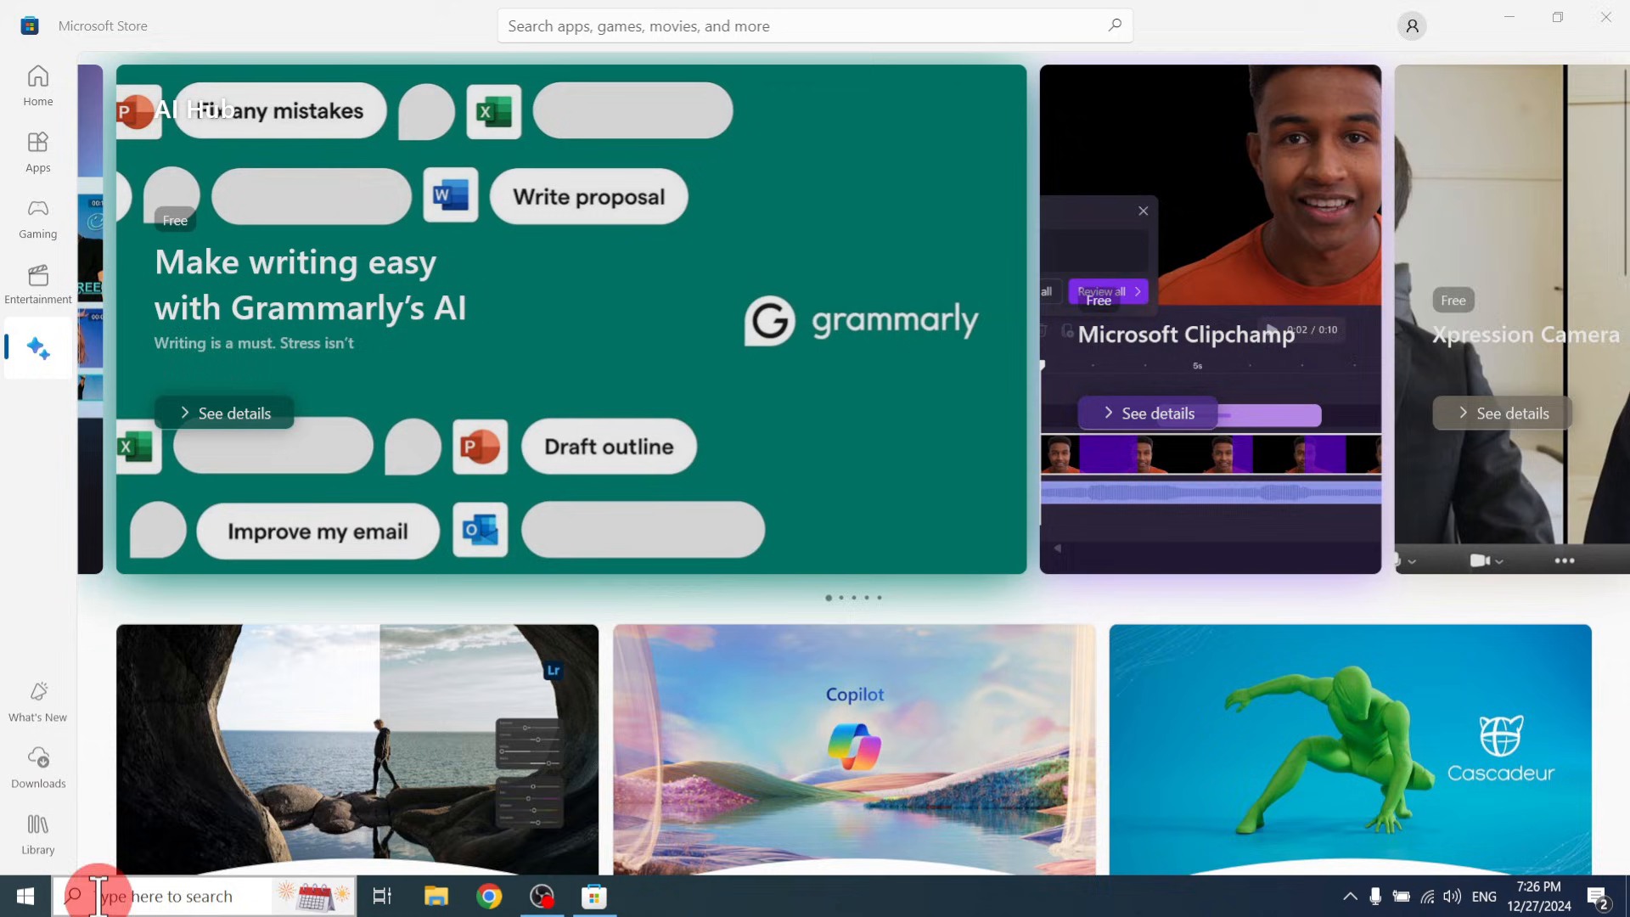
click(22, 895)
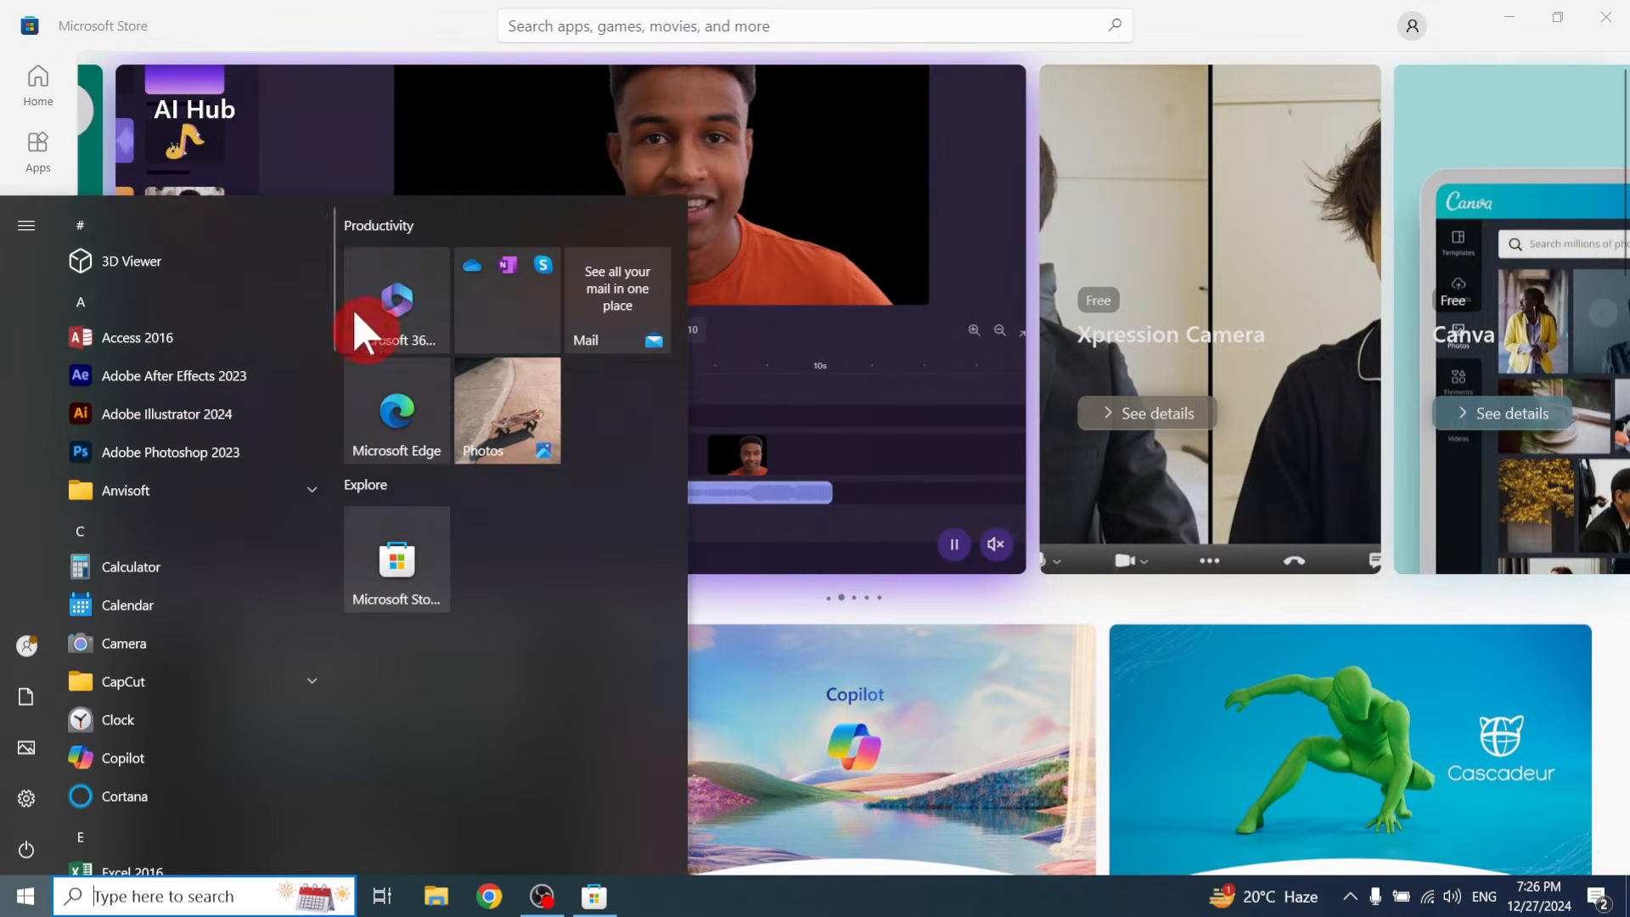
mouse_move(1606, 19)
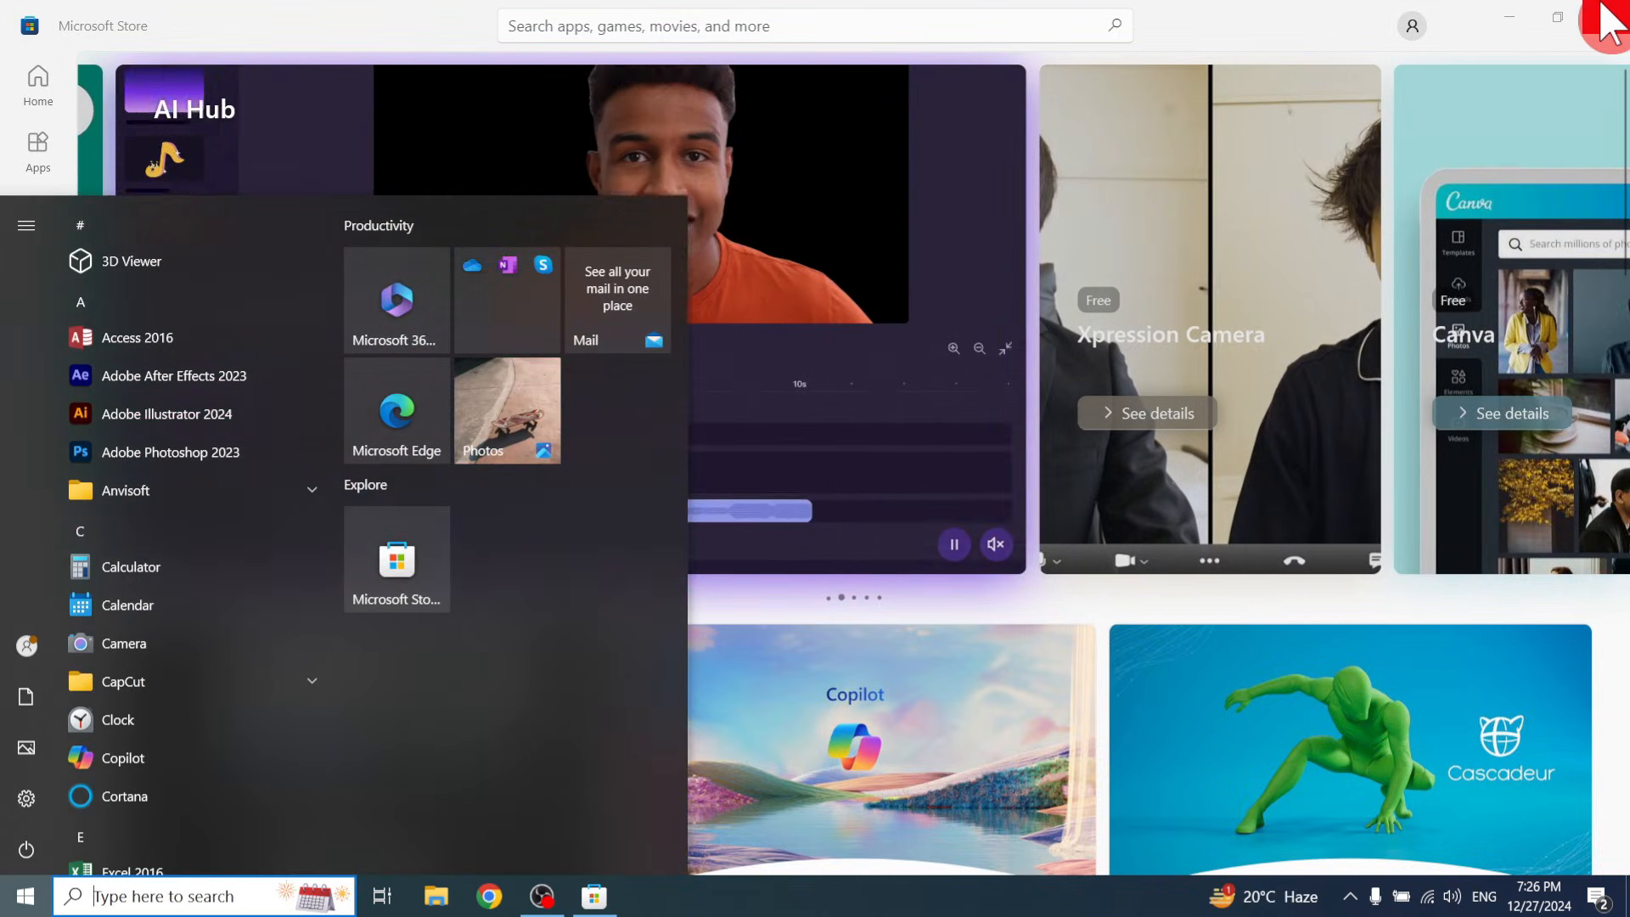
click(1604, 19)
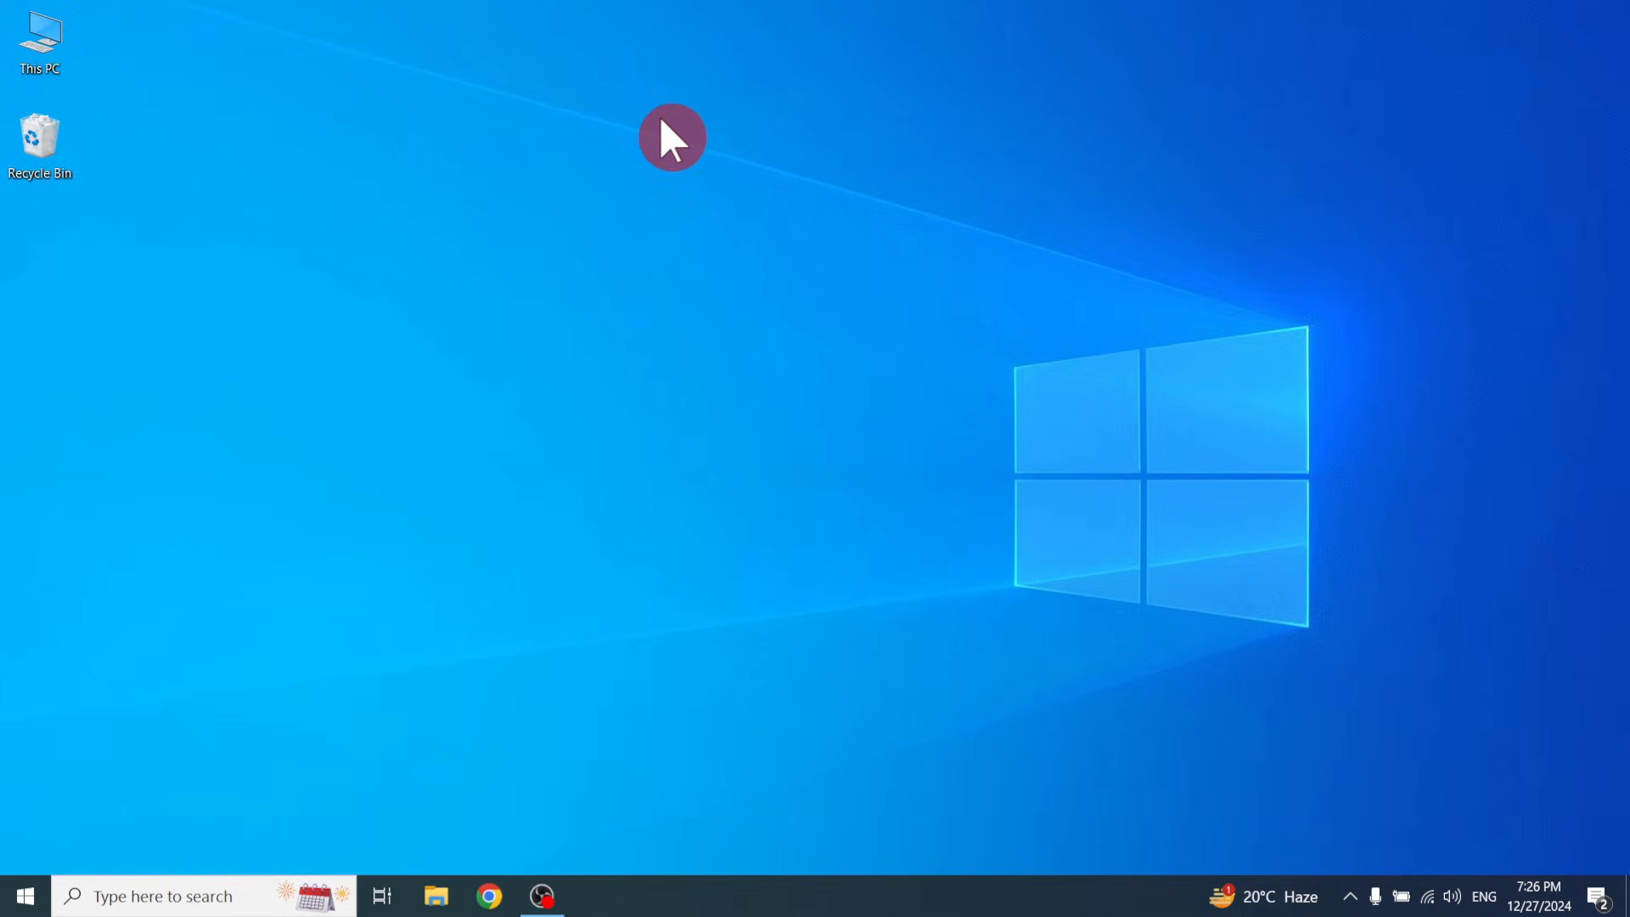
mouse_move(693, 195)
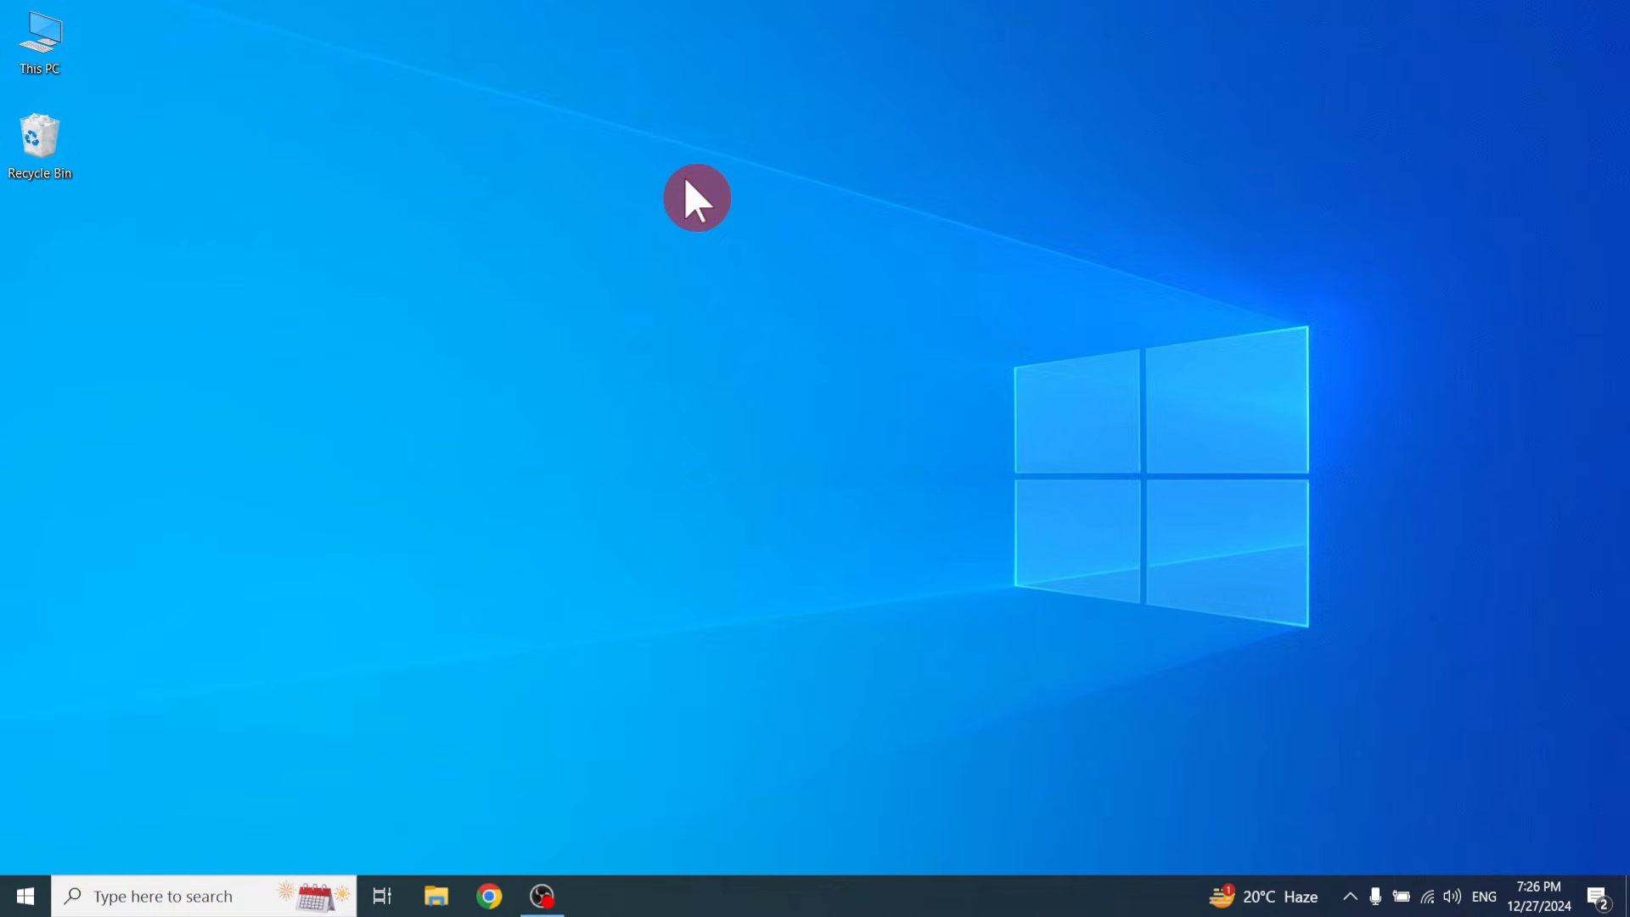
mouse_move(808, 265)
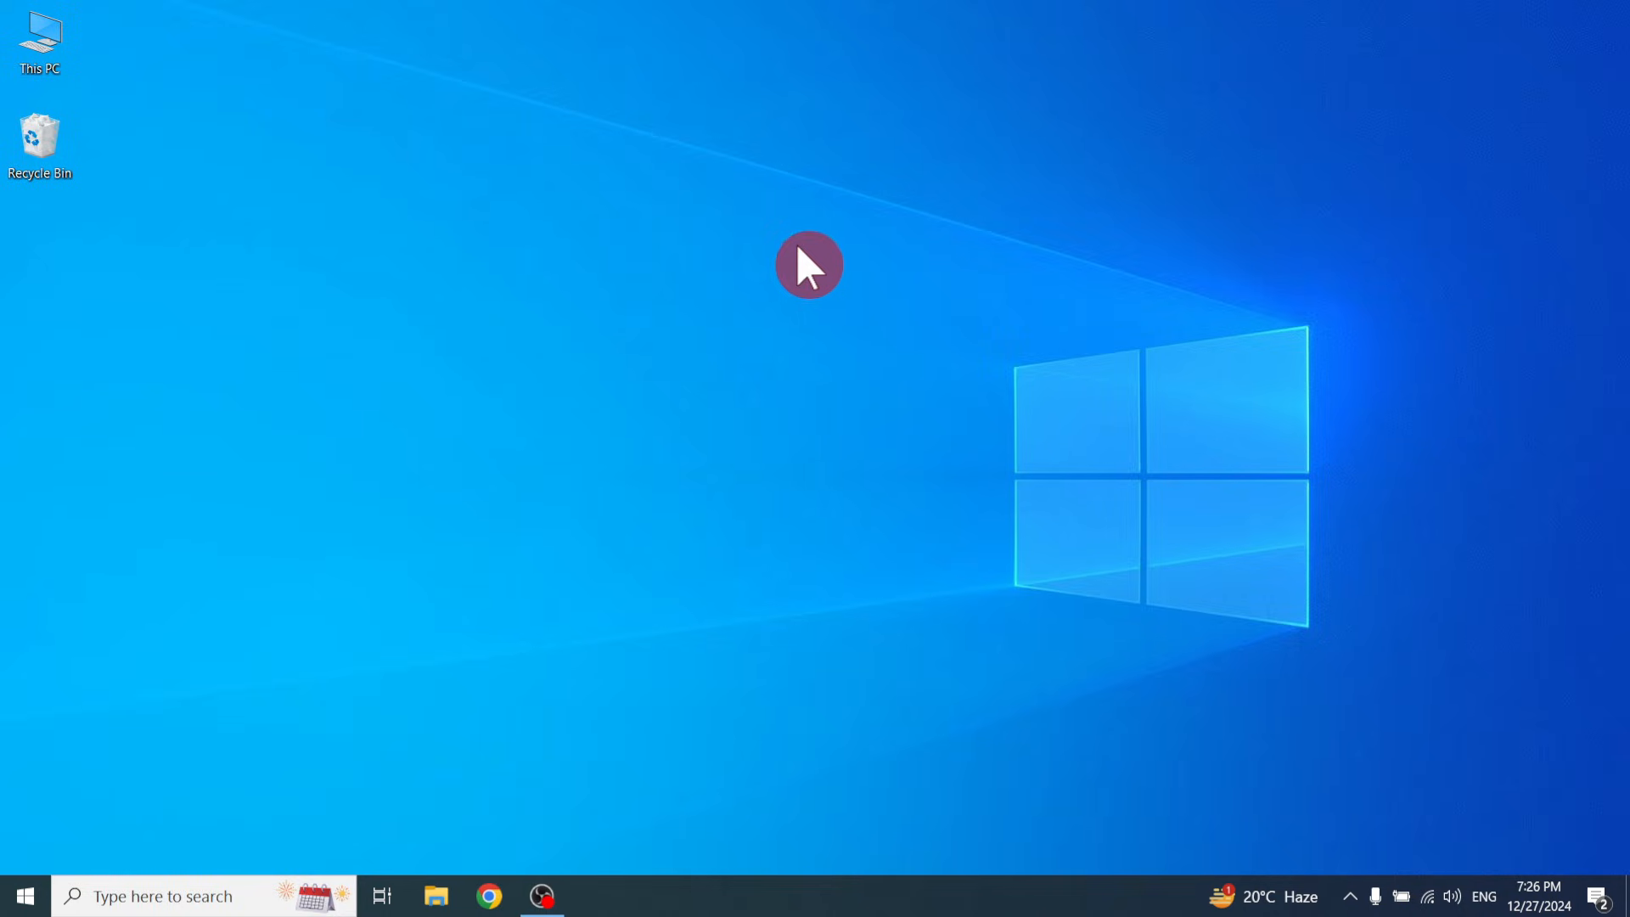